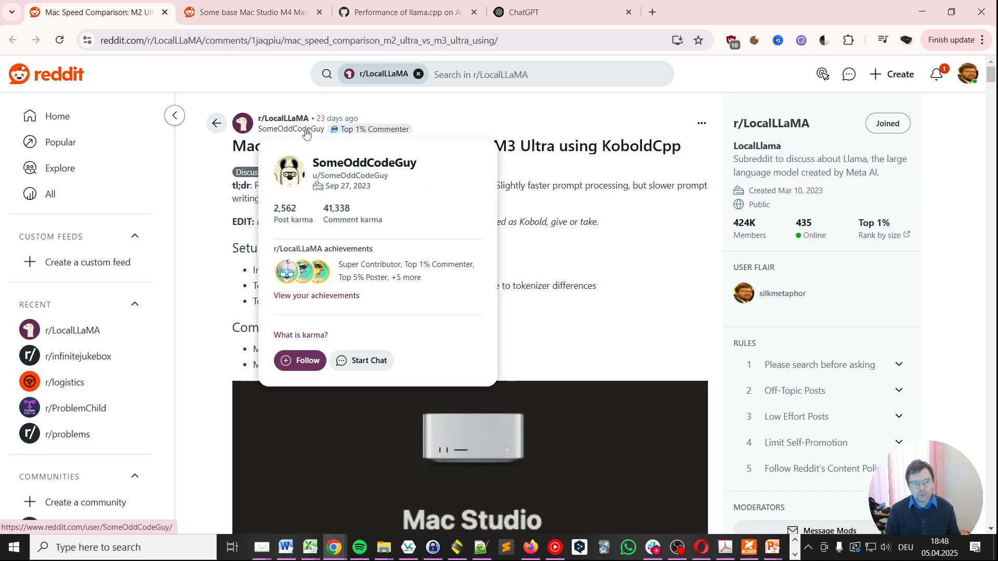
mouse_move(329, 142)
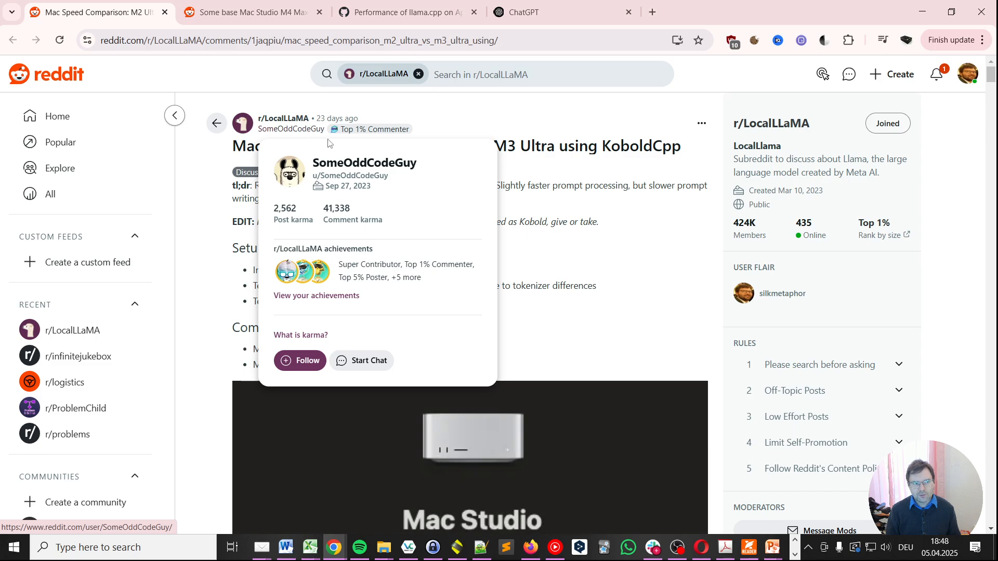
Read down the M2 Ultra vs M3 Ultra post, then view the M4 Max post and the llama.cpp discussion
scroll("down", 3)
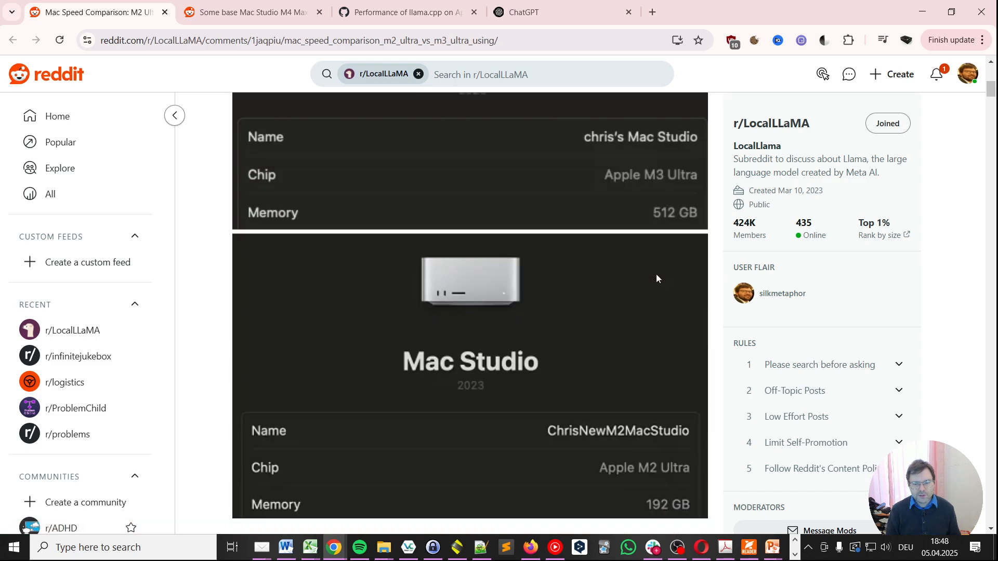
scroll("down", 3)
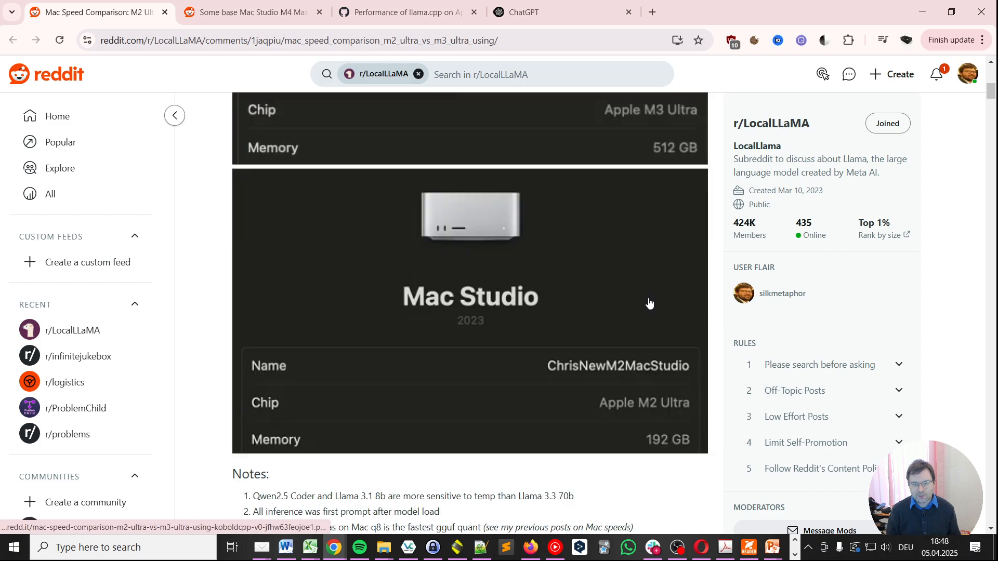
mouse_move(678, 414)
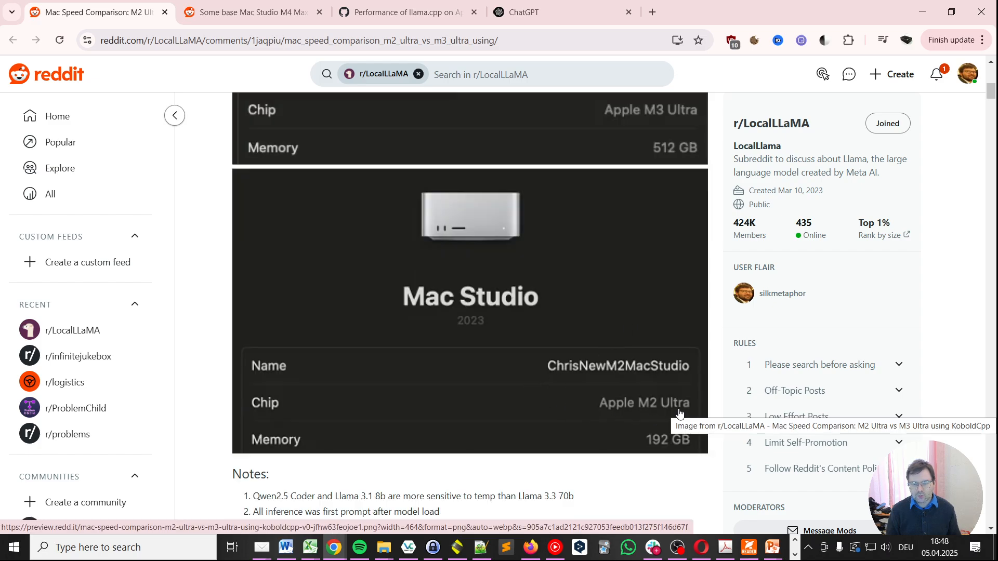
scroll("down", 3)
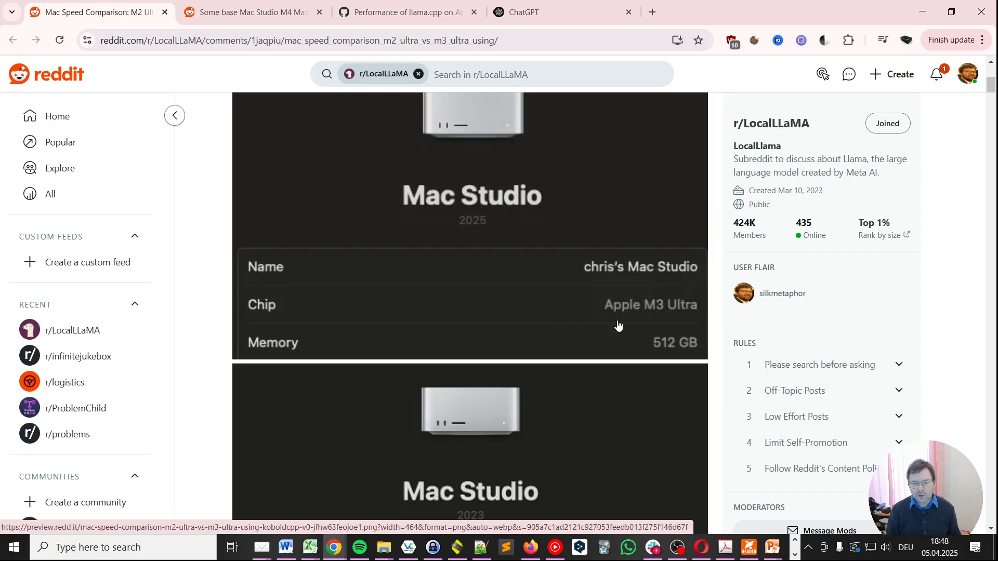
scroll("down", 3)
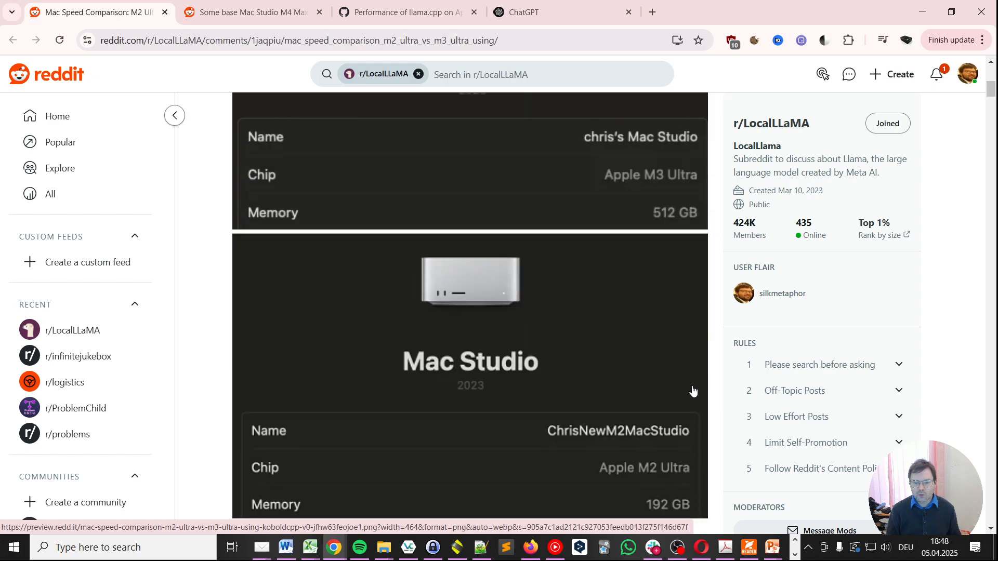
scroll("down", 3)
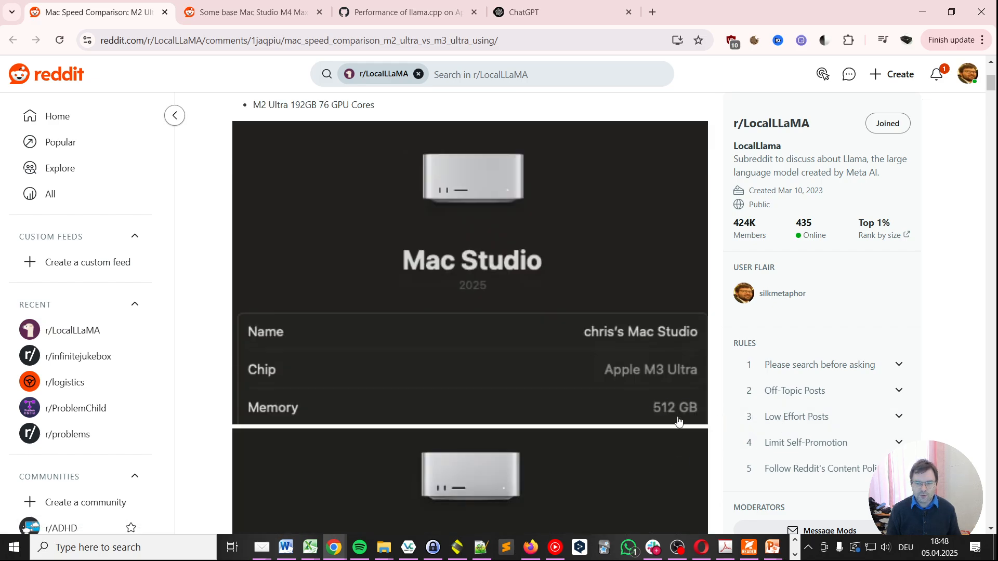
left_click(248, 11)
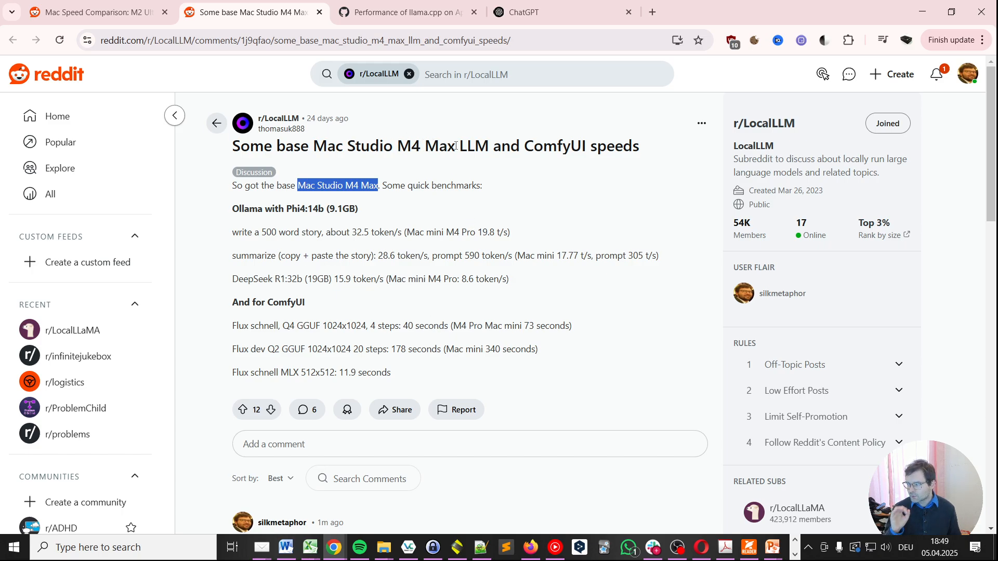
left_click(408, 11)
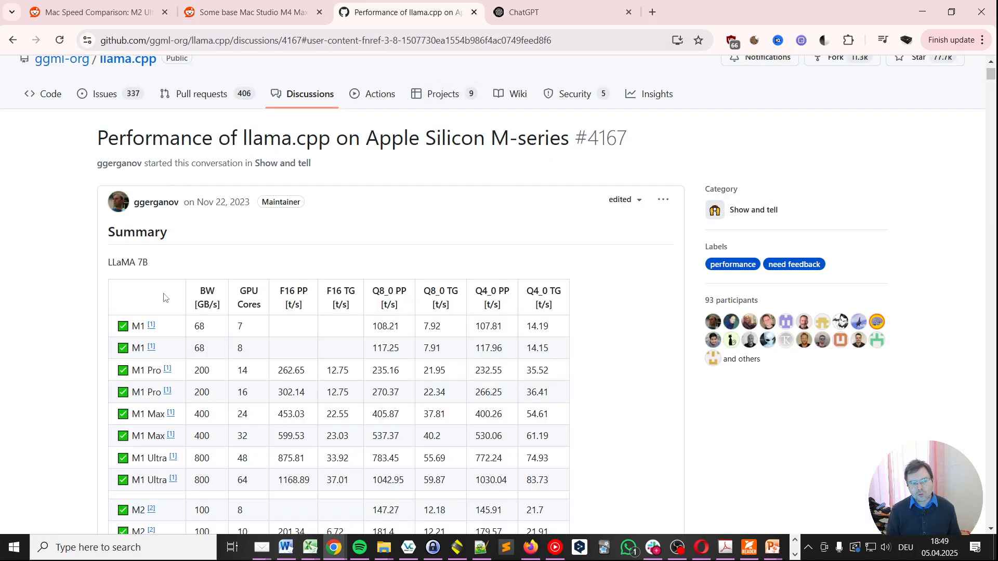
Scroll down the llama.cpp benchmark table through the M1 to M4 chip rows
scroll("down", 3)
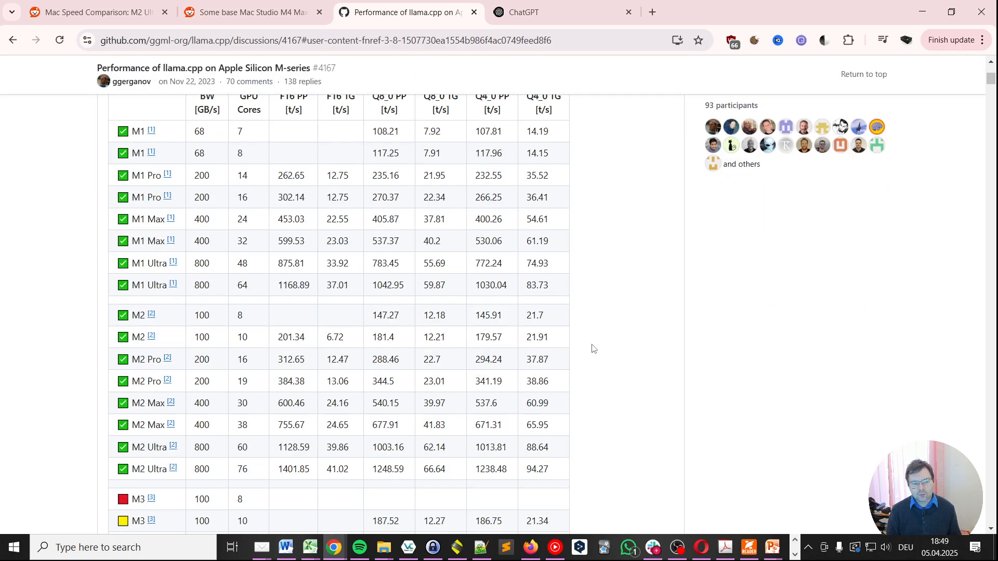
scroll("down", 3)
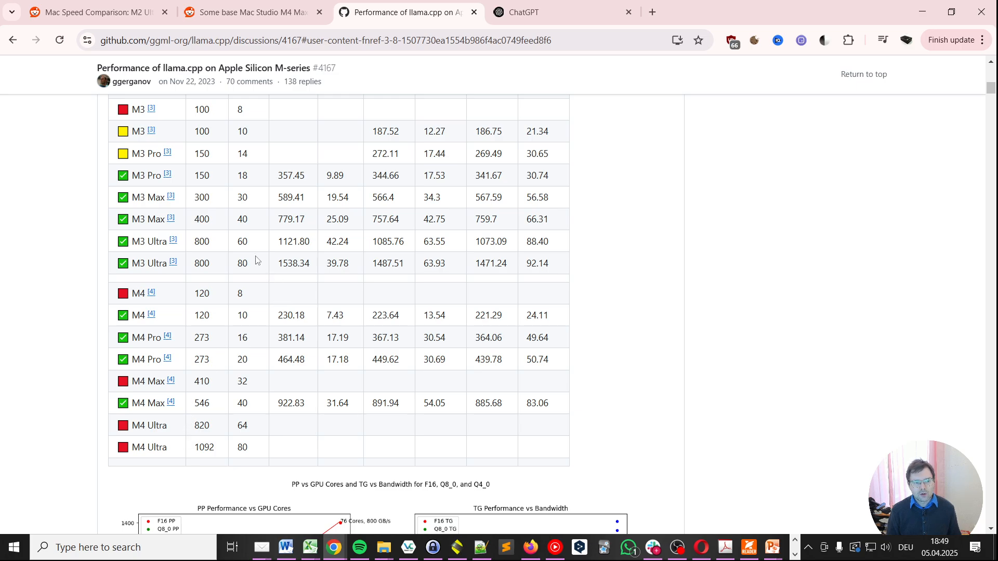
mouse_move(592, 270)
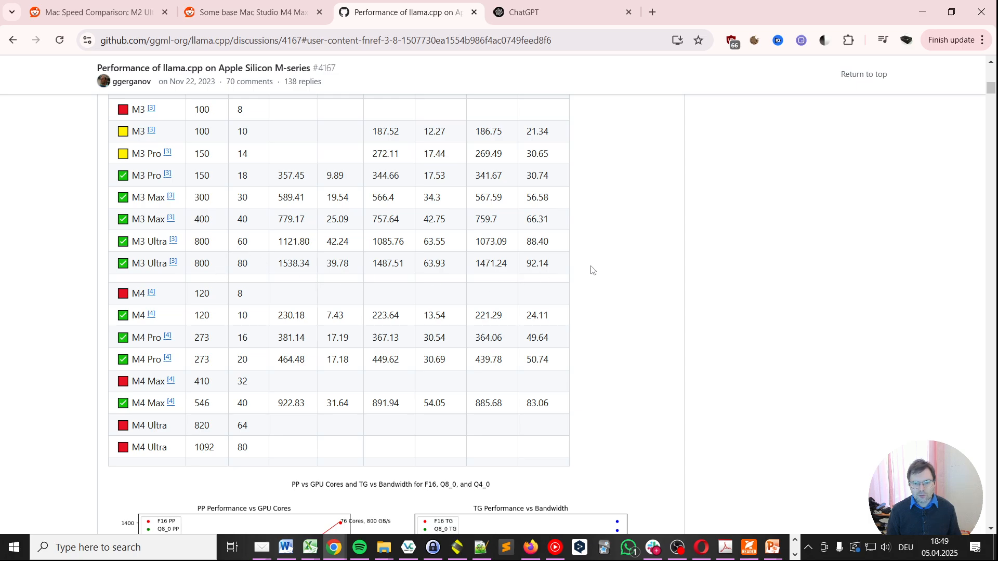
mouse_move(567, 275)
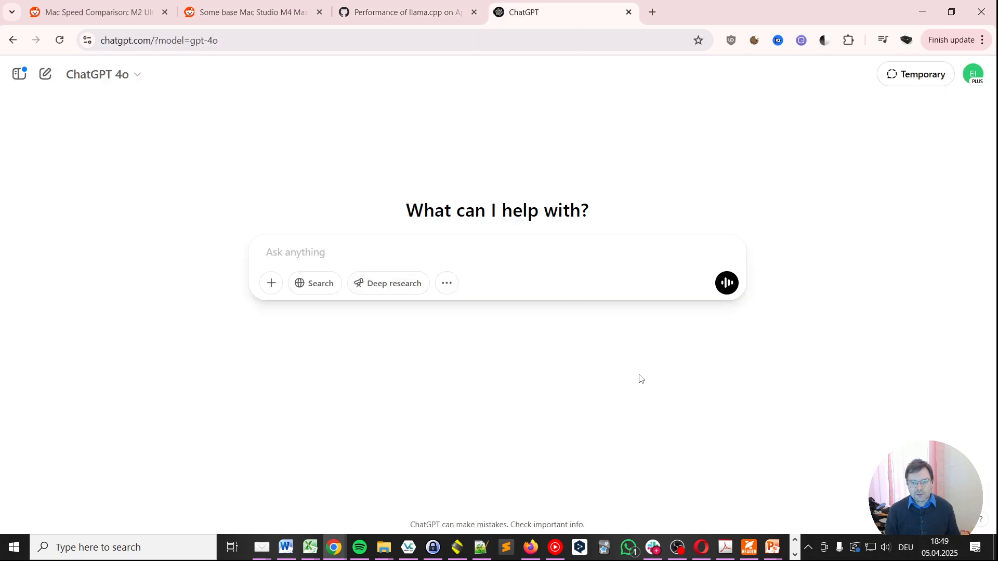
mouse_move(635, 380)
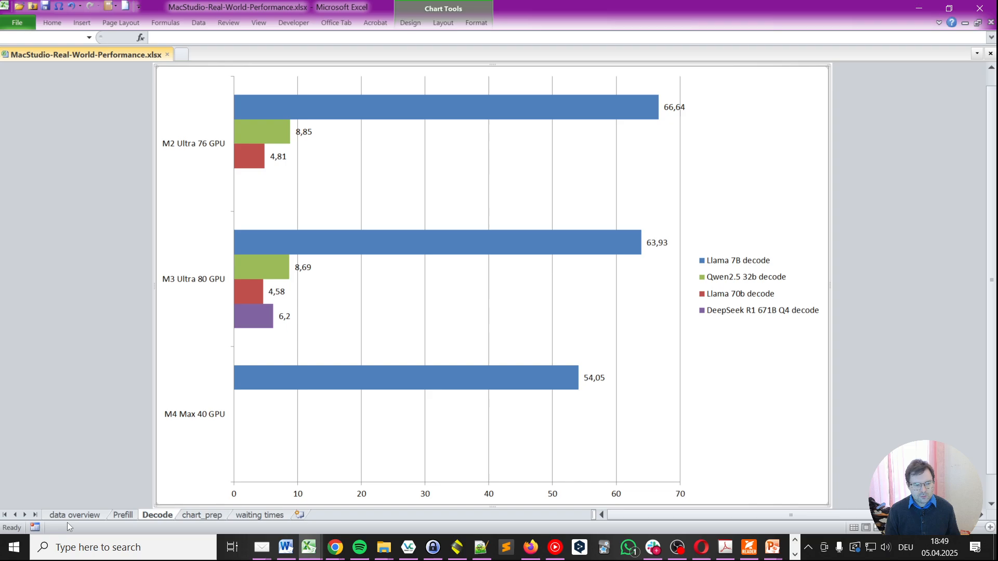
Switch to the data overview sheet listing all benchmark results
left_click(75, 515)
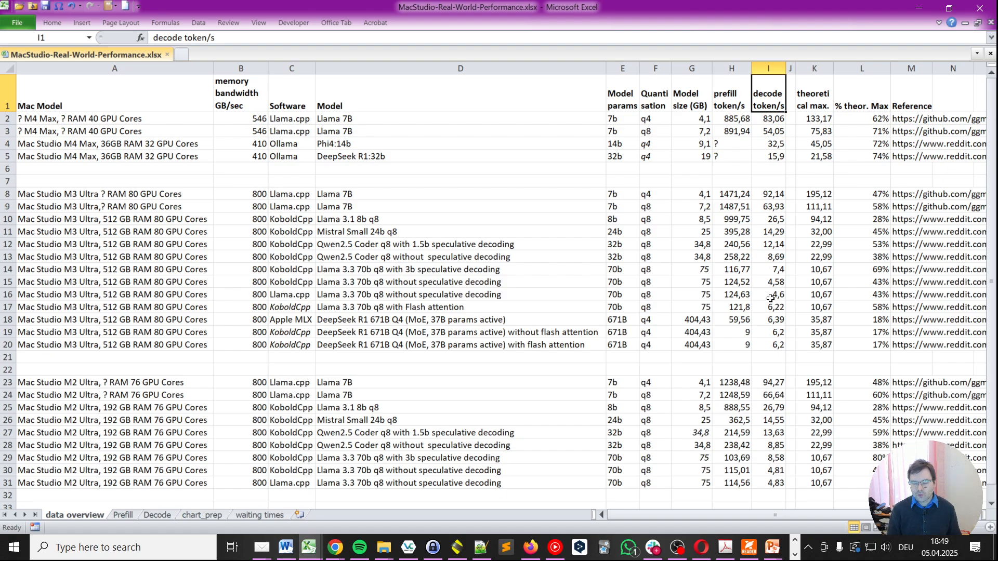
mouse_move(729, 350)
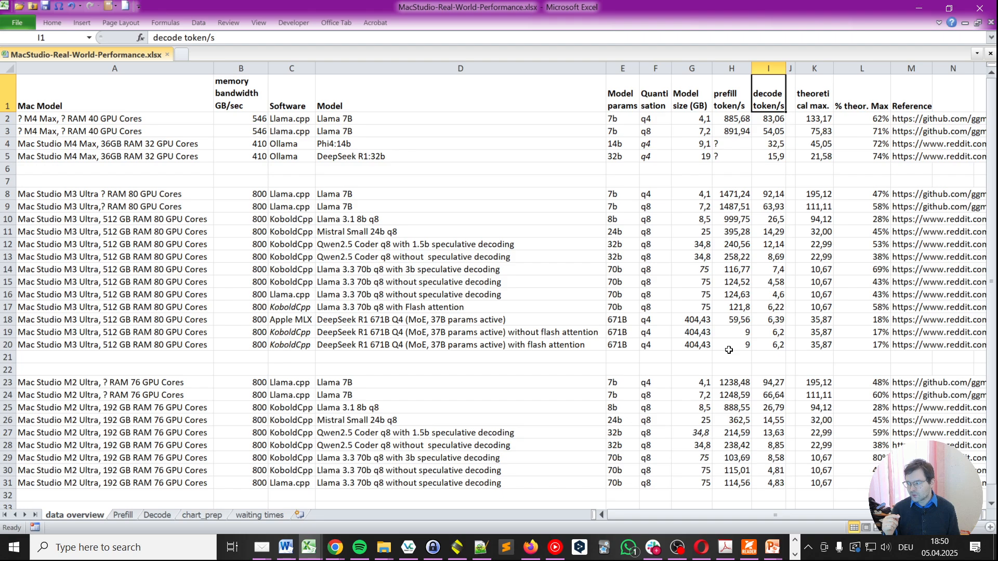
mouse_move(773, 340)
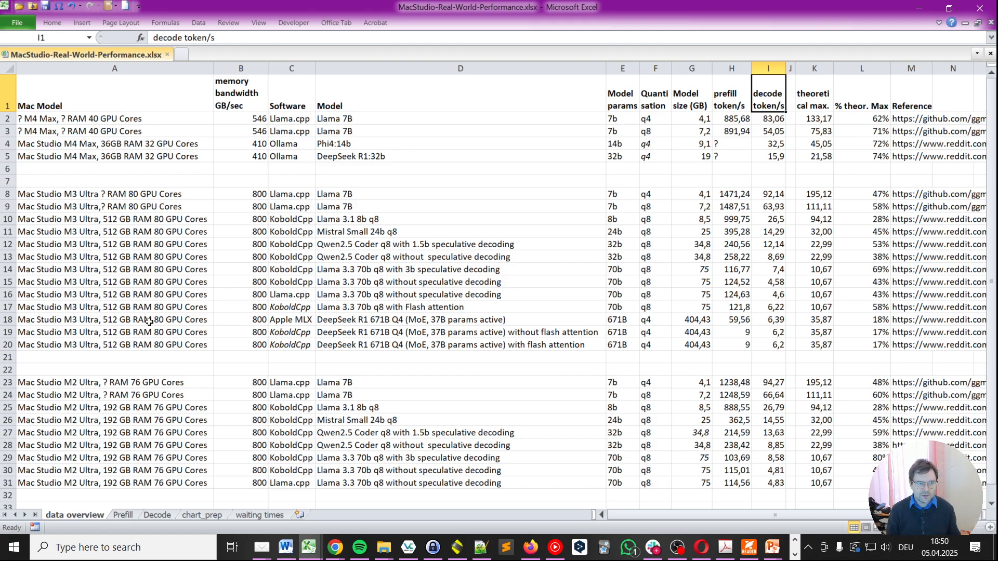
Inspect the M4 Max 546 and Ollama 410 bandwidths, the Phi4:14b decode 32,5 and K3's theoretical max
left_click(241, 420)
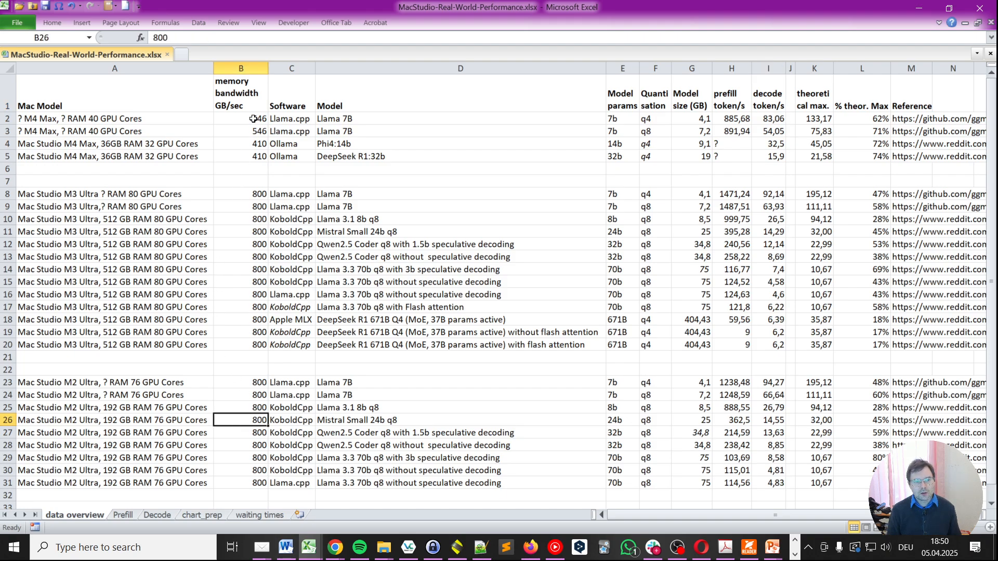
left_click(240, 119)
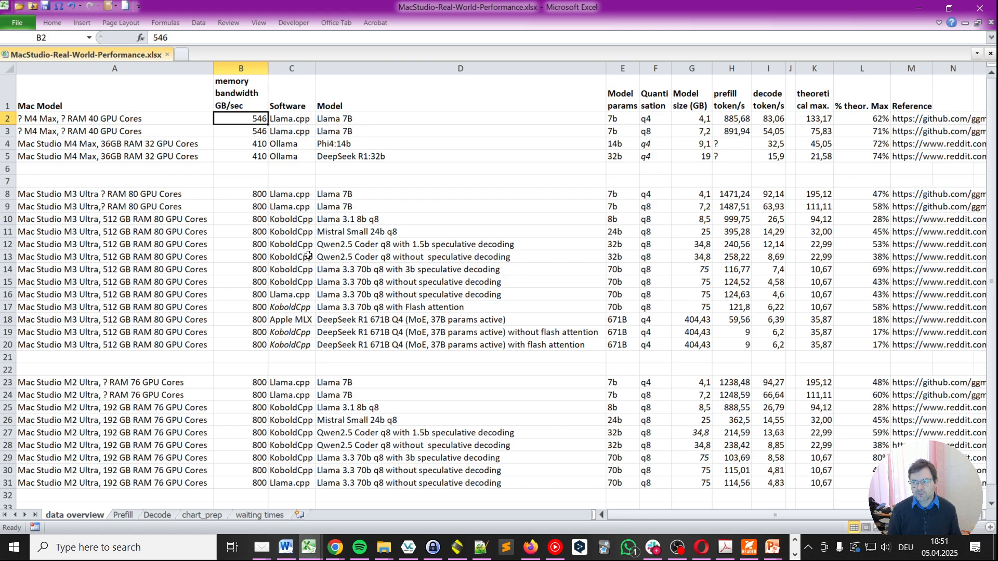
left_click(241, 143)
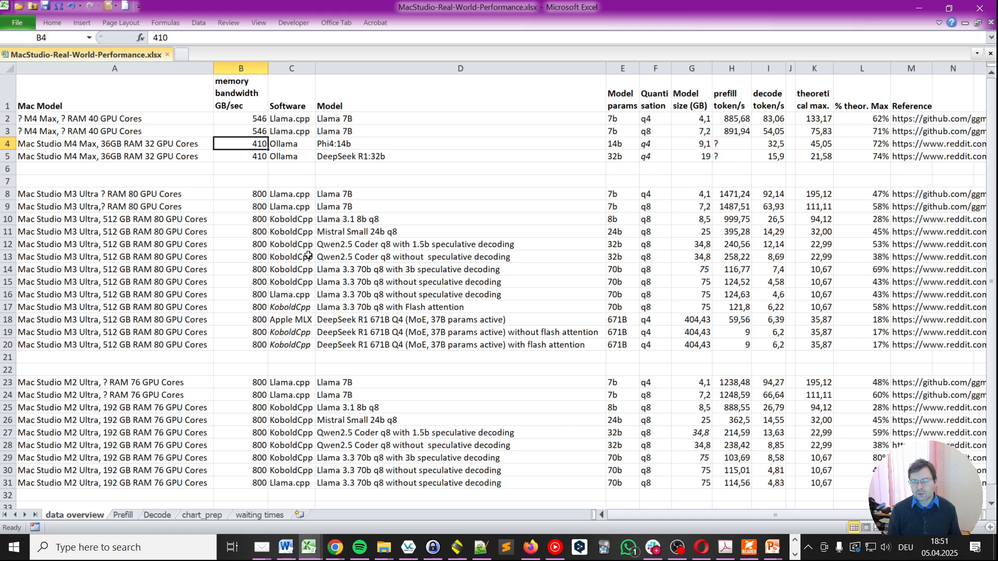
left_click(291, 143)
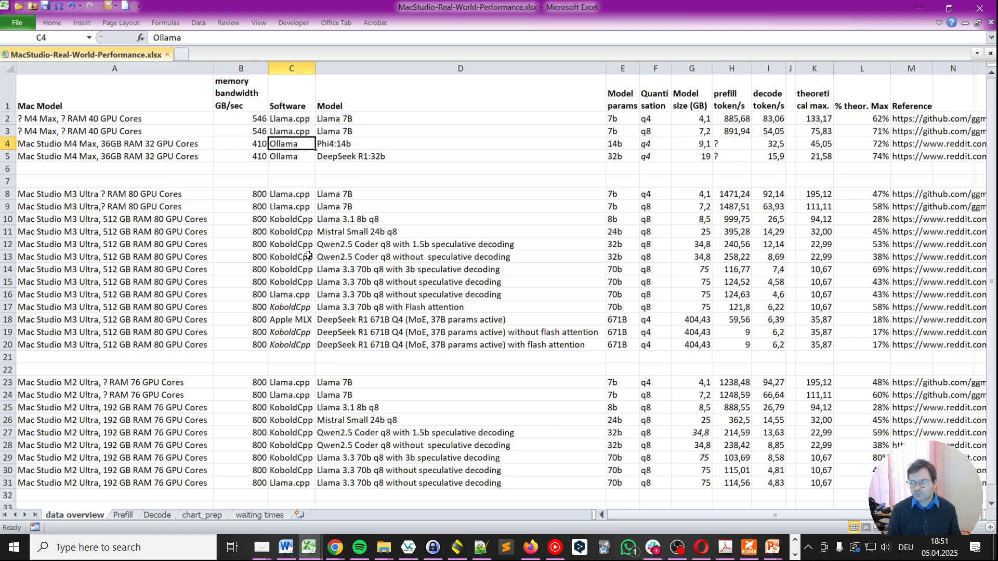
left_click(731, 143)
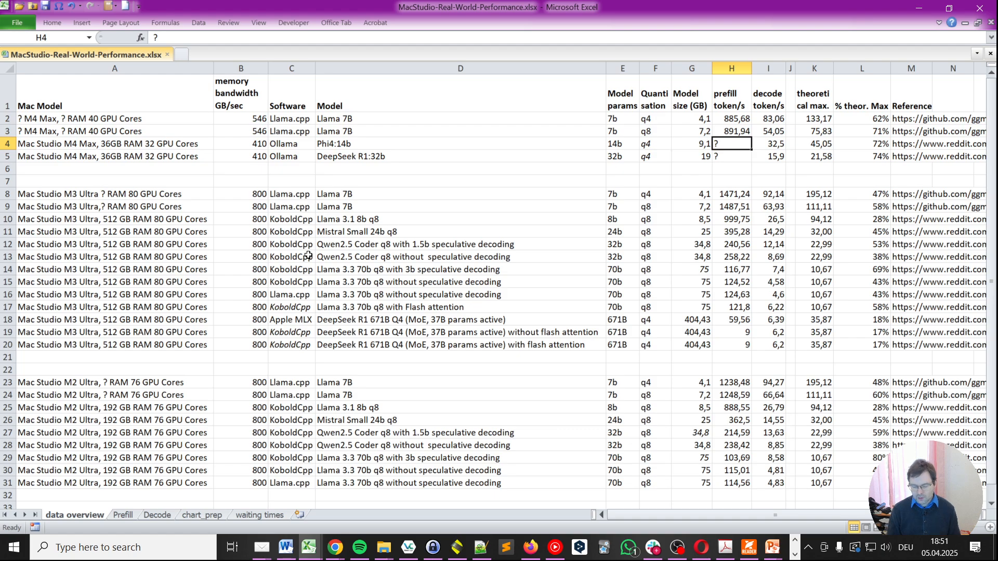
left_click(768, 143)
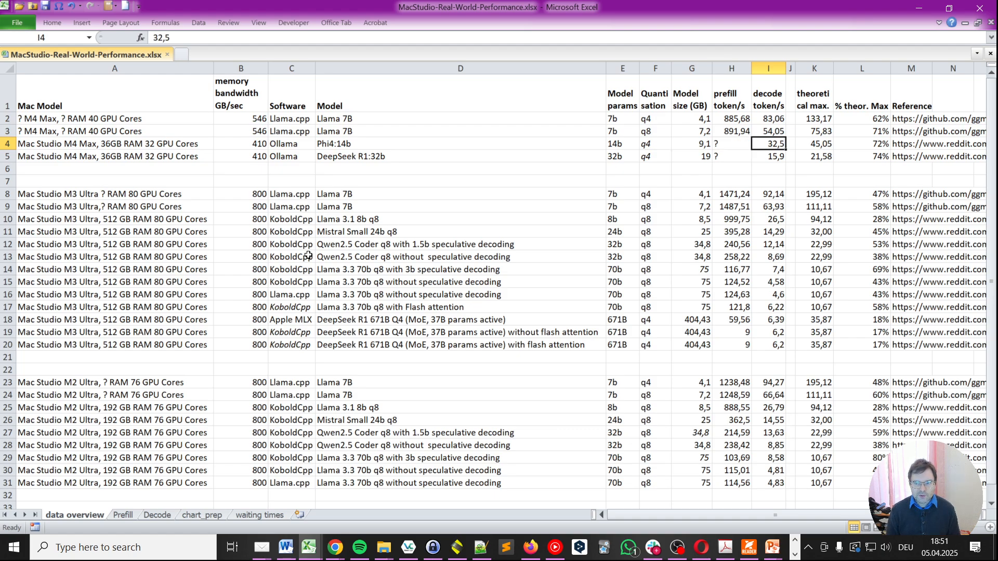
left_click(813, 131)
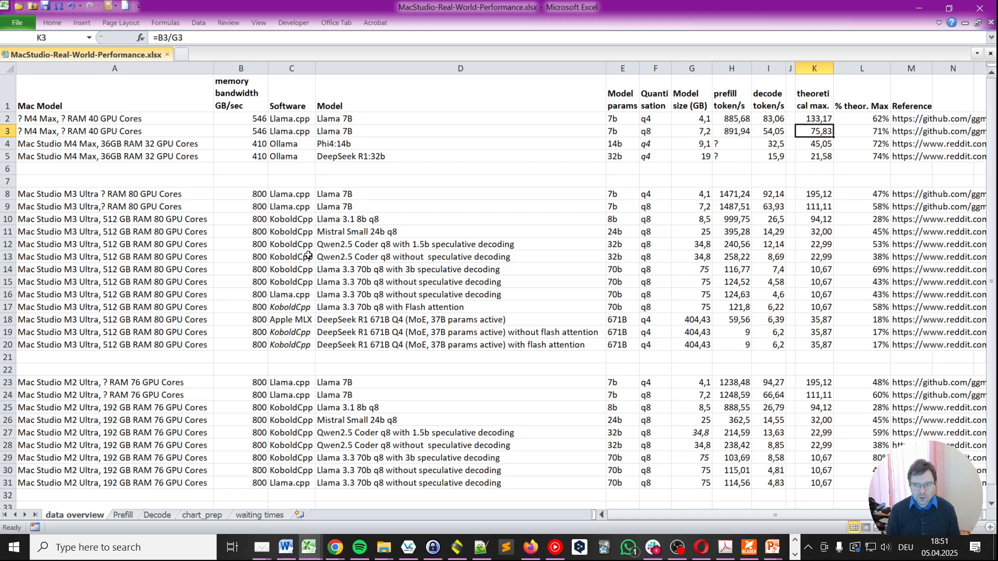
Trace K2's theoretical max to bandwidth over model size 4,1, check the M2 Ultra row, then go to ChatGPT
left_click(814, 119)
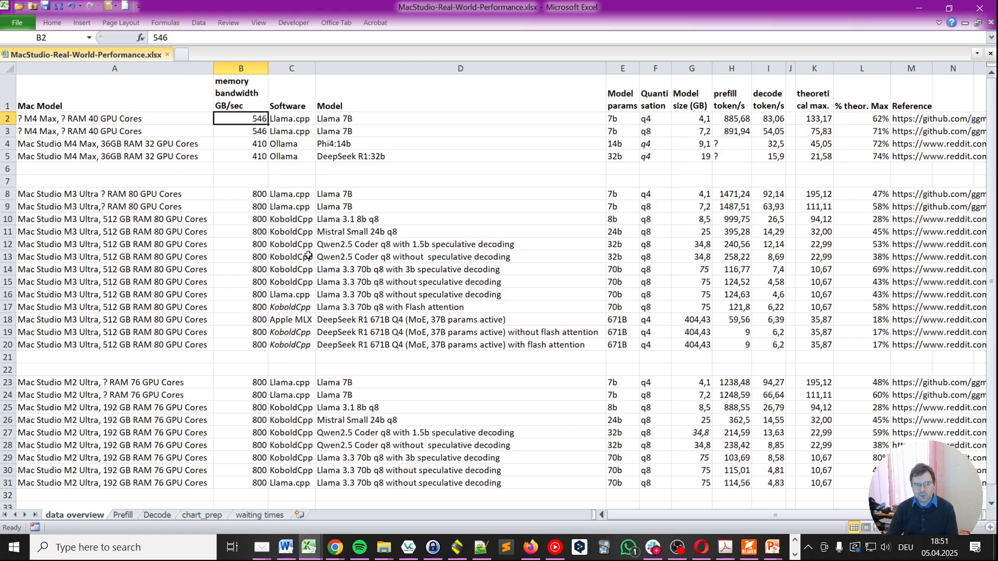
left_click(621, 118)
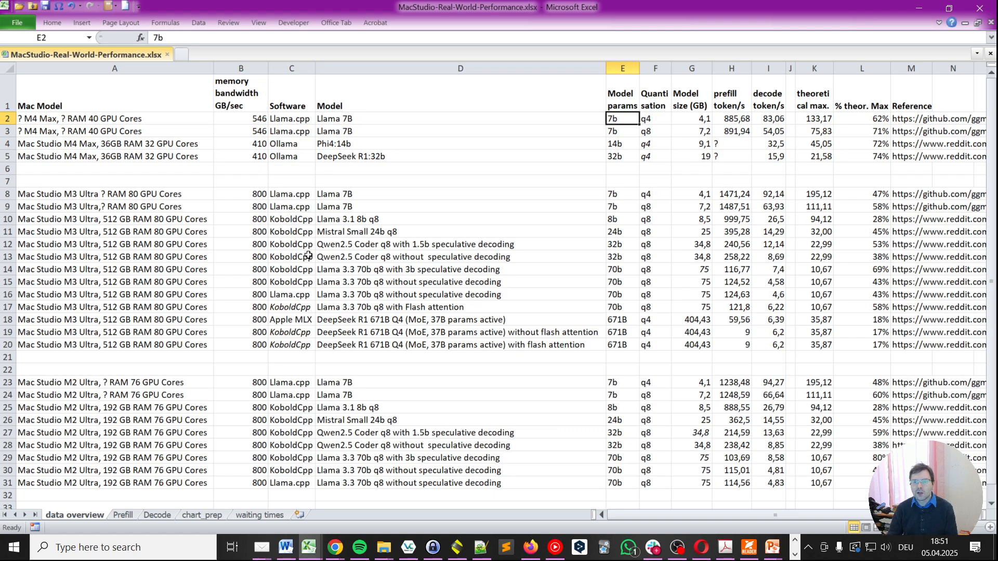
left_click(691, 118)
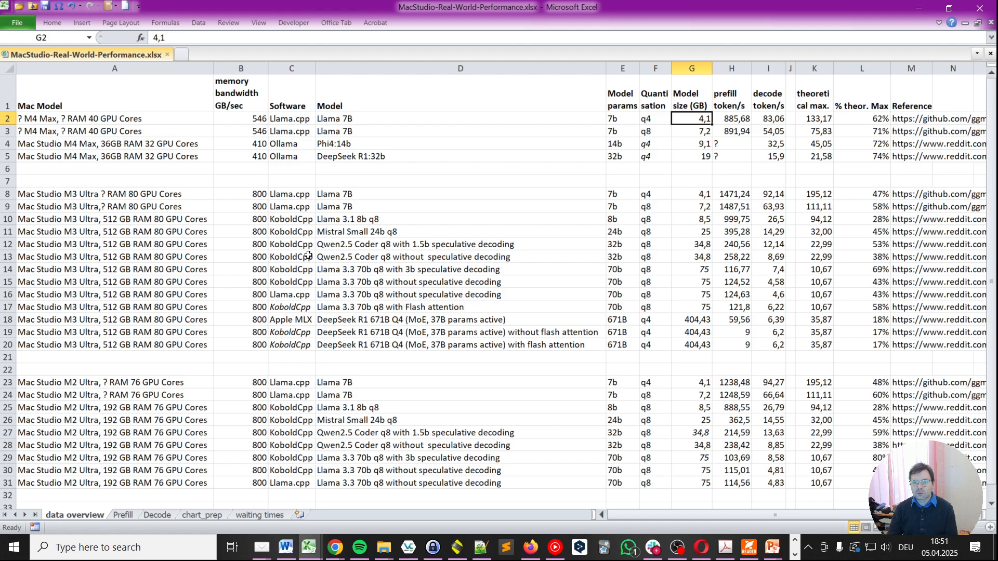
left_click(813, 119)
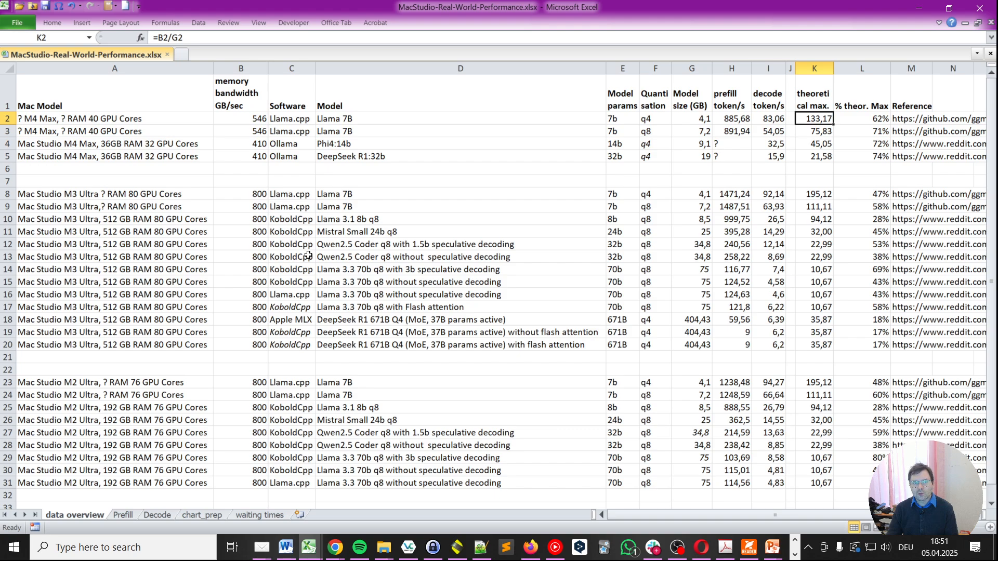
left_click(813, 193)
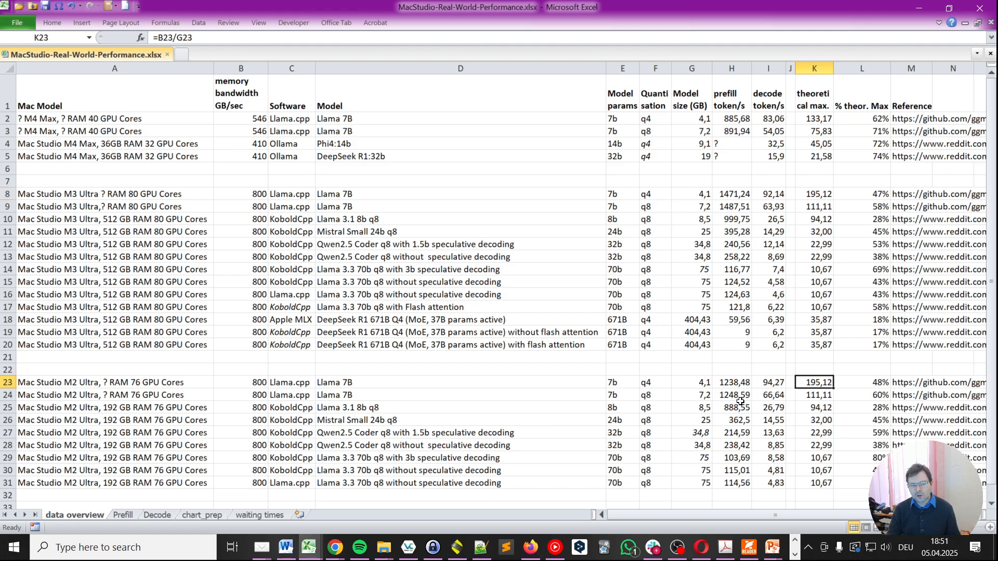
left_click(813, 193)
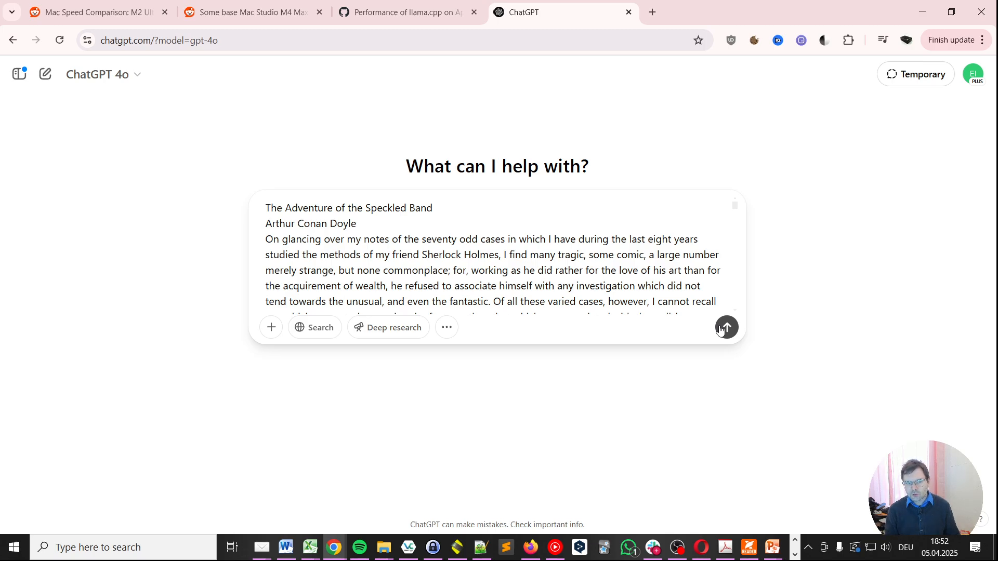
Send the Speckled Band story and scroll through ChatGPT's analysis reply
left_click(726, 327)
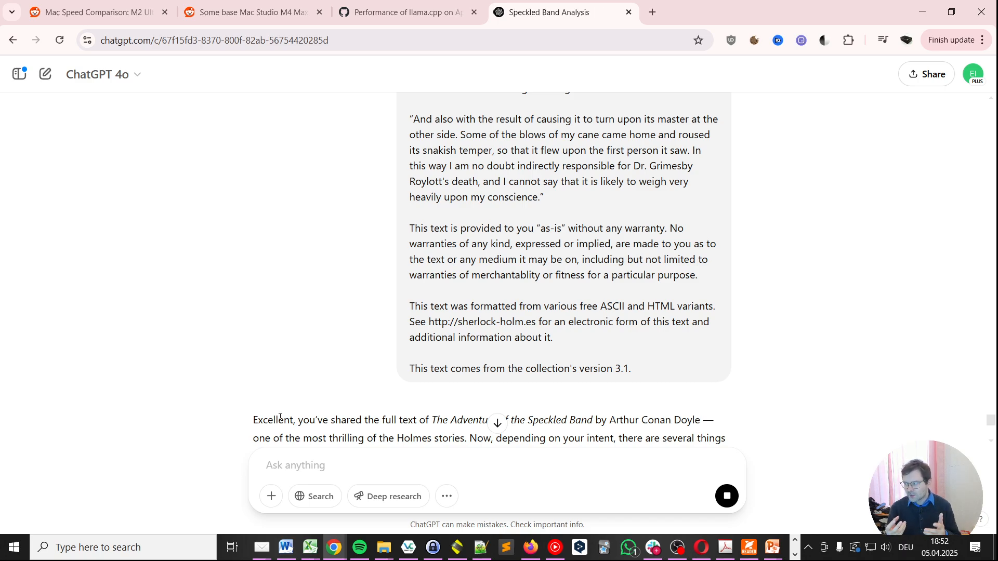
scroll("down", 3)
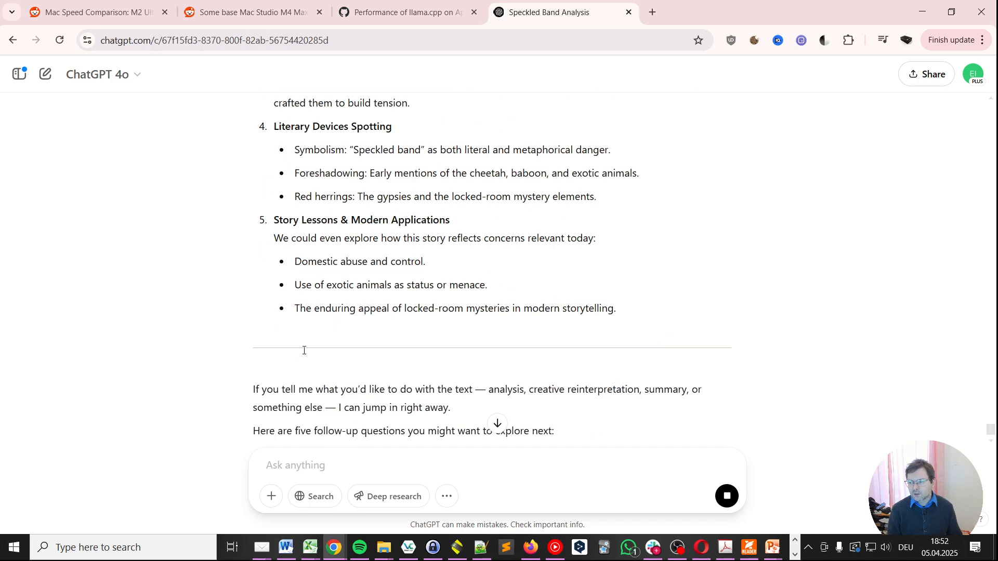
scroll("down", 3)
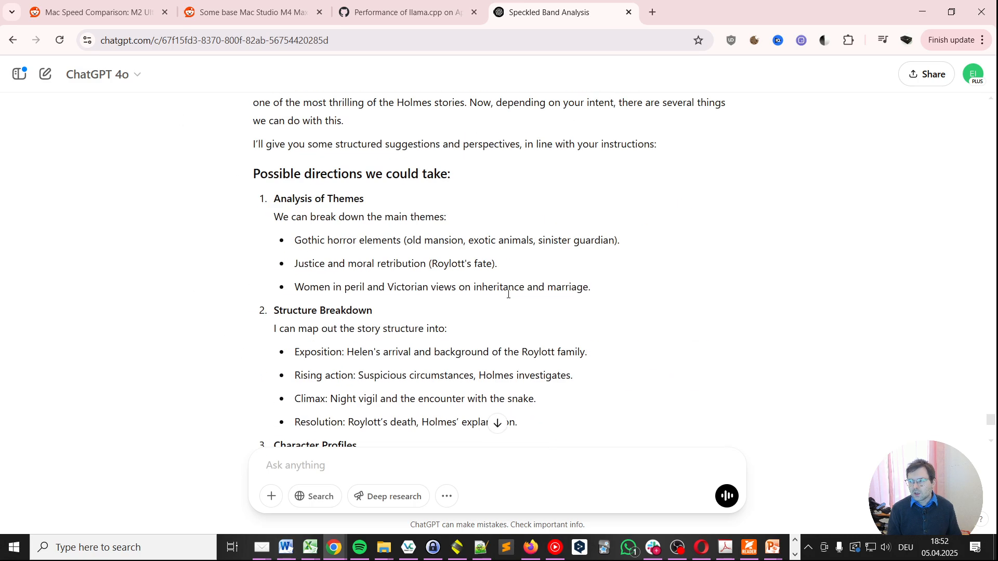
scroll("up", 3)
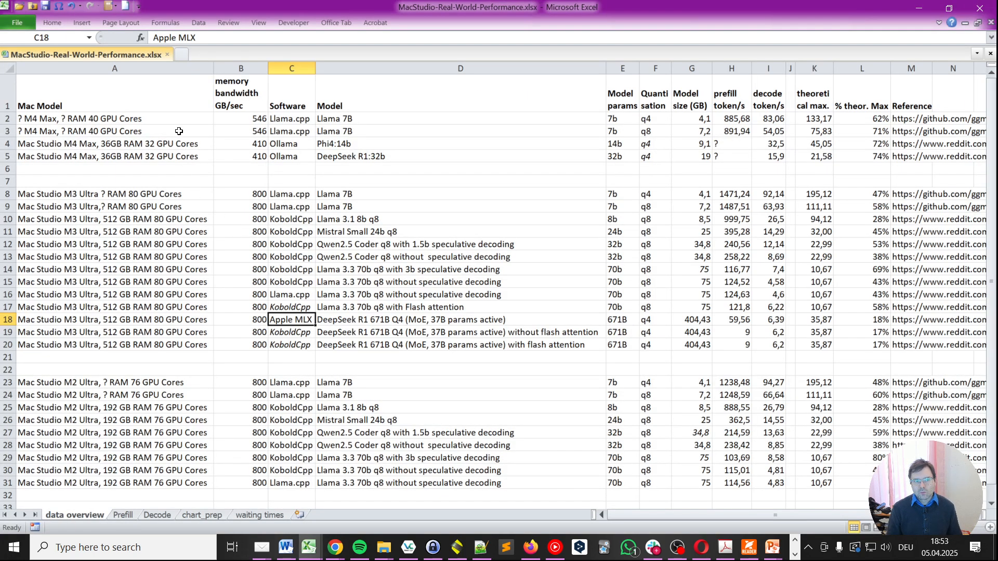
mouse_move(235, 116)
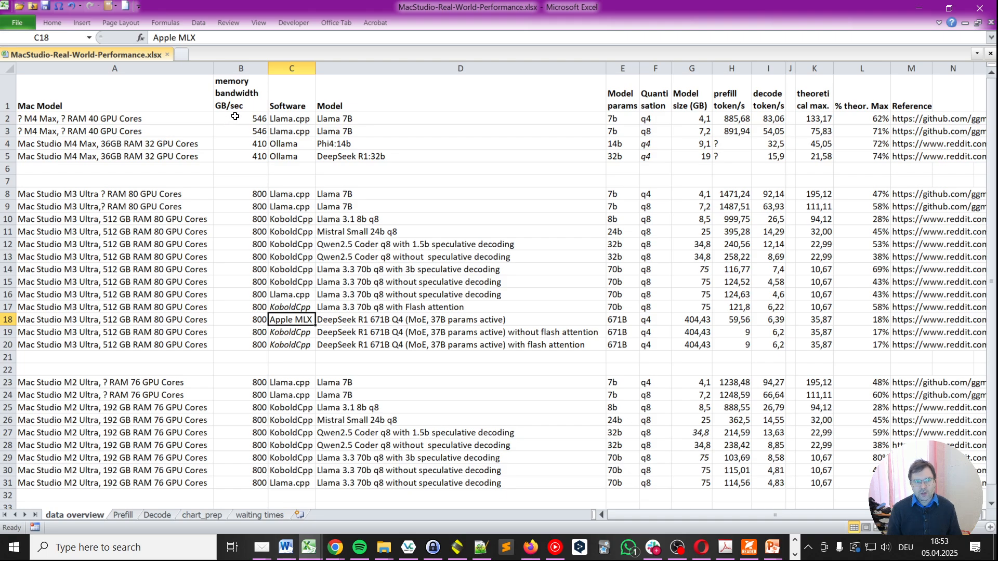
left_click(240, 118)
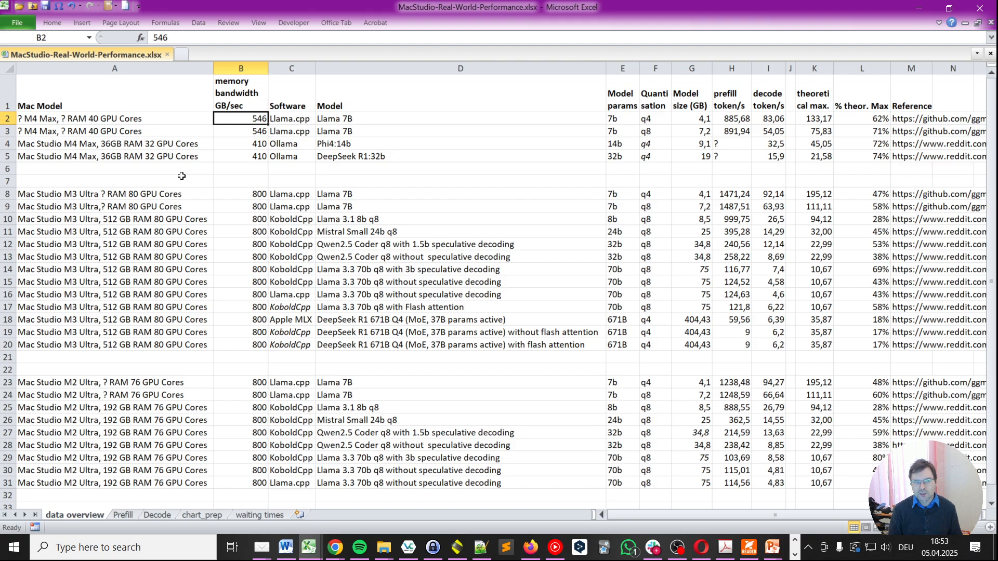
scroll("down", 3)
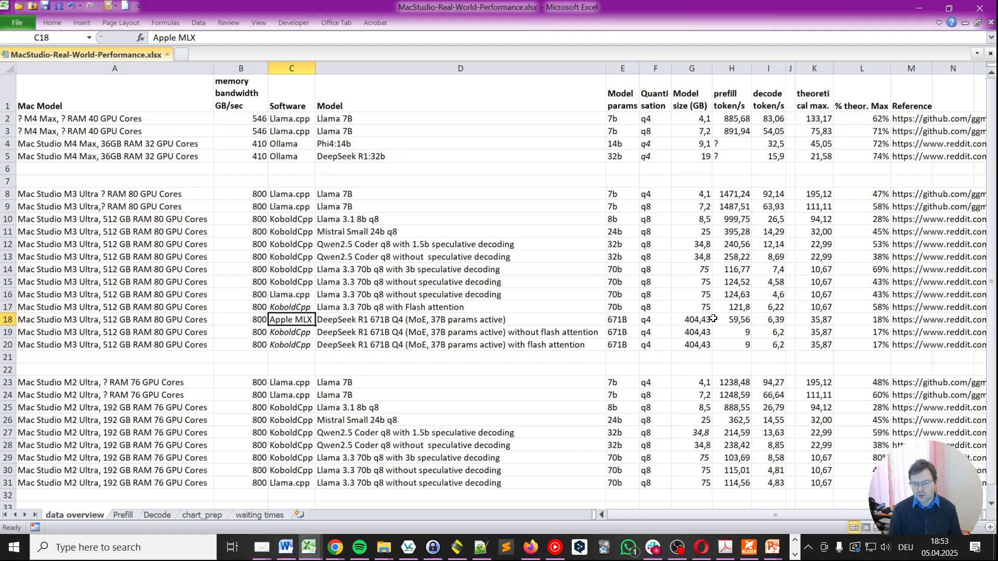
left_click(730, 319)
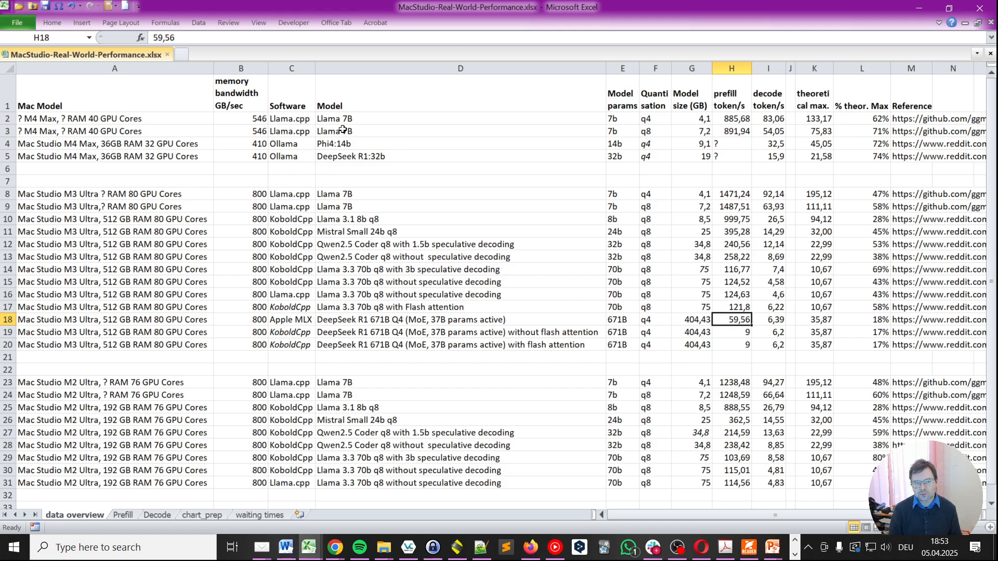
left_click(334, 131)
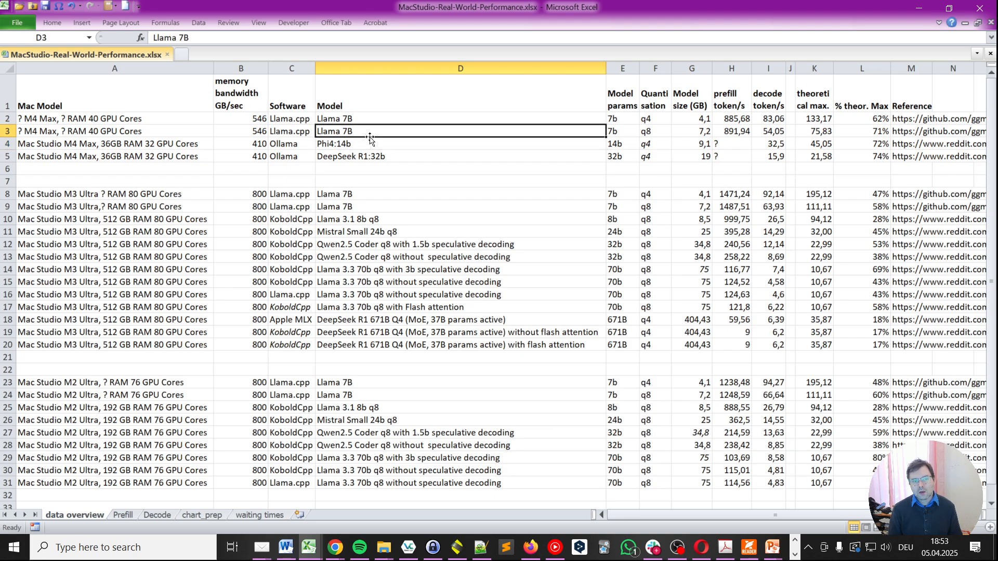
left_click(621, 131)
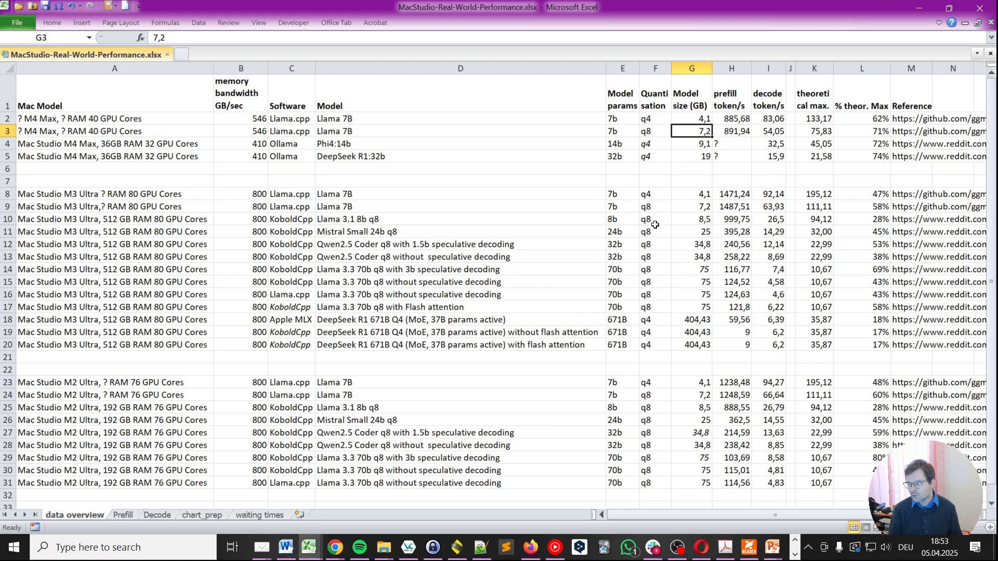
mouse_move(646, 226)
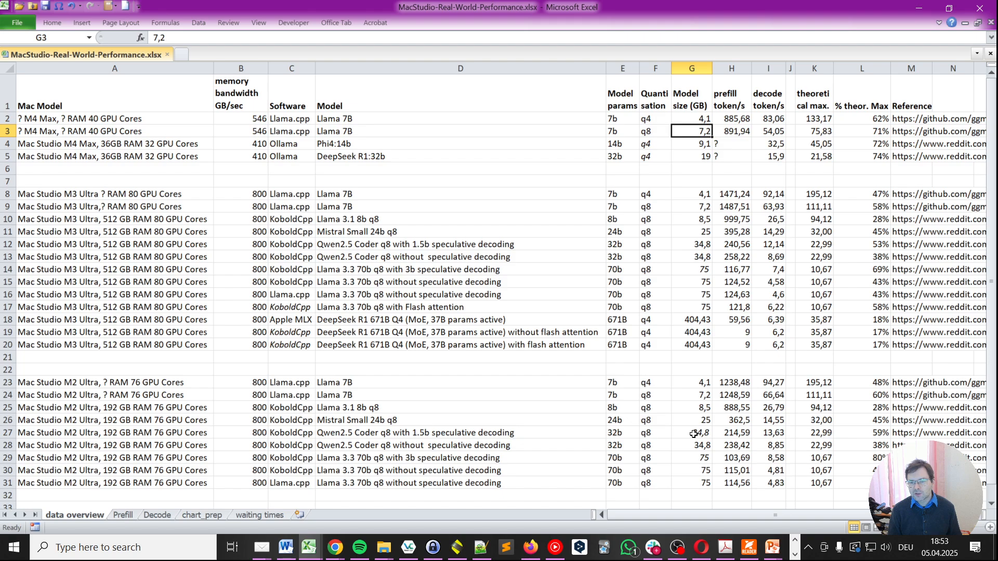
mouse_move(679, 437)
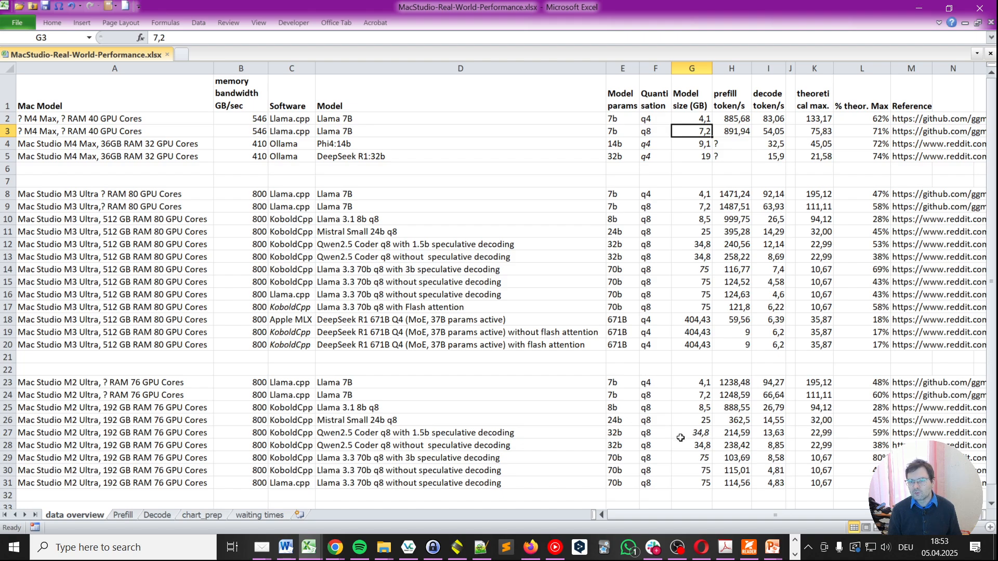
left_click(730, 131)
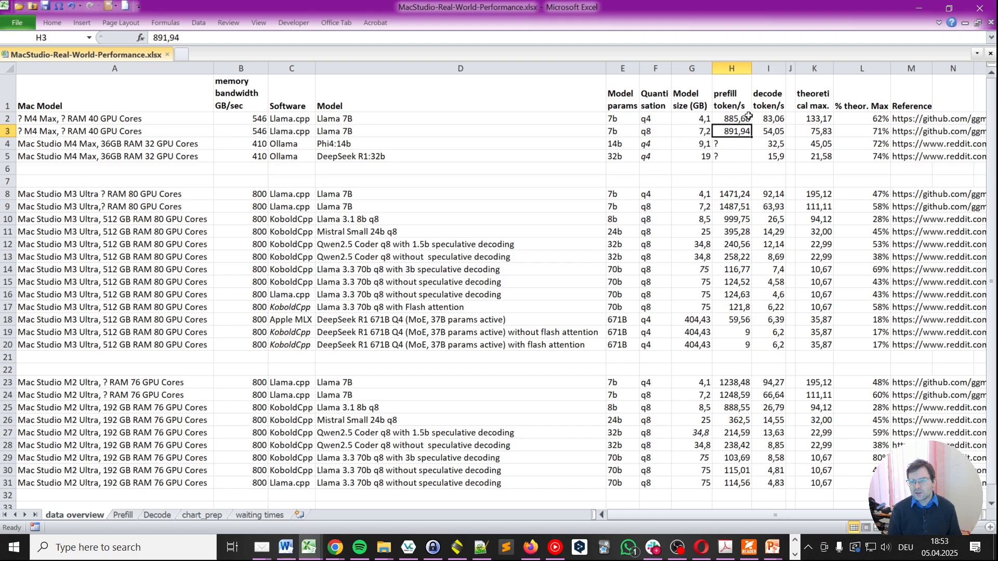
left_click(731, 118)
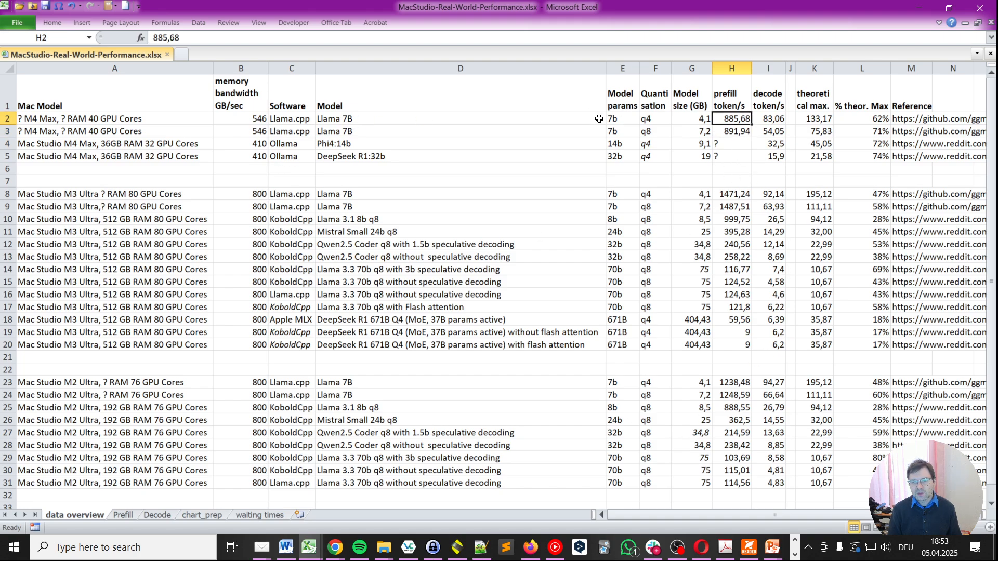
left_click(458, 332)
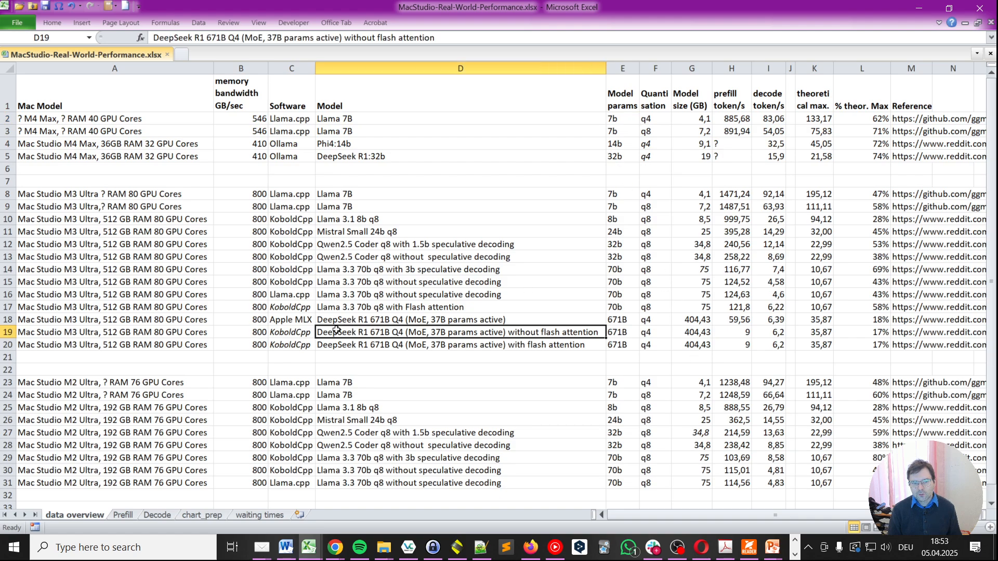
mouse_move(410, 430)
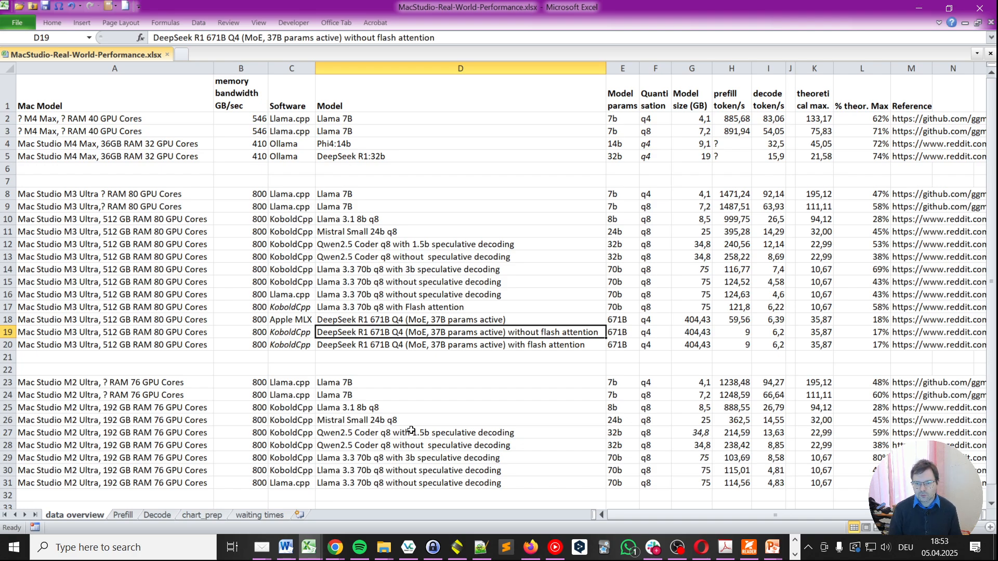
left_click(731, 332)
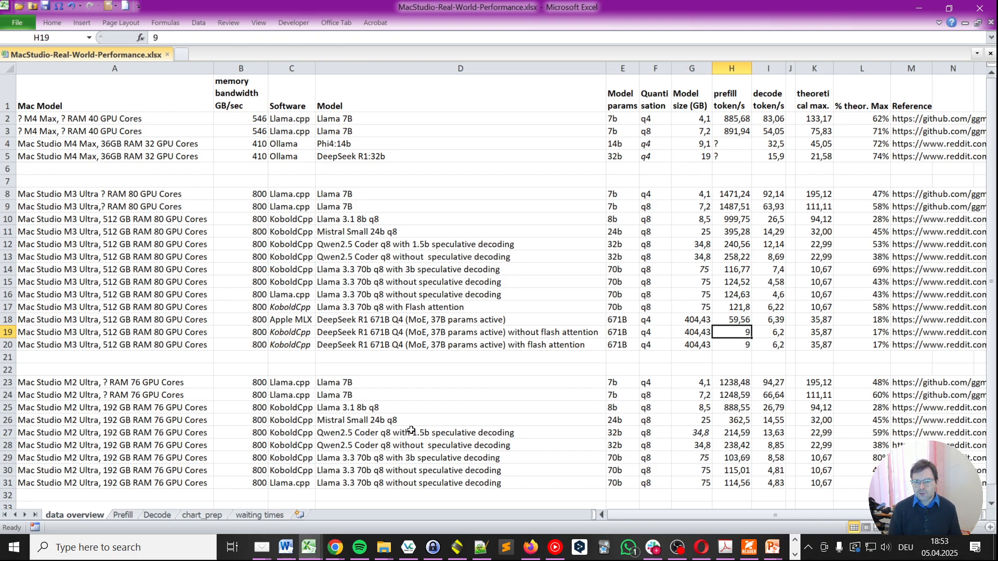
left_click(115, 332)
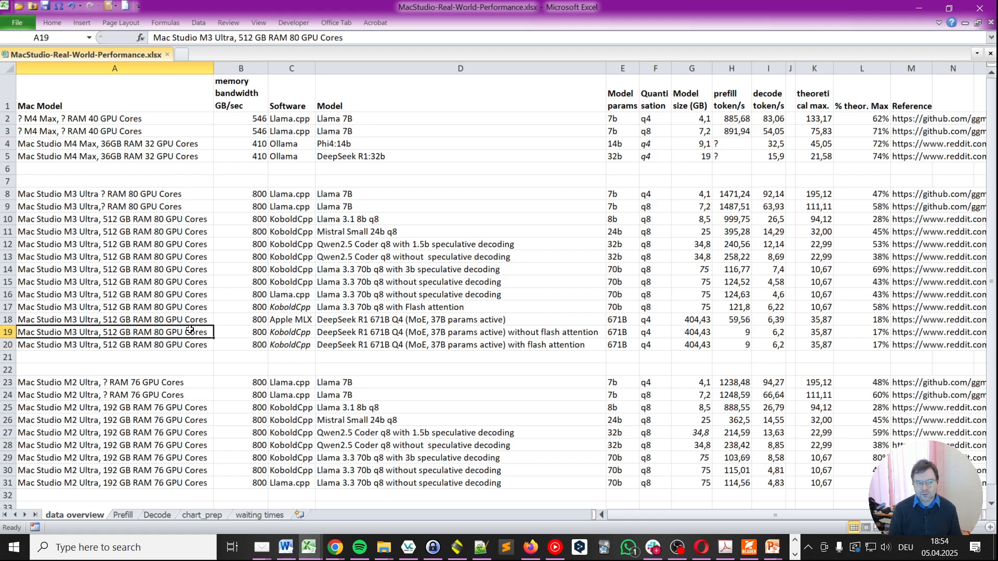
left_click(460, 331)
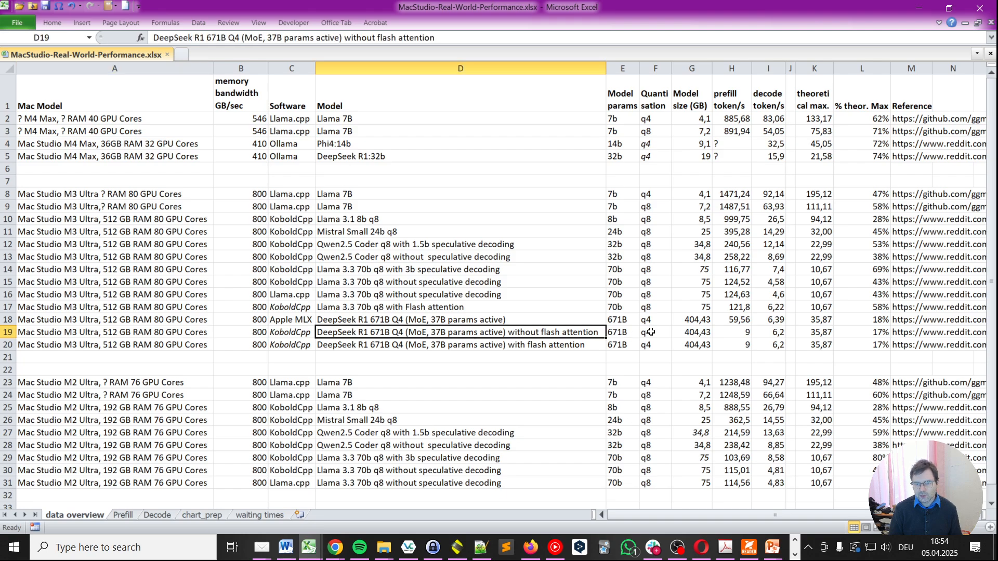
left_click(691, 332)
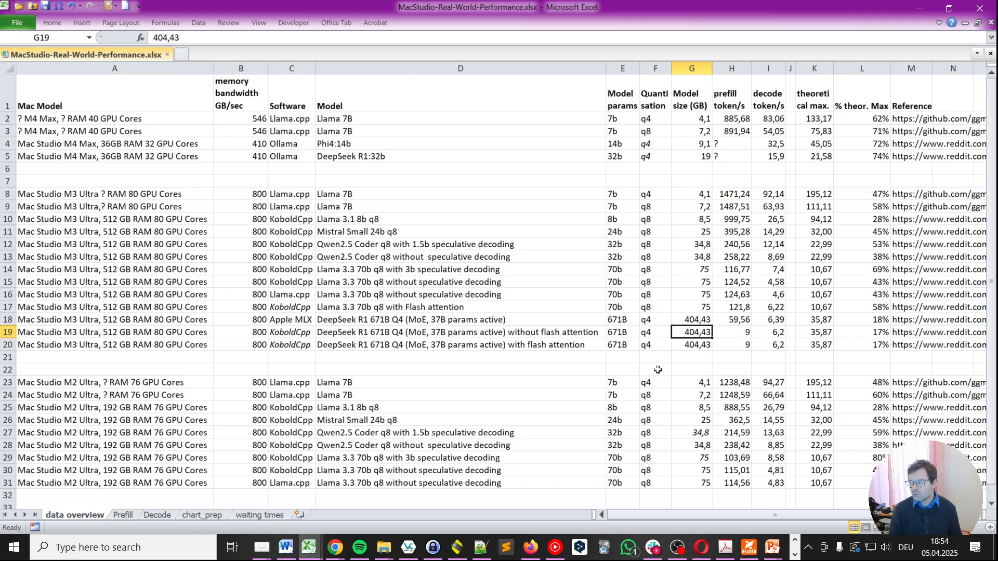
left_click(731, 332)
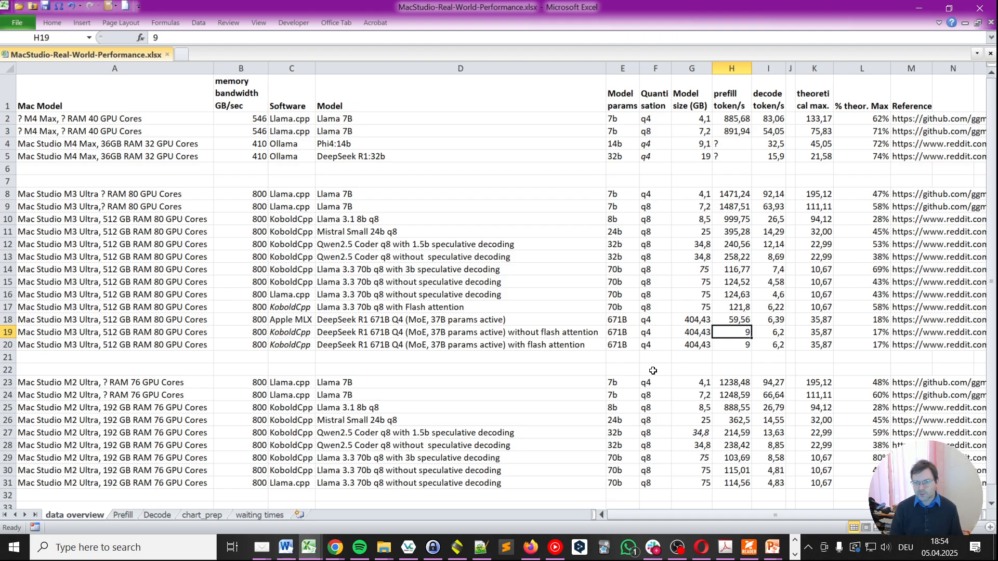
left_click(767, 332)
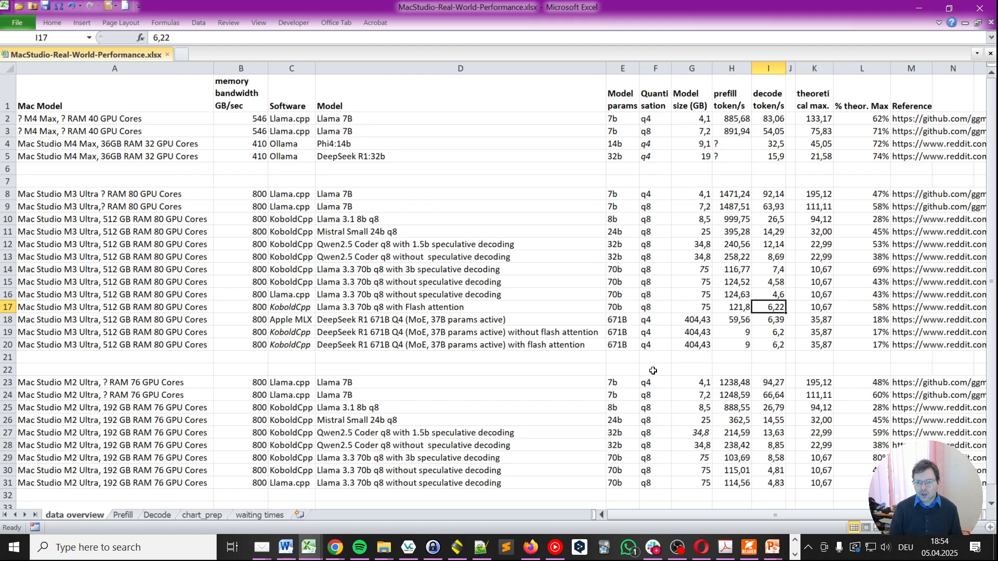
left_click(291, 307)
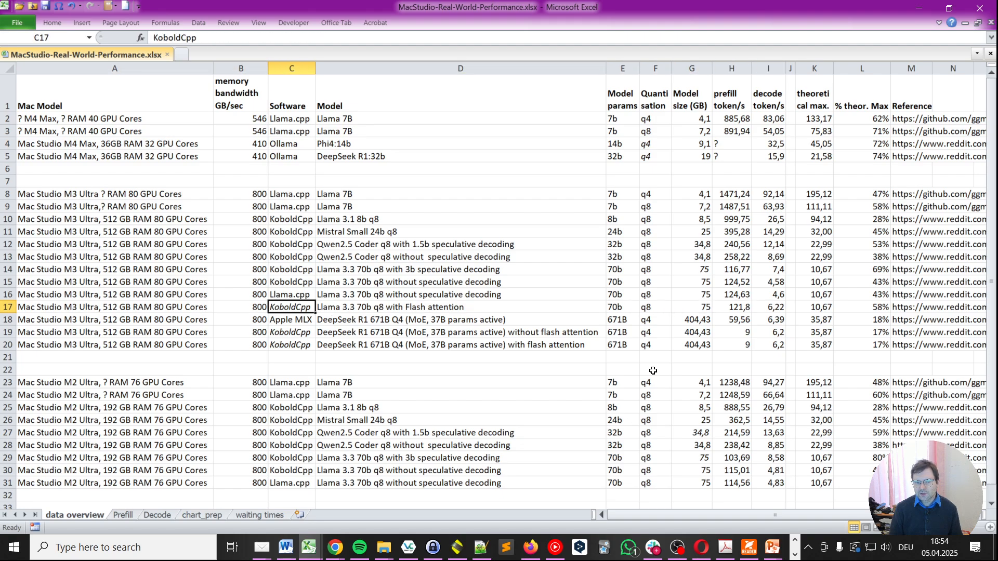
left_click(622, 306)
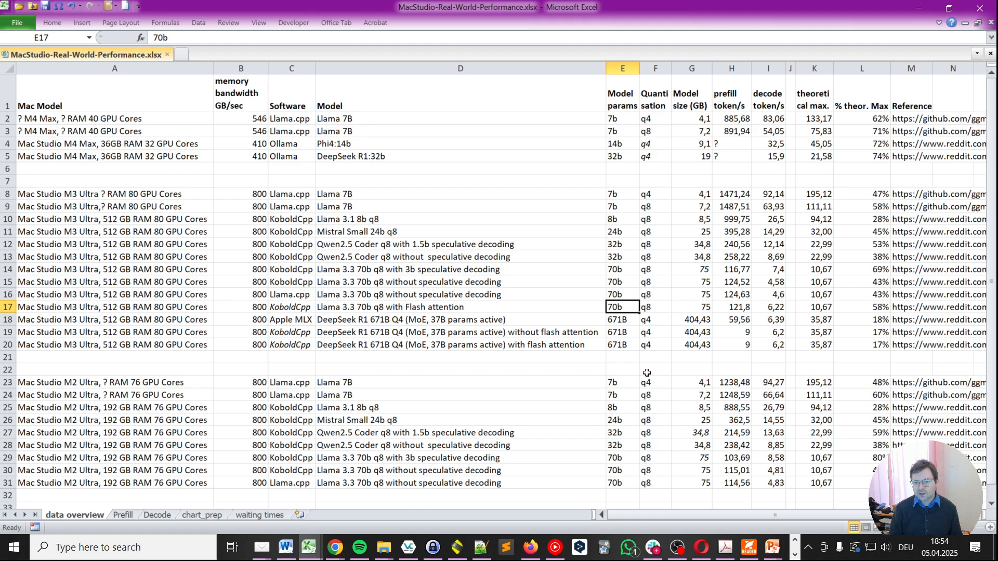
left_click(730, 306)
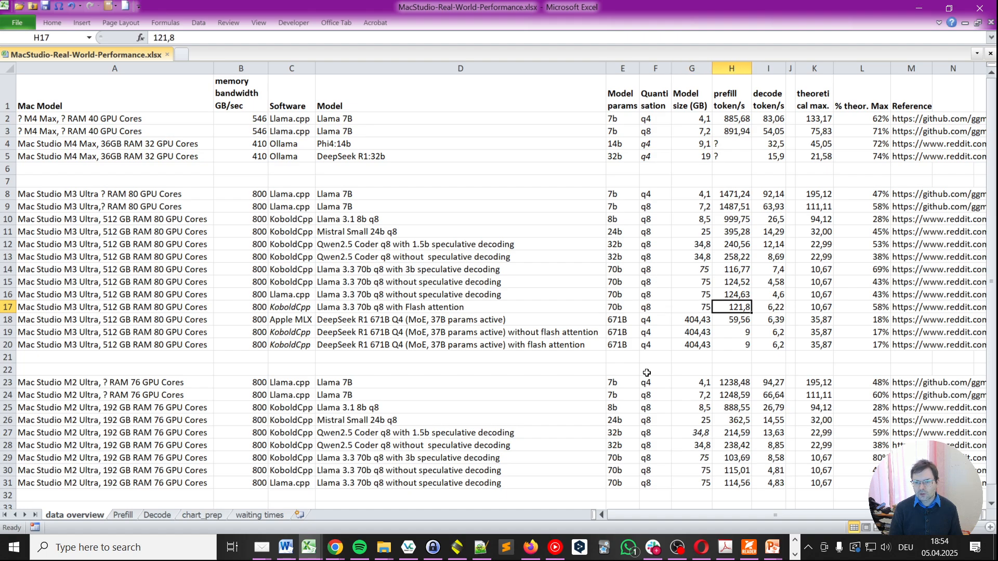
left_click(769, 307)
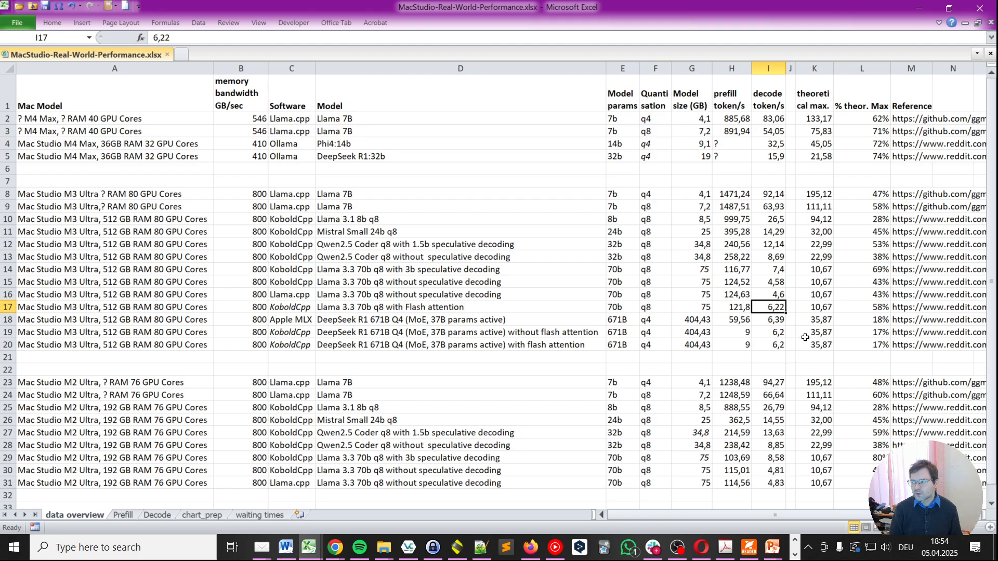
left_click(814, 307)
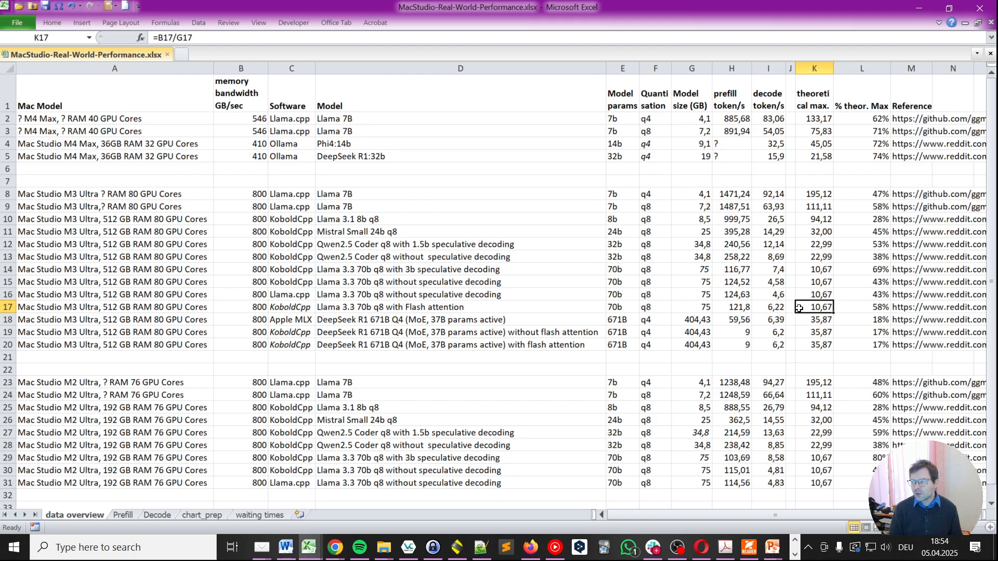
mouse_move(787, 323)
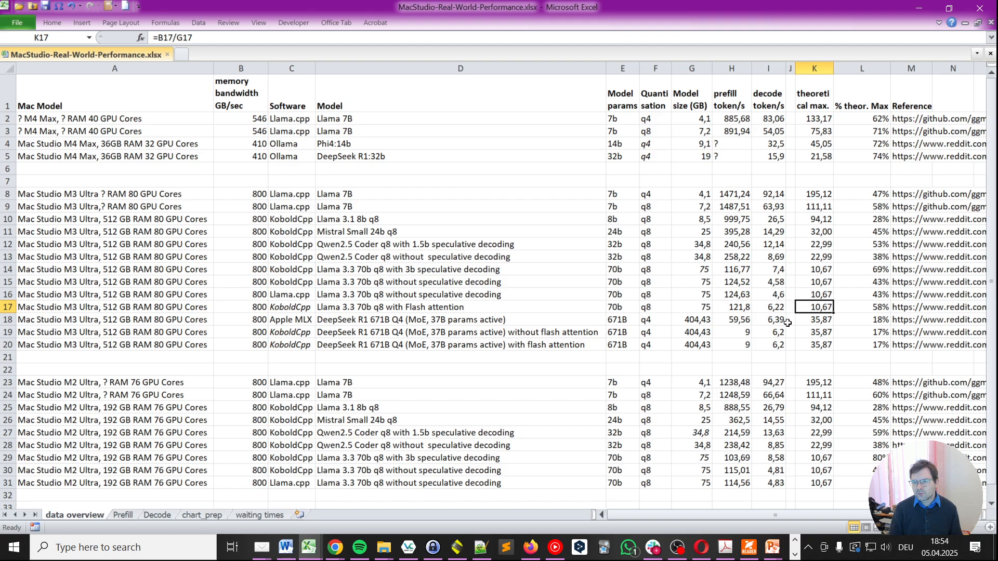
left_click(767, 306)
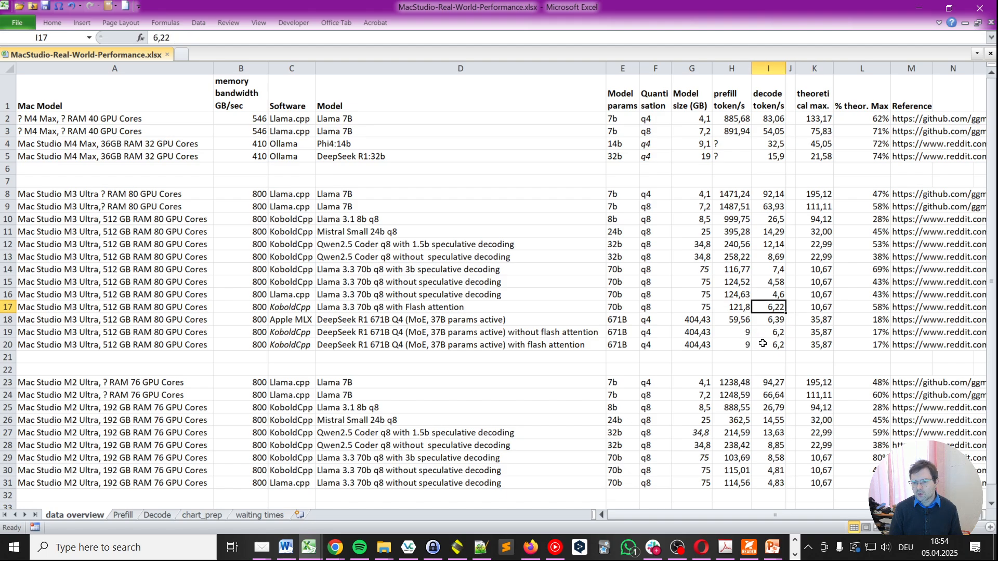
left_click(768, 344)
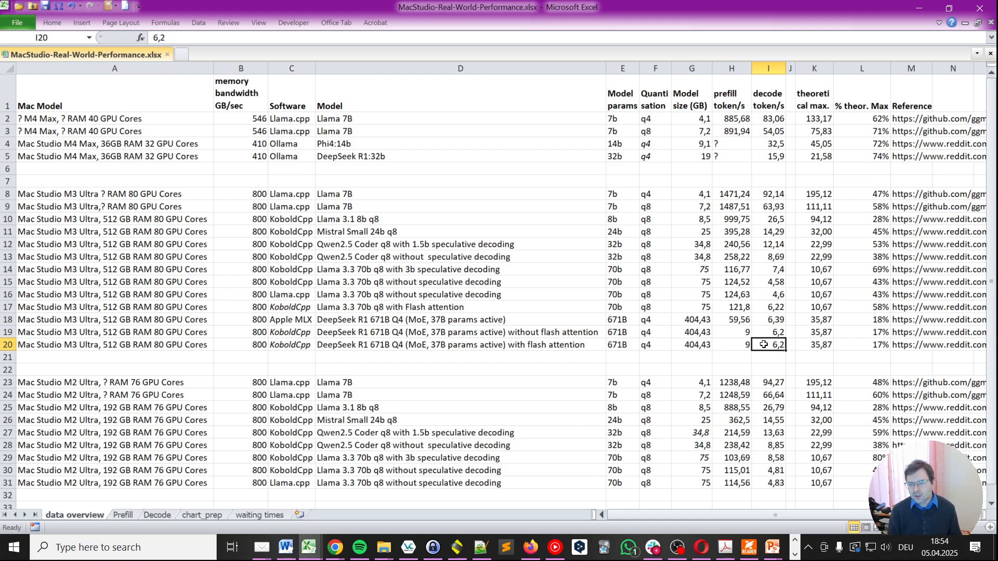
left_click(768, 331)
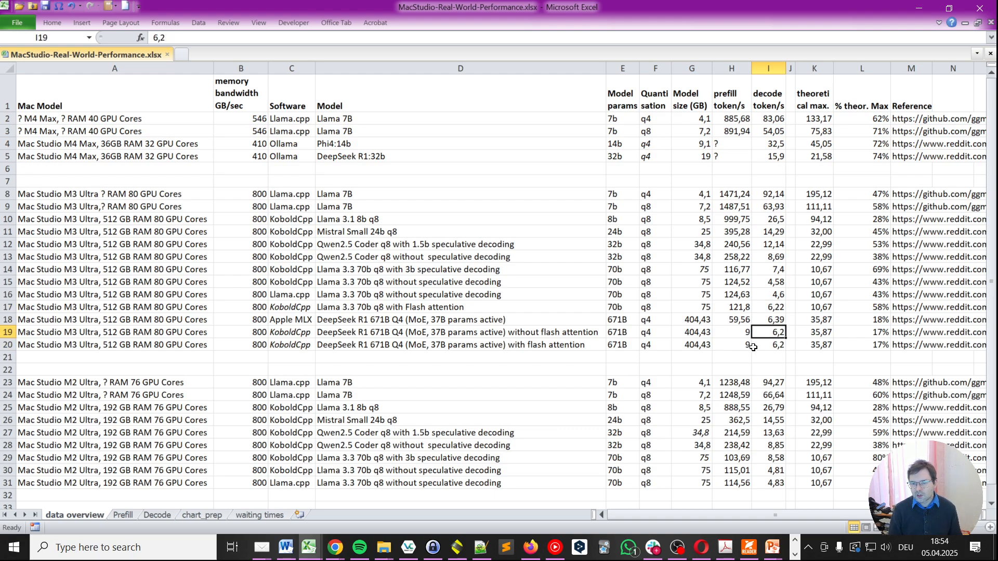
left_click(731, 307)
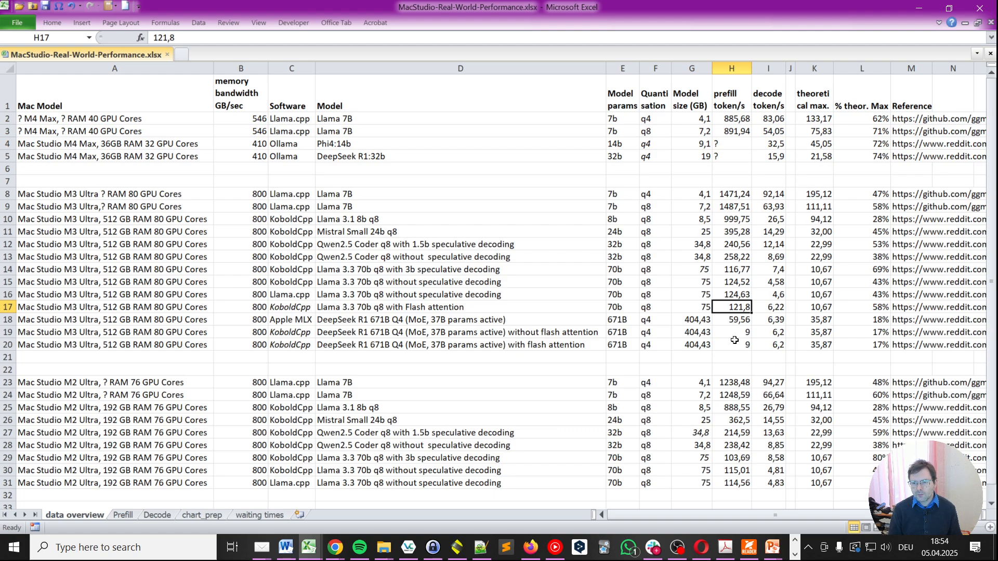
left_click(730, 344)
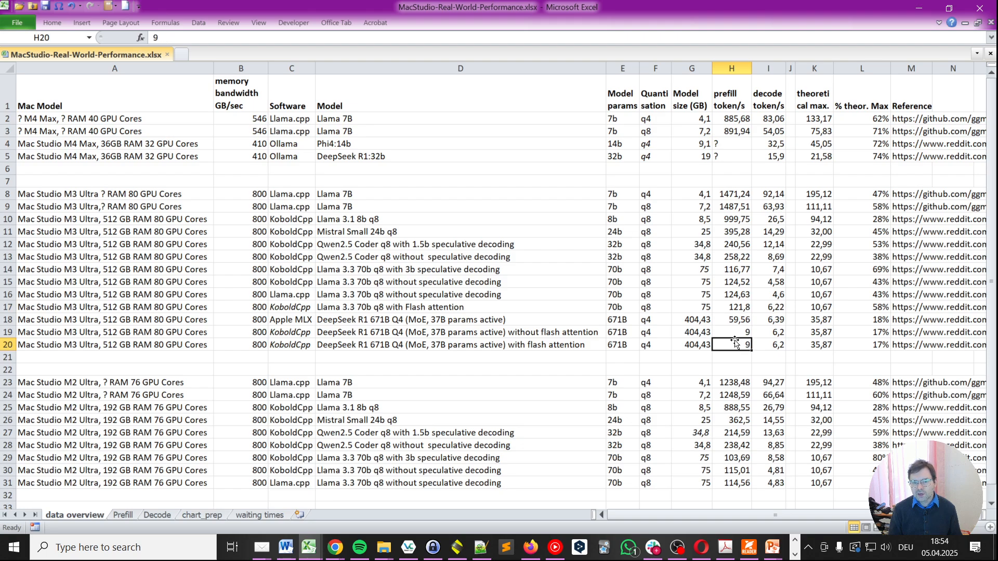
left_click(460, 331)
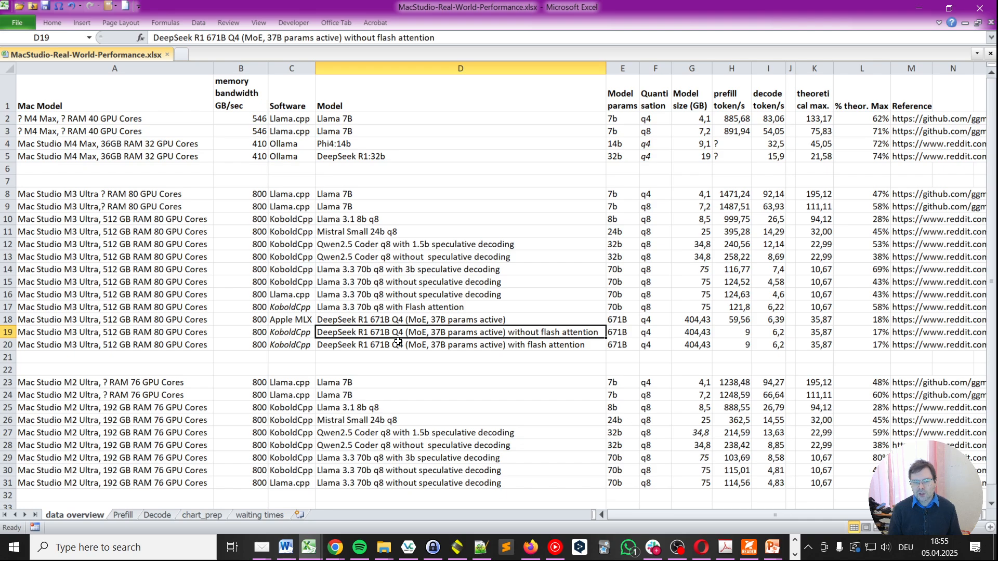
mouse_move(499, 340)
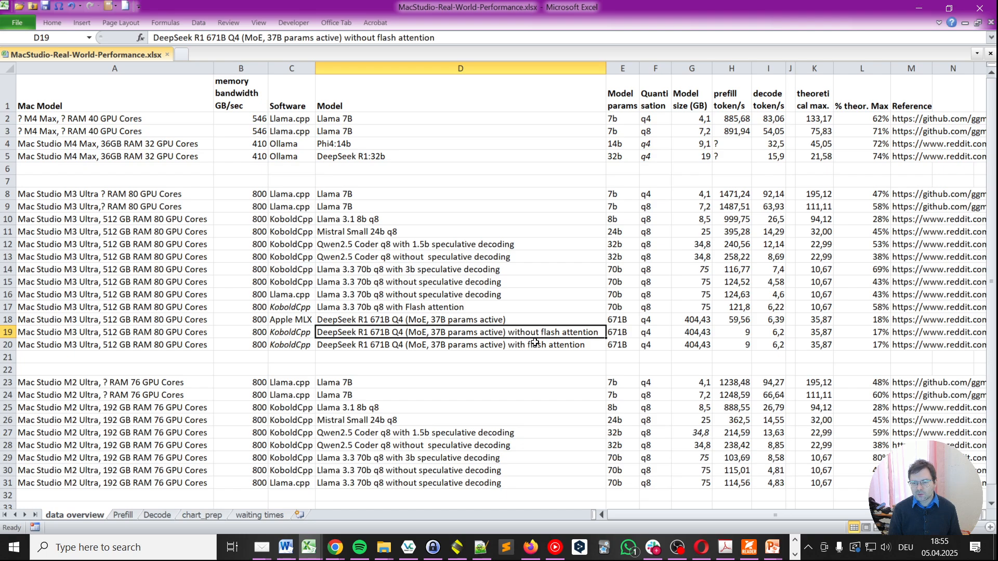
mouse_move(558, 345)
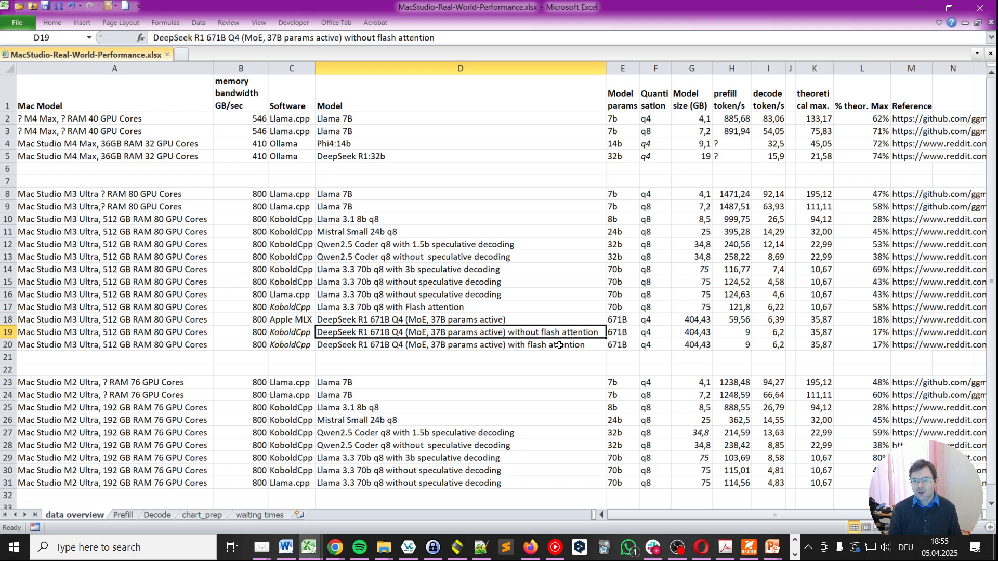
left_click(731, 332)
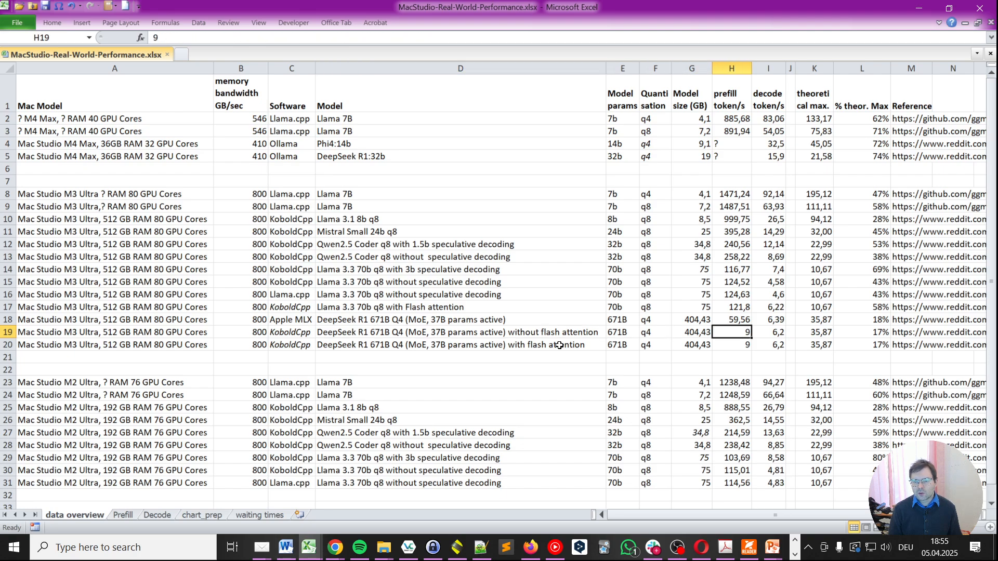
left_click(813, 331)
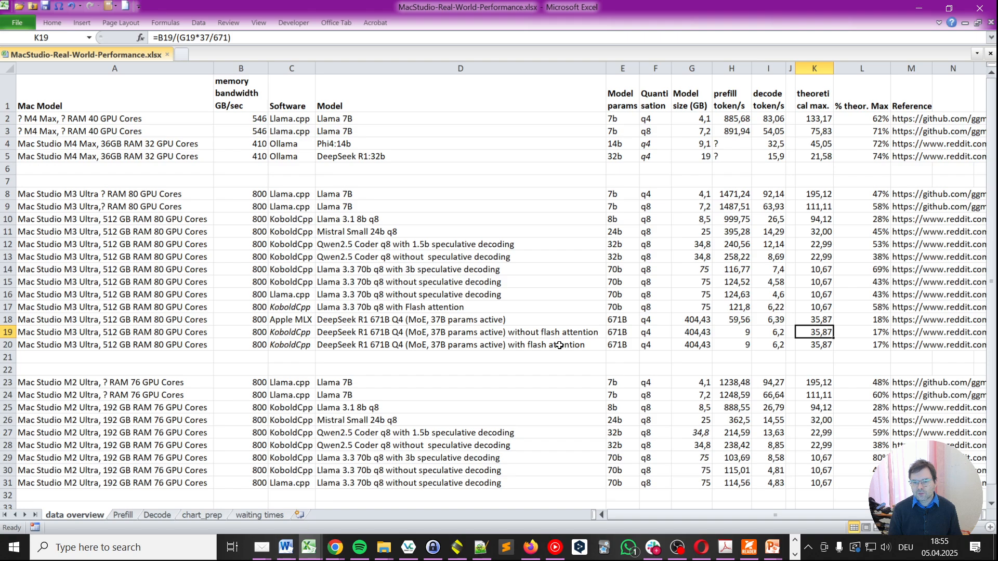
left_click(813, 294)
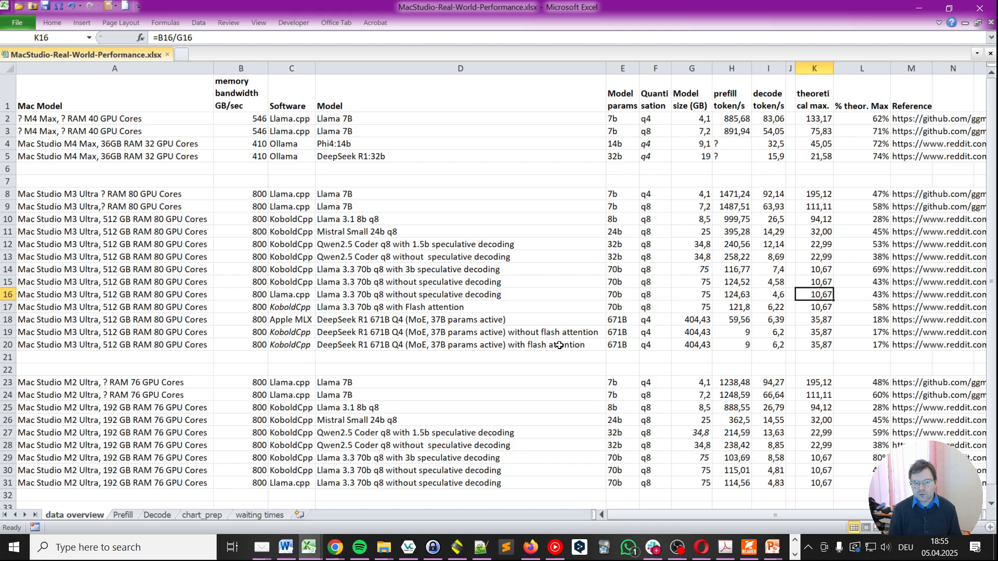
left_click(813, 282)
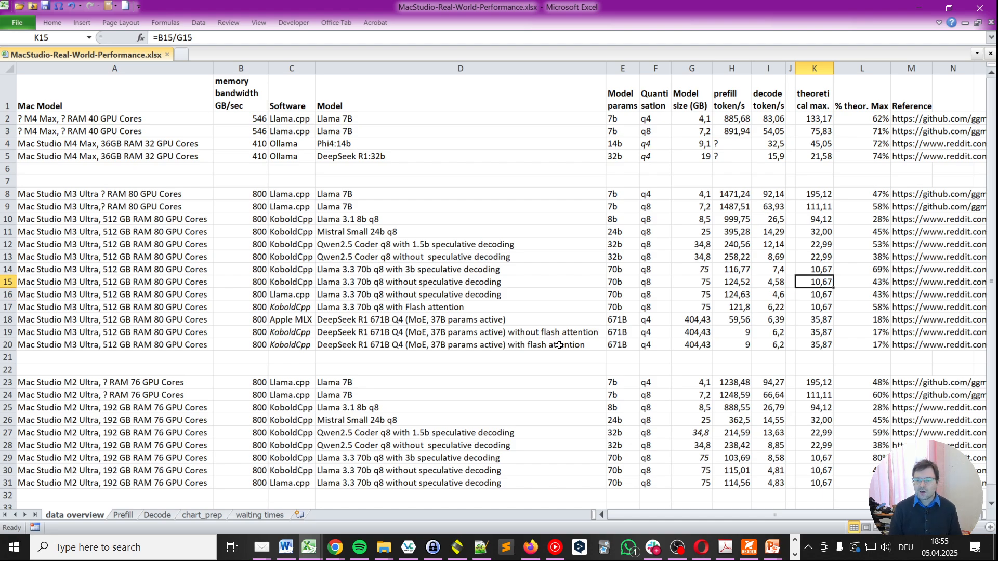
left_click(813, 294)
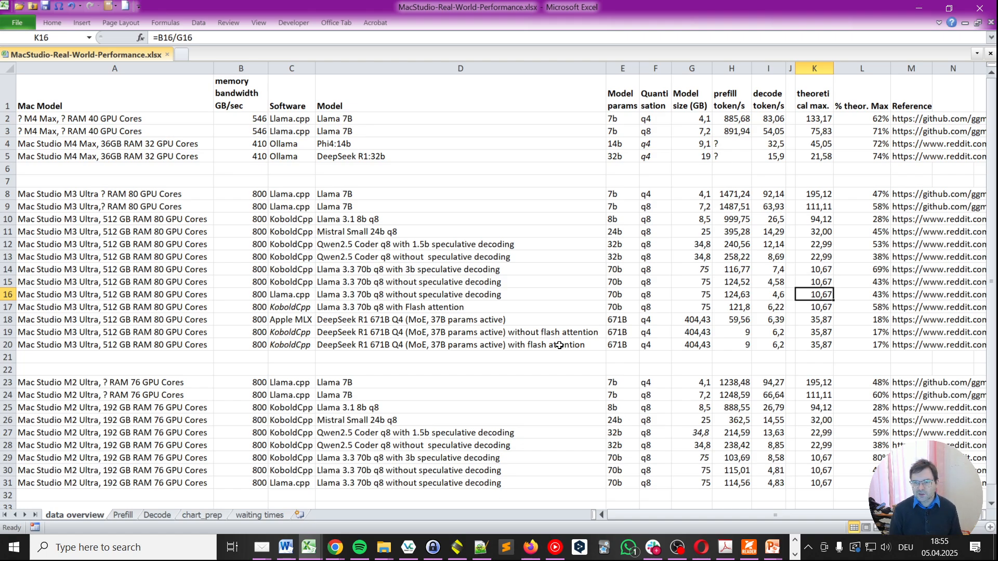
left_click(813, 320)
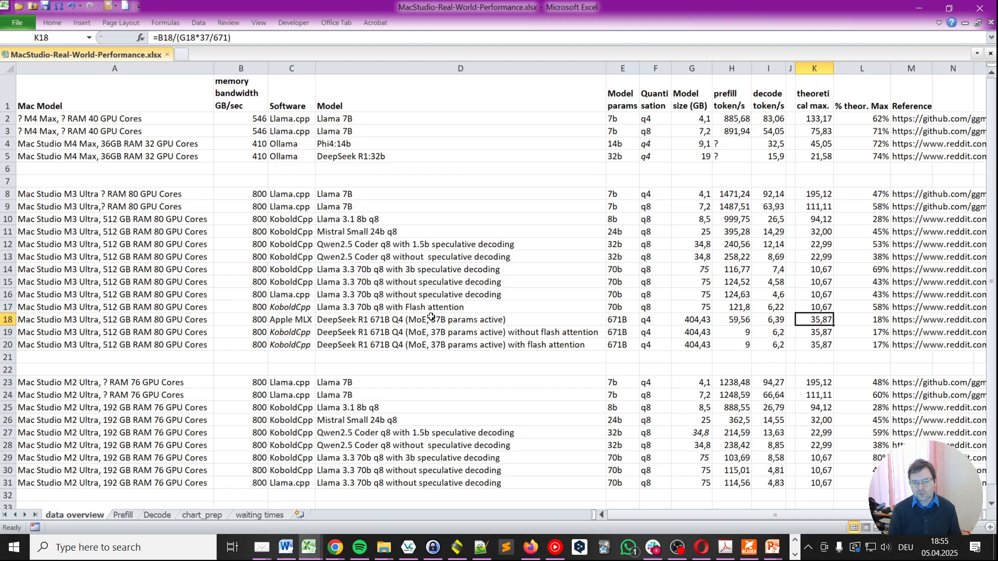
left_click(460, 281)
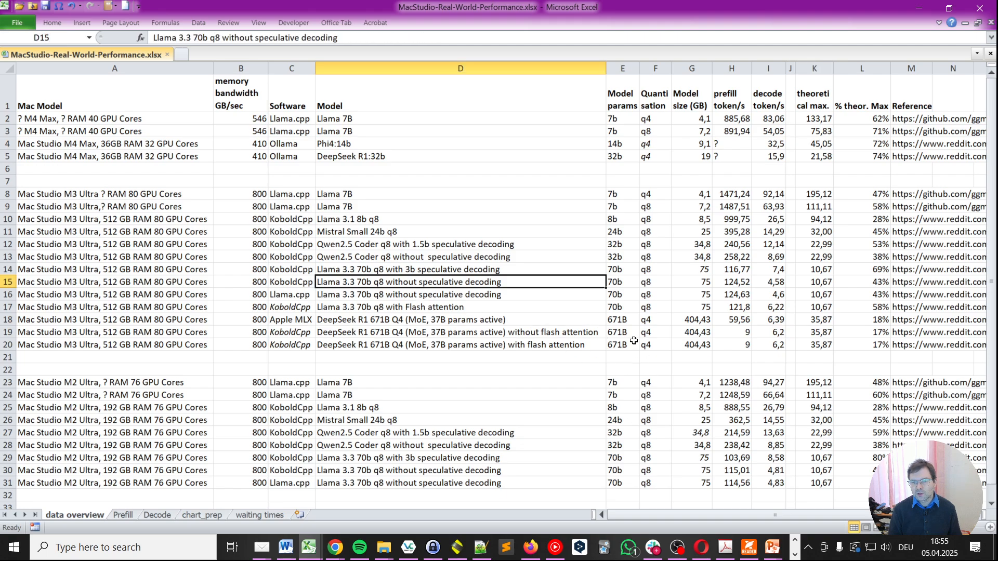
left_click(655, 319)
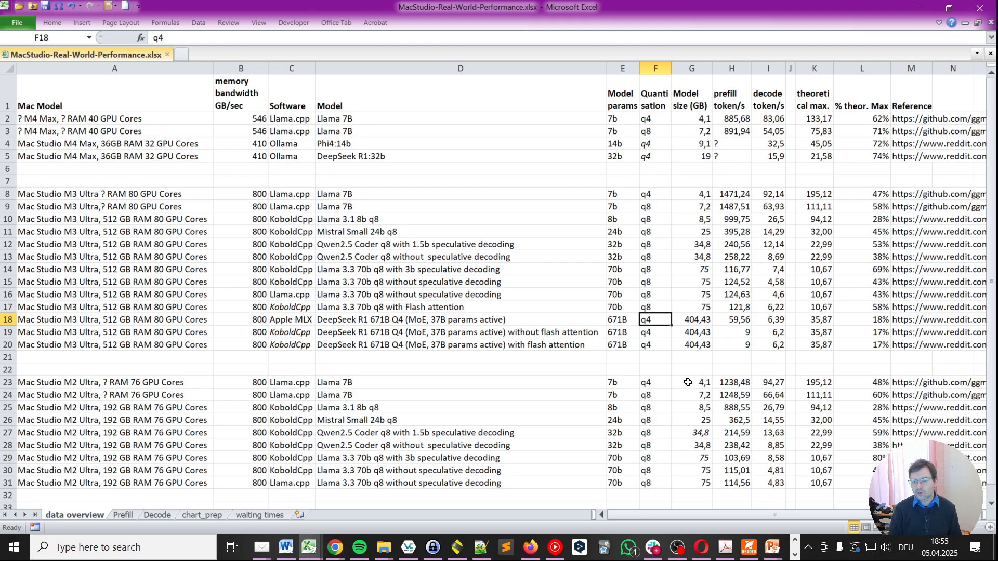
left_click(861, 320)
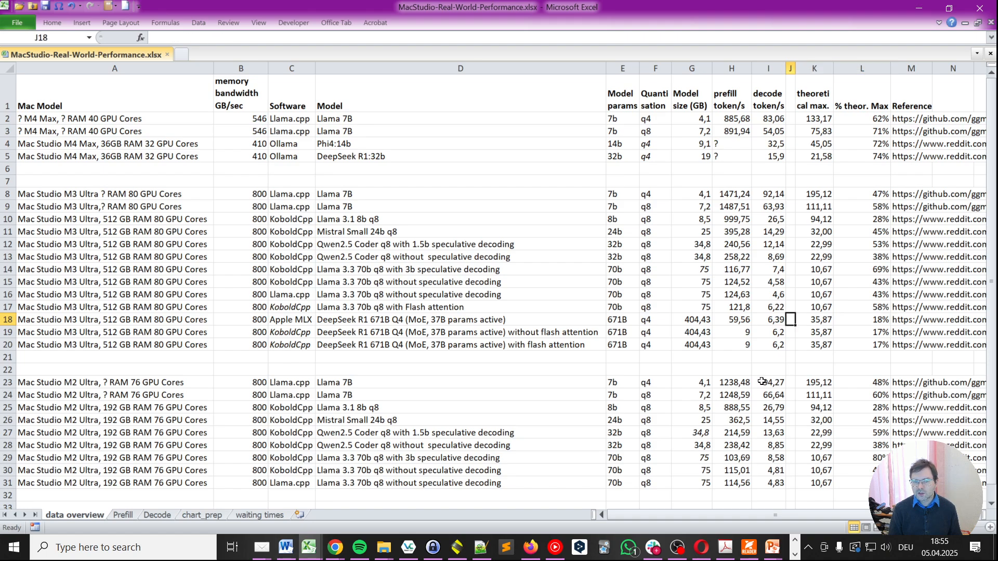
left_click(768, 294)
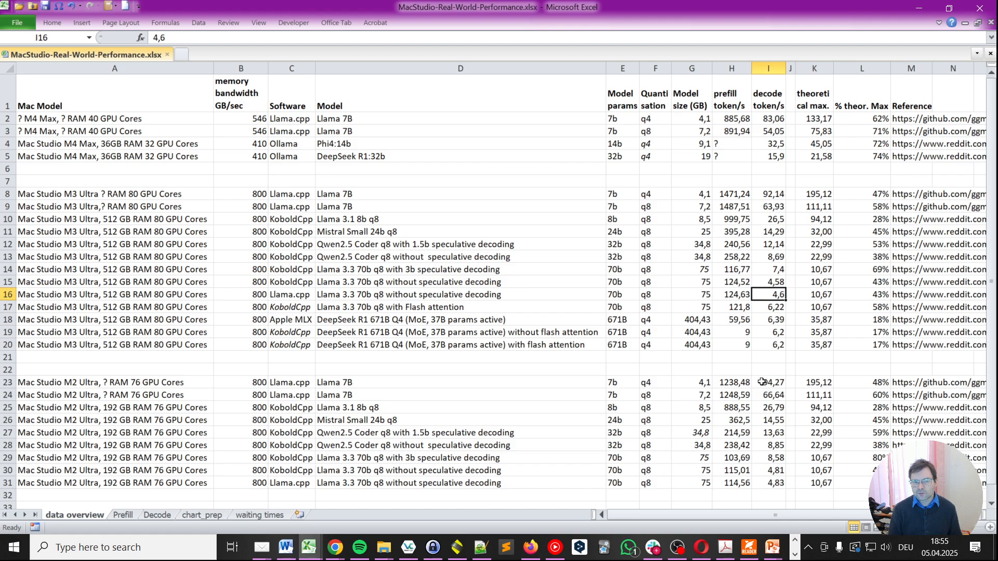
left_click(768, 306)
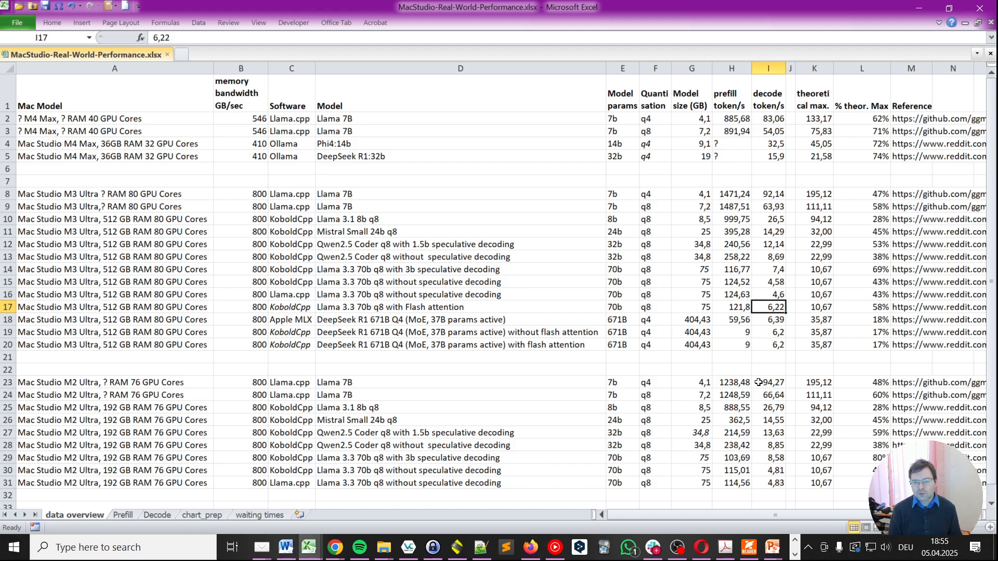
left_click(730, 319)
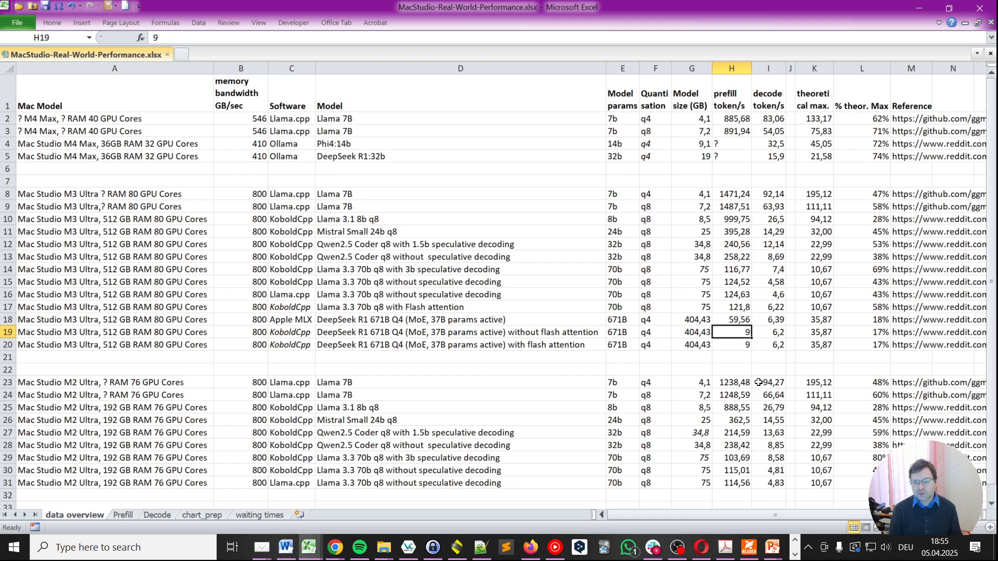
left_click(768, 331)
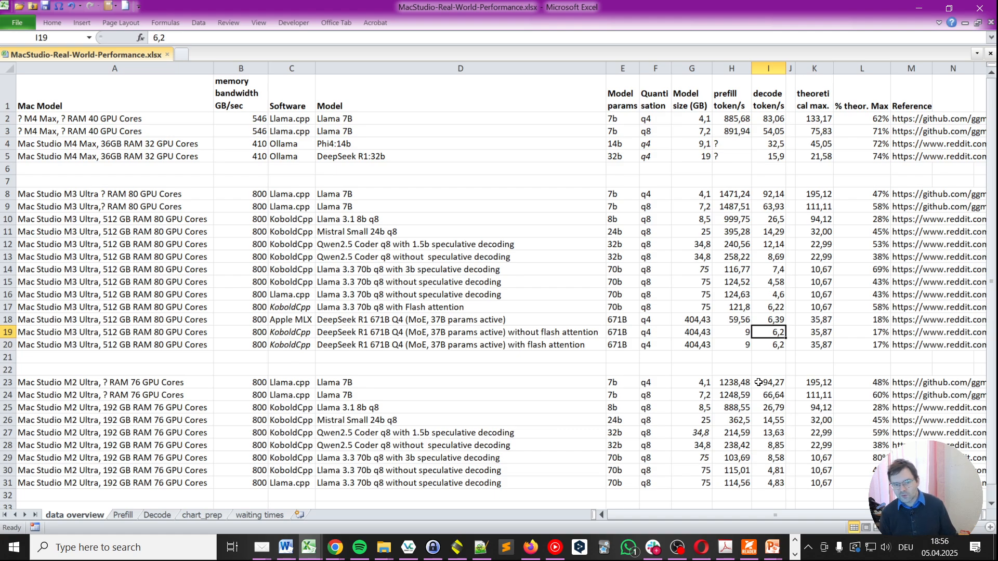
left_click(732, 332)
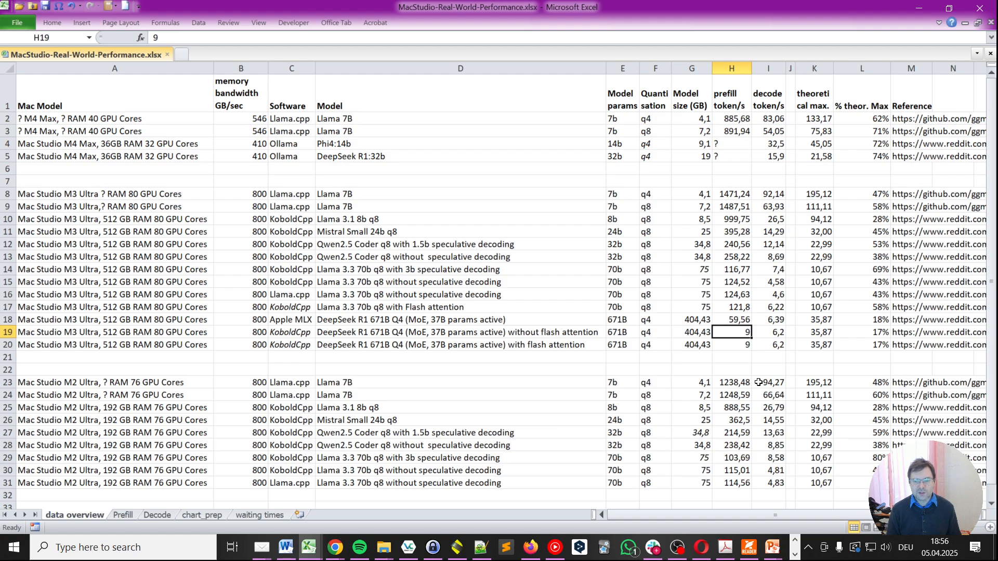
left_click(730, 320)
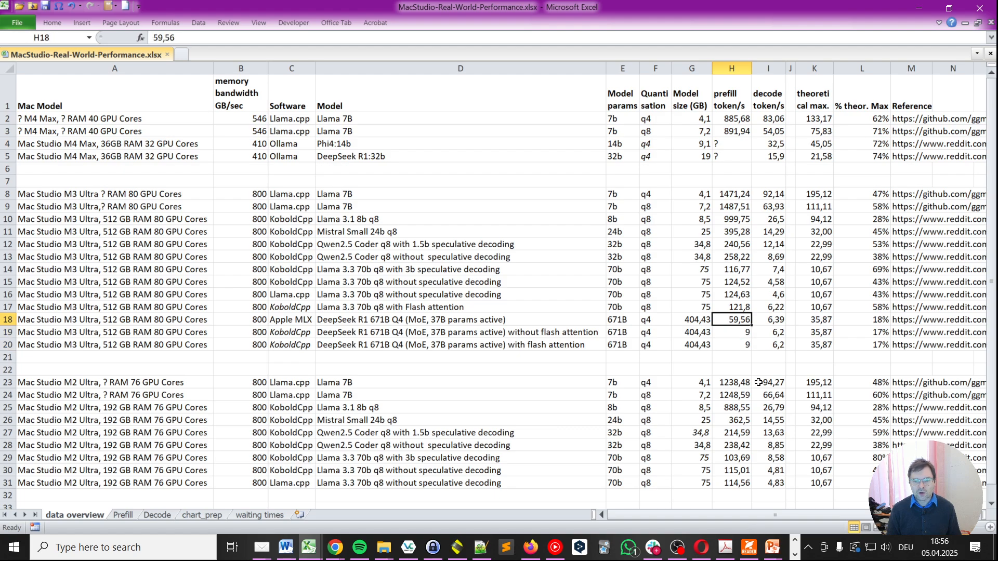
left_click(731, 332)
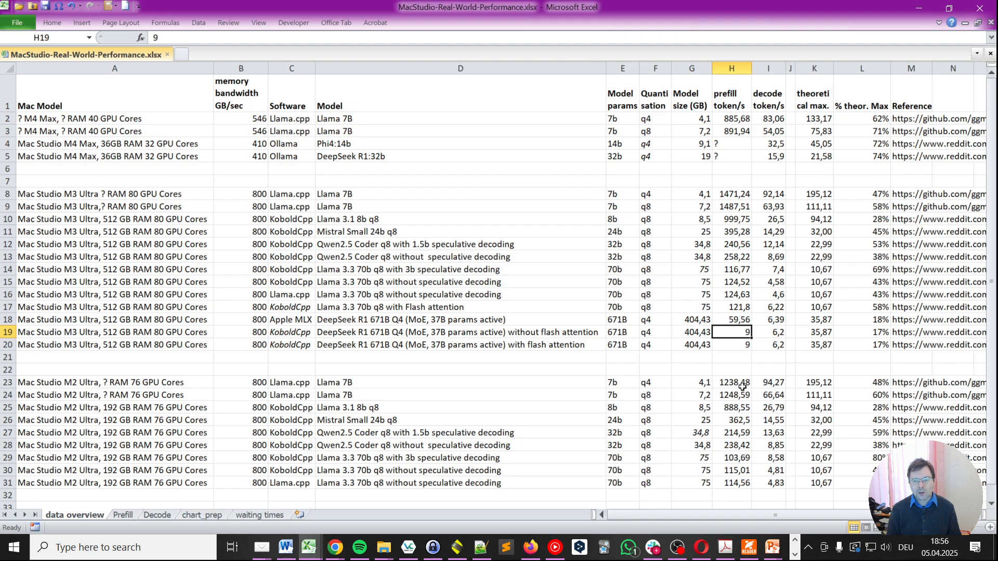
mouse_move(257, 518)
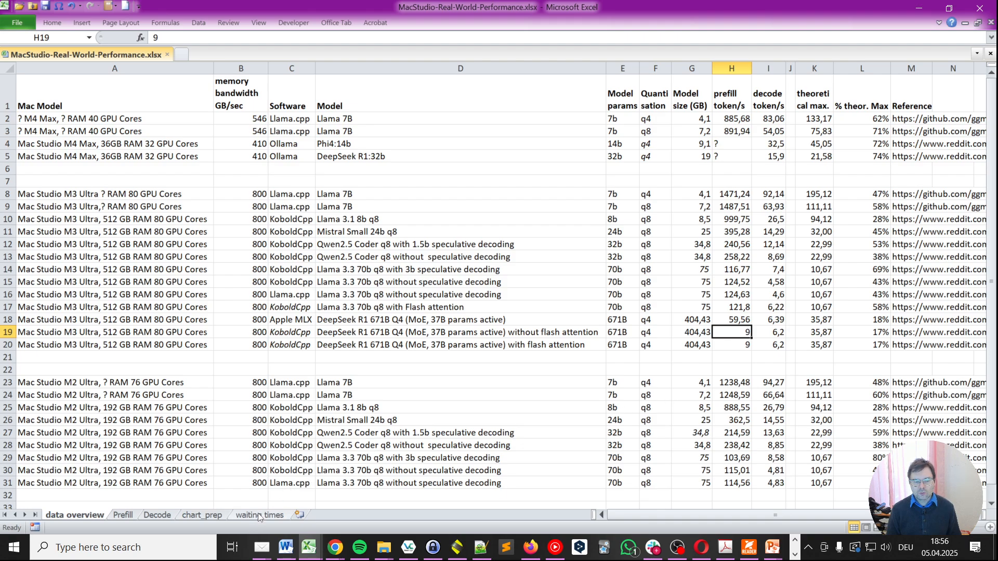
left_click(260, 515)
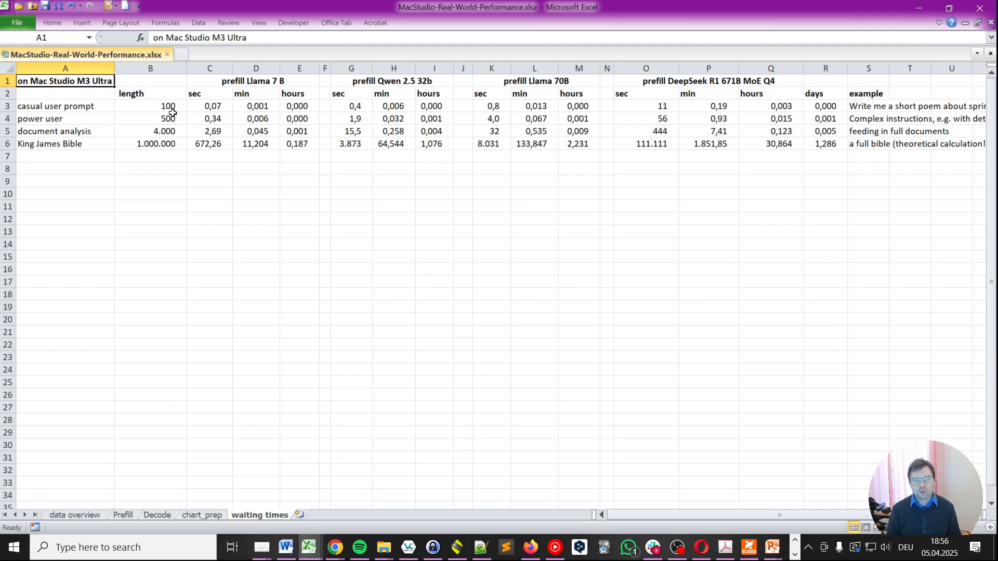
left_click(150, 131)
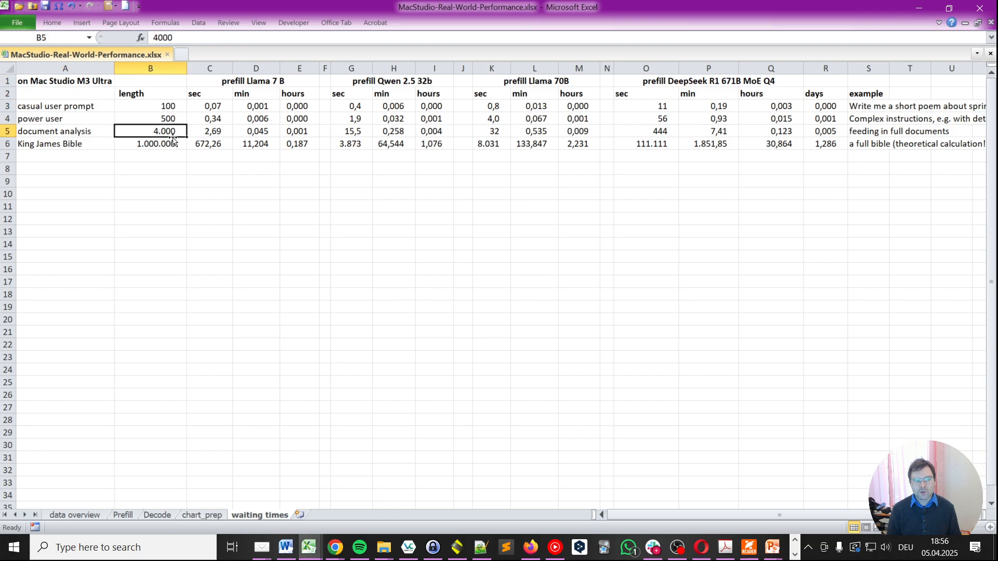
left_click(150, 143)
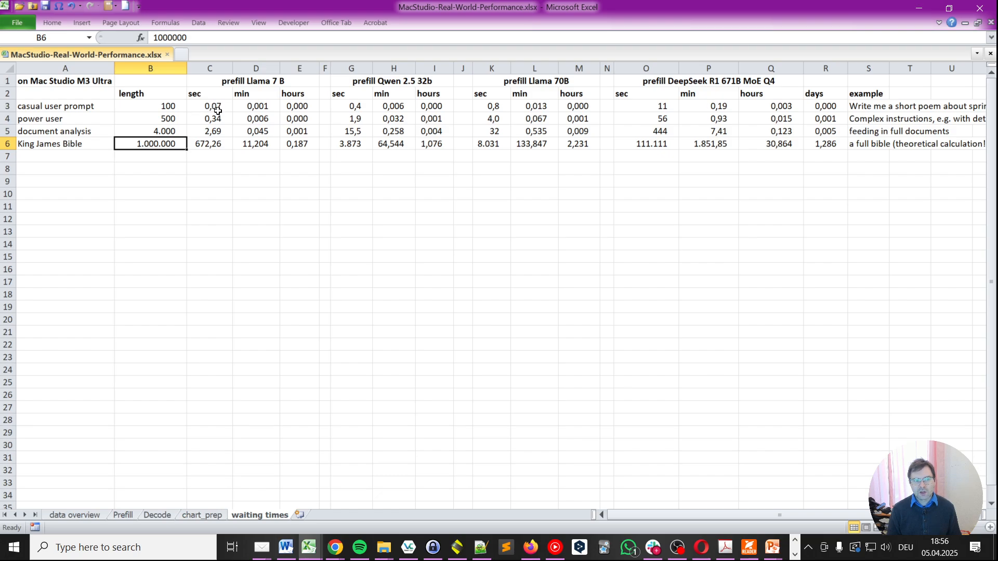
mouse_move(224, 139)
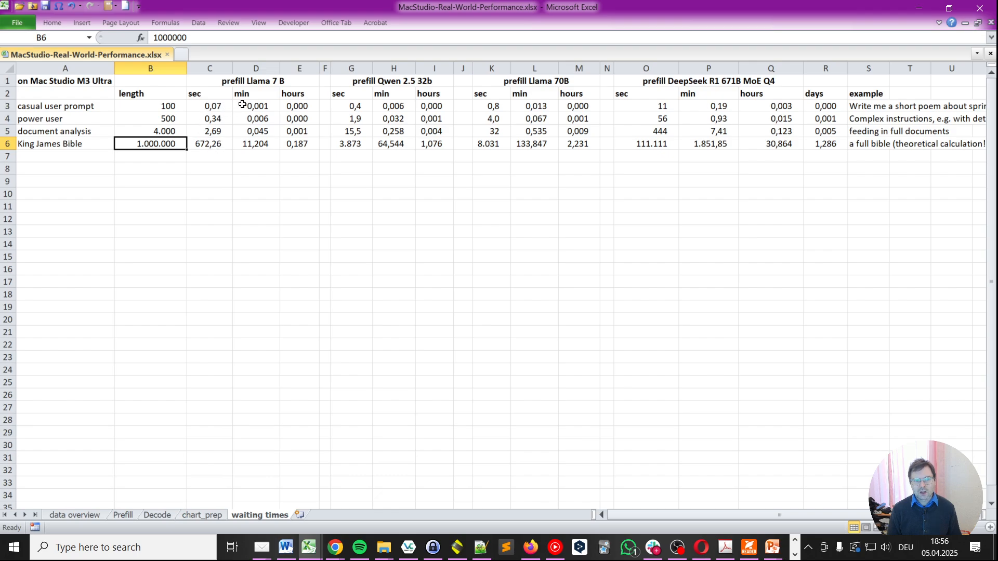
mouse_move(228, 106)
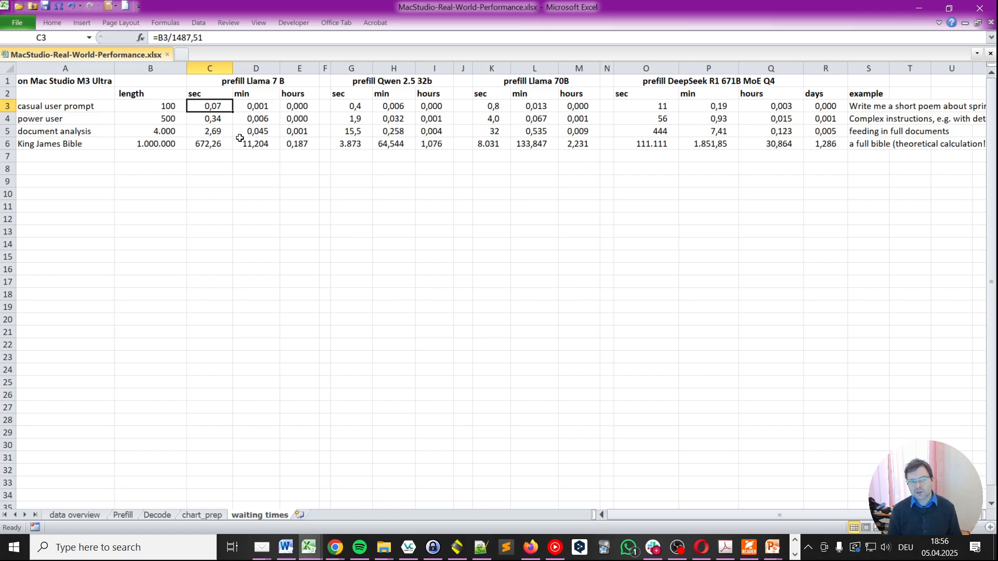
left_click(324, 106)
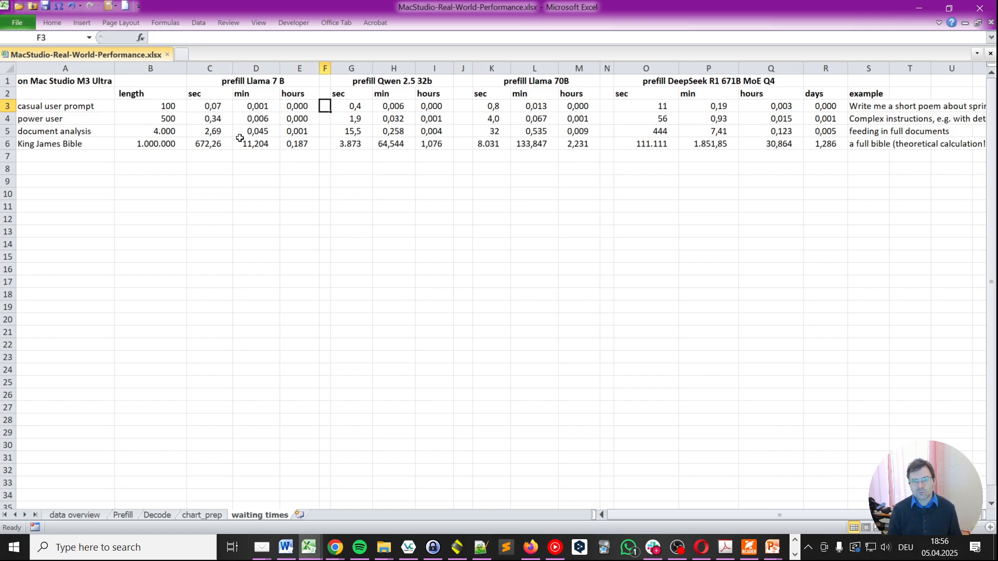
left_click(490, 105)
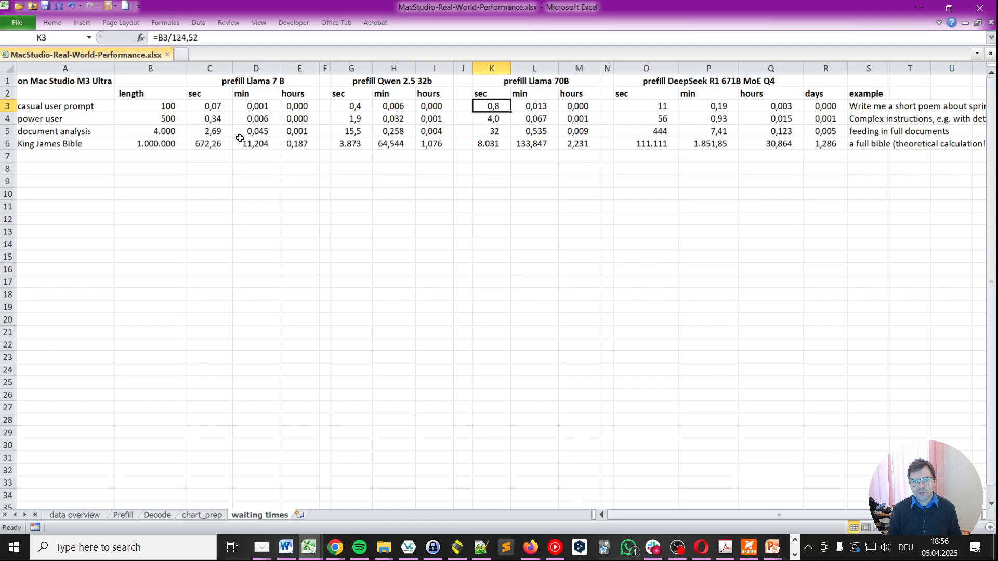
mouse_move(652, 102)
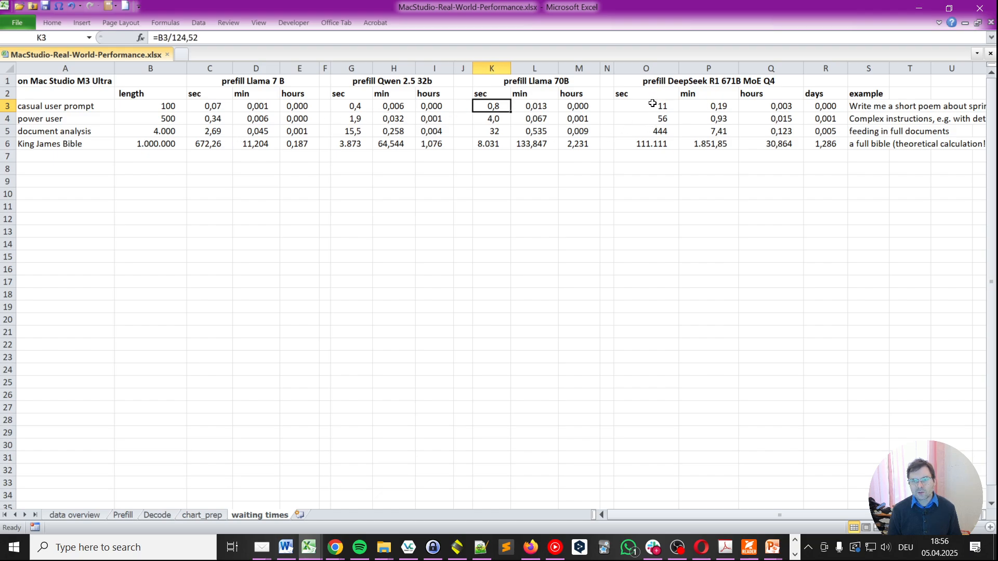
left_click(645, 105)
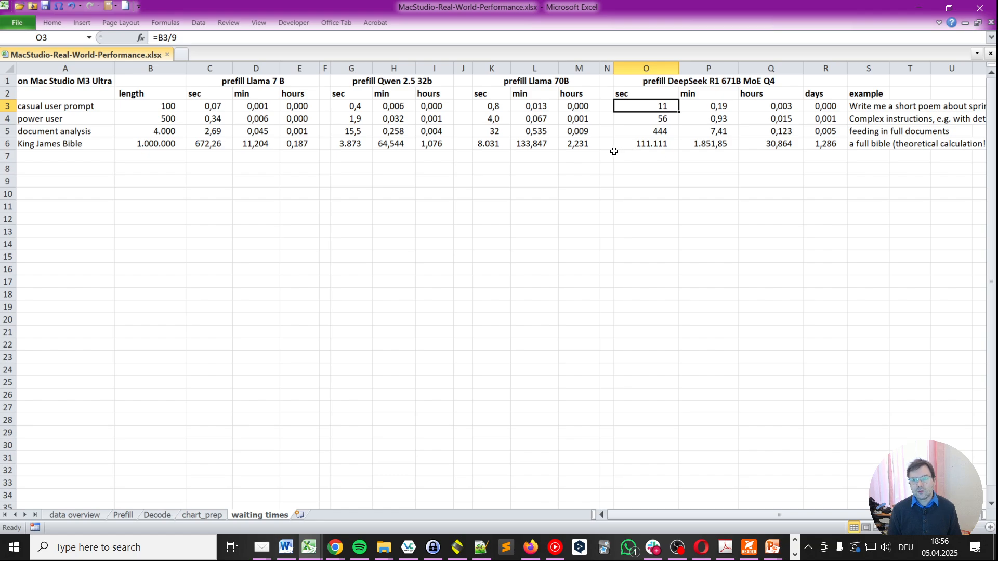
mouse_move(617, 294)
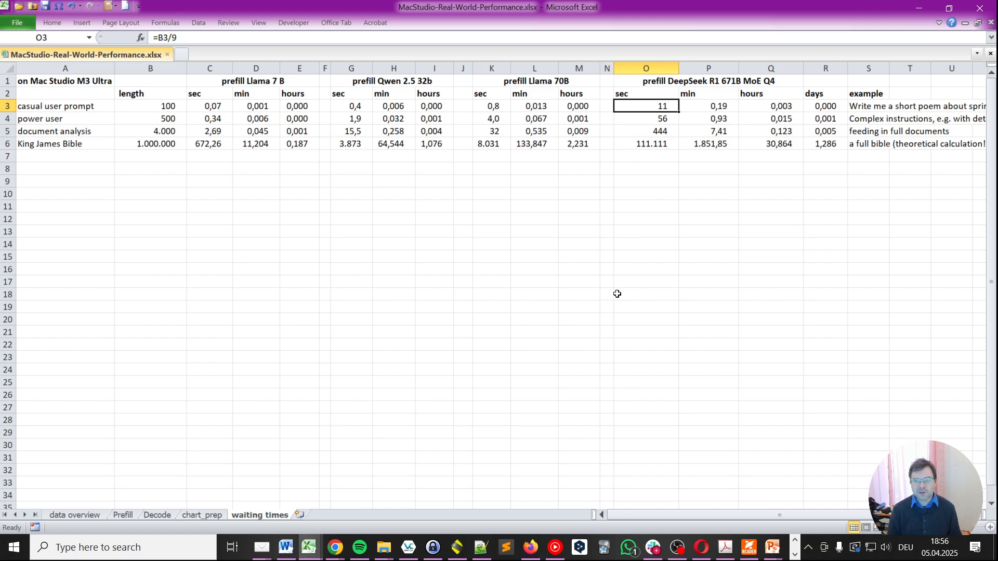
mouse_move(576, 305)
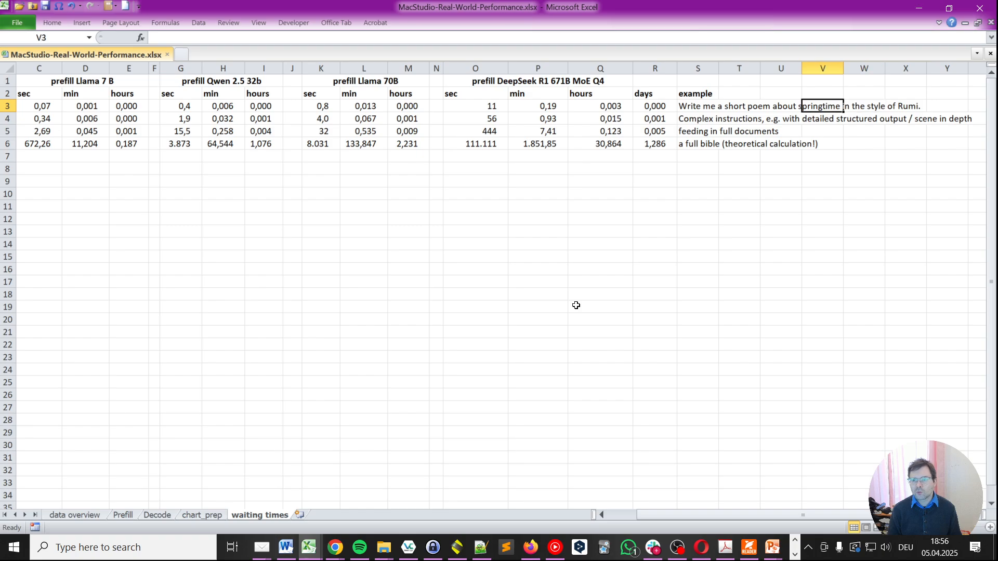
left_click(223, 105)
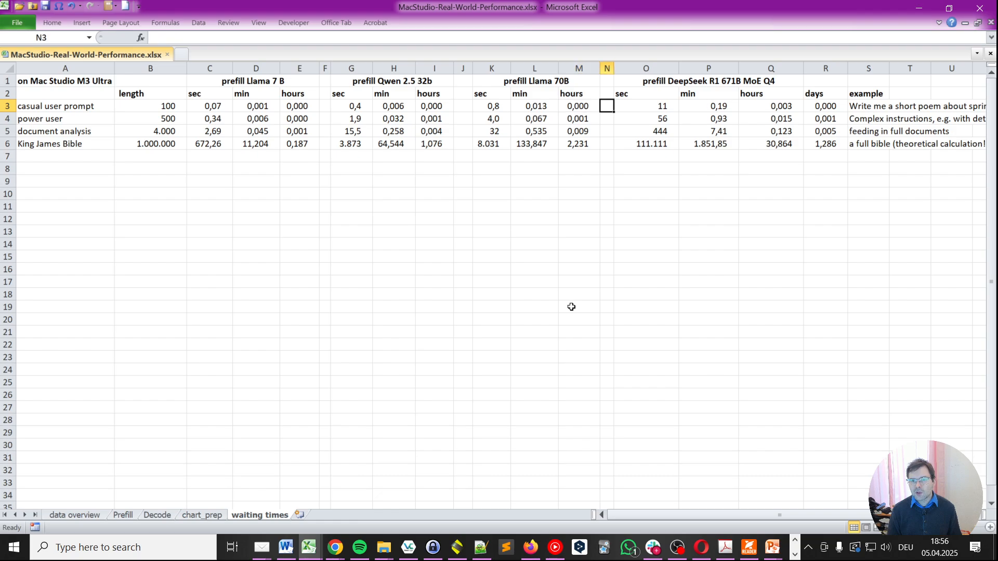
left_click(646, 106)
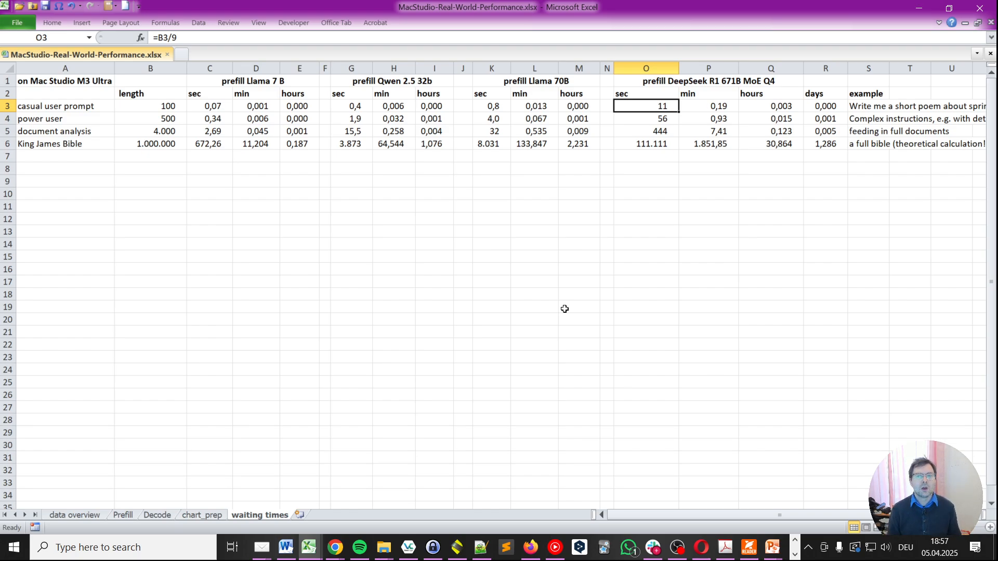
mouse_move(115, 184)
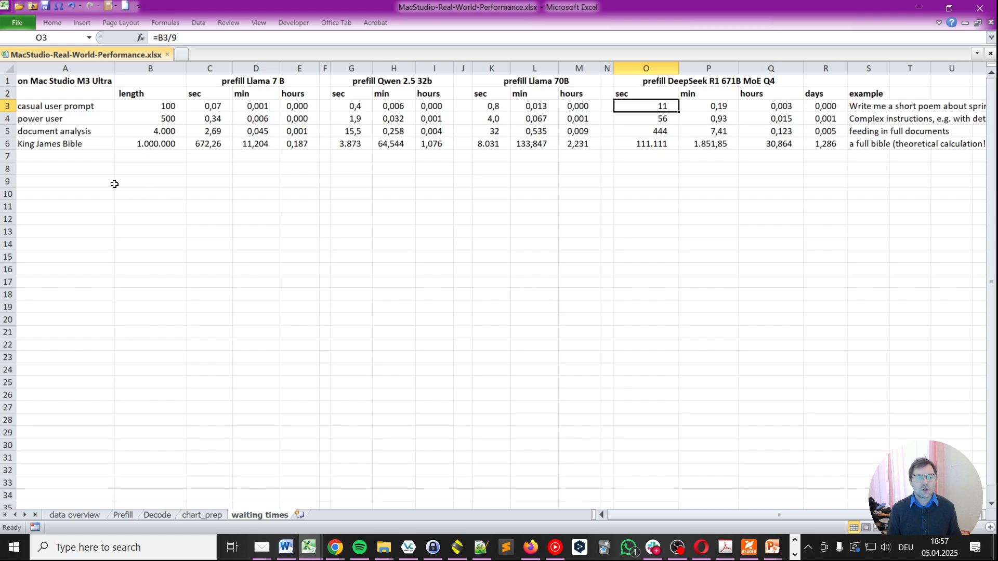
left_click(150, 168)
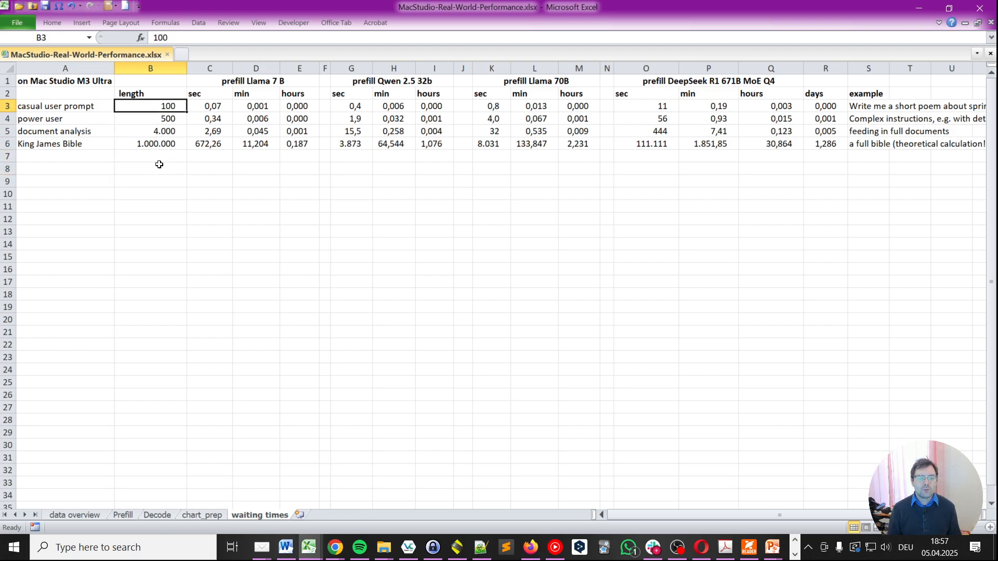
left_click(151, 118)
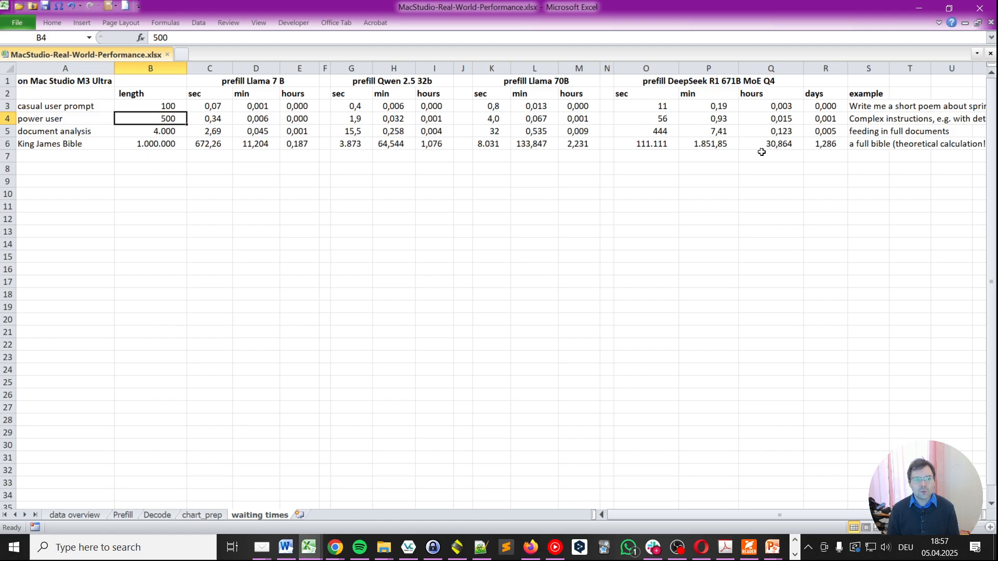
left_click(298, 119)
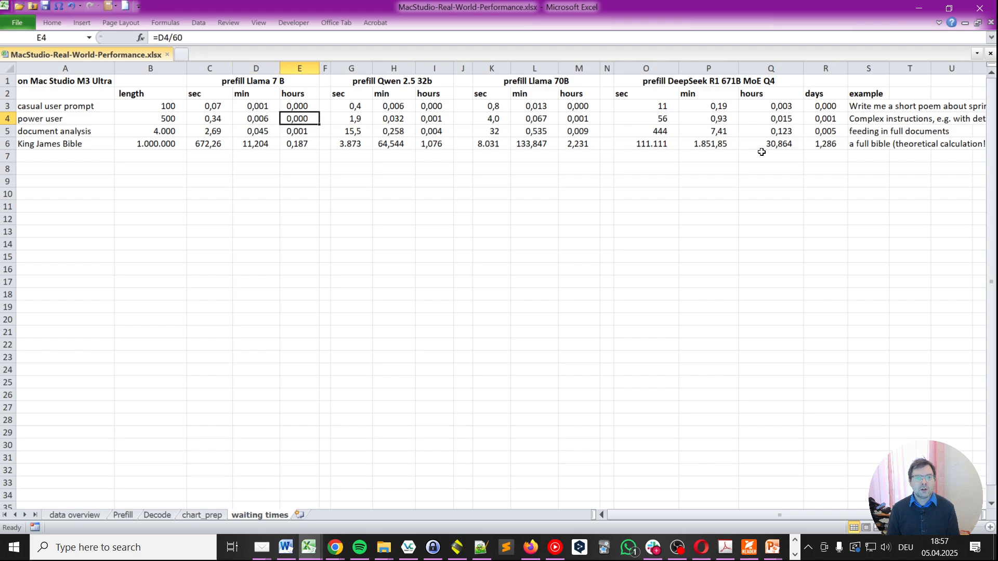
left_click(350, 119)
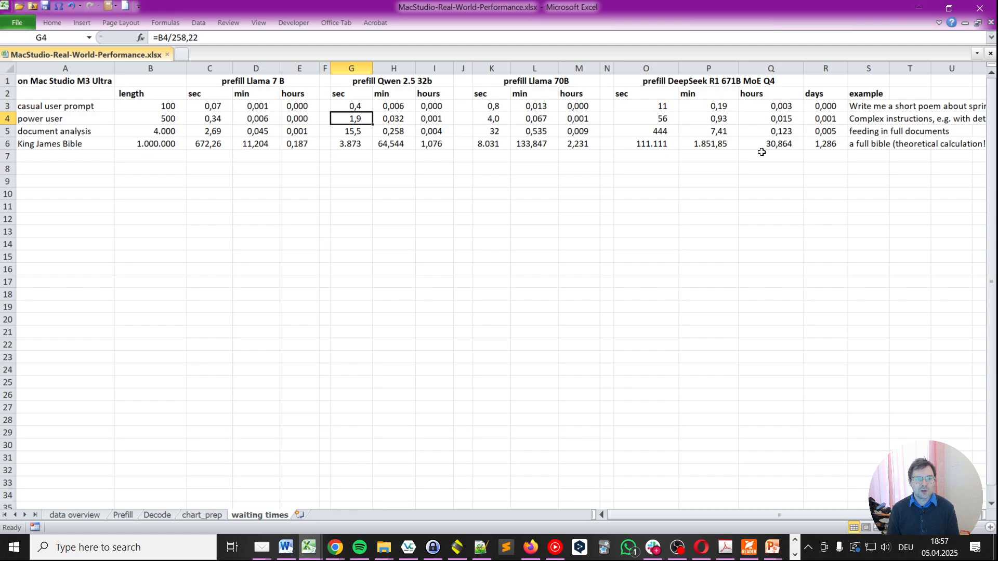
left_click(492, 118)
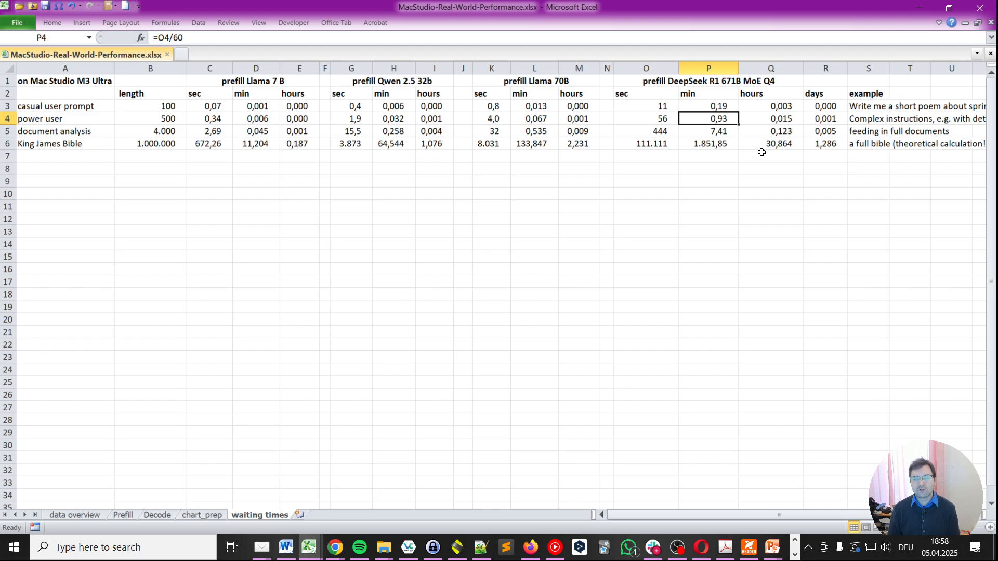
left_click(151, 119)
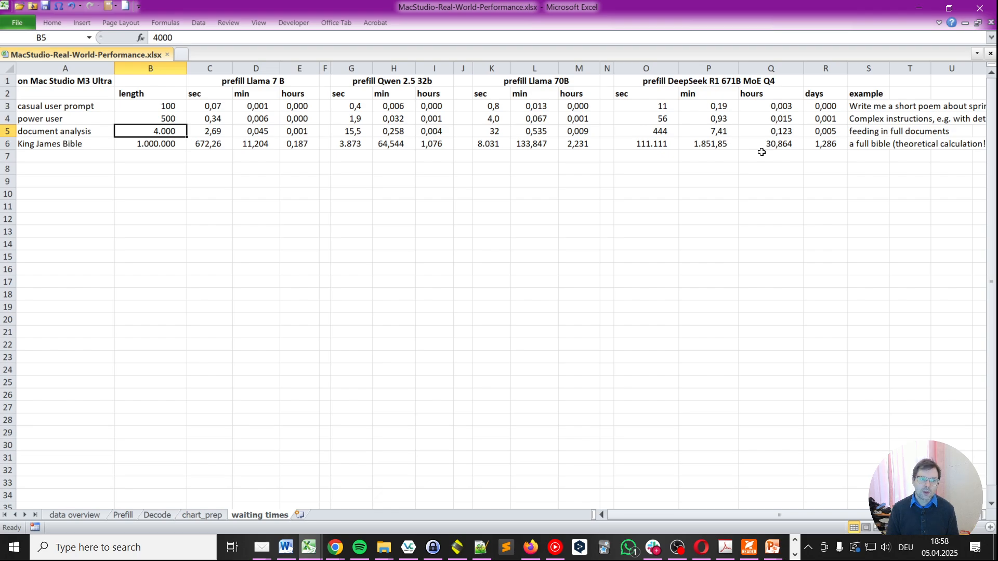
left_click(210, 131)
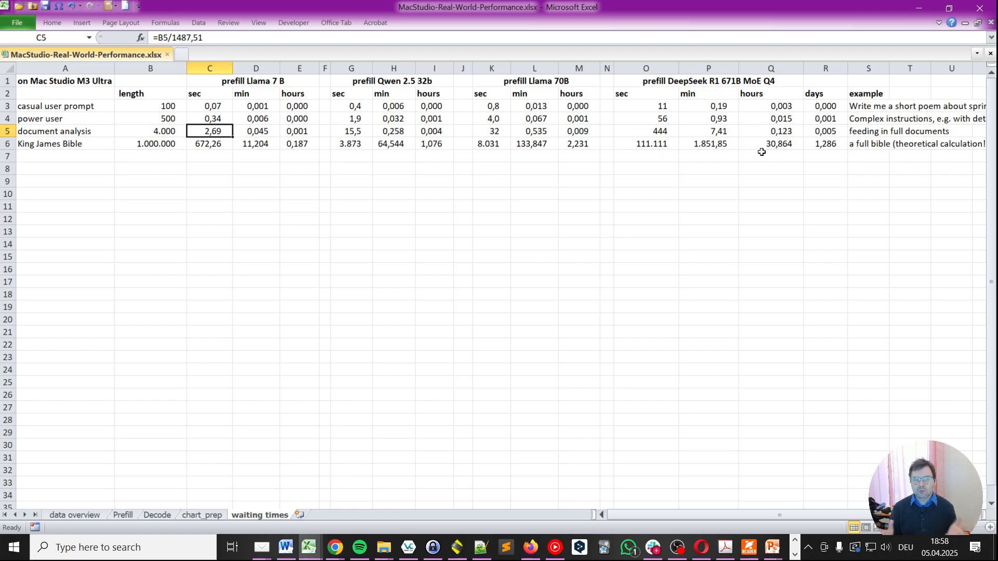
left_click(324, 131)
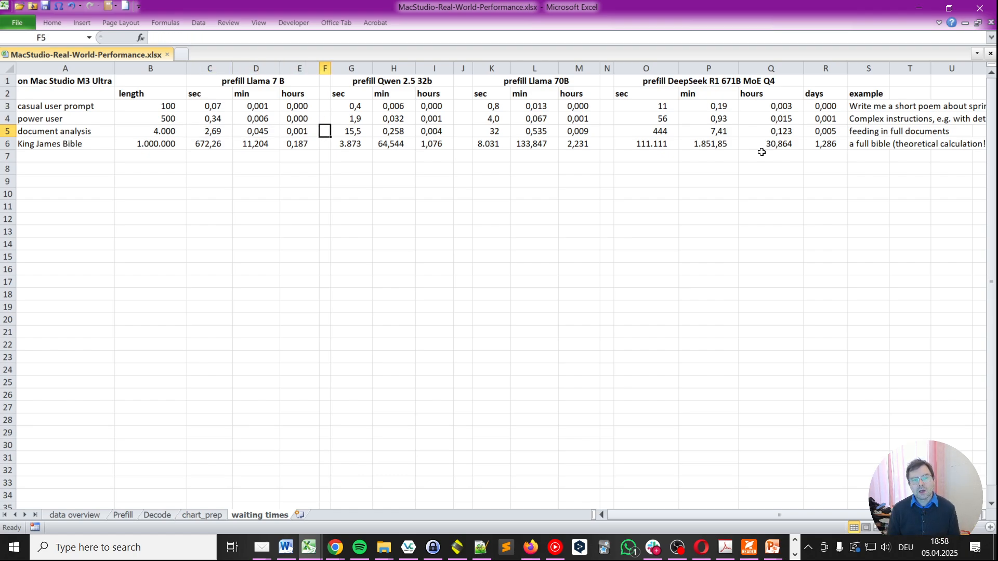
left_click(351, 131)
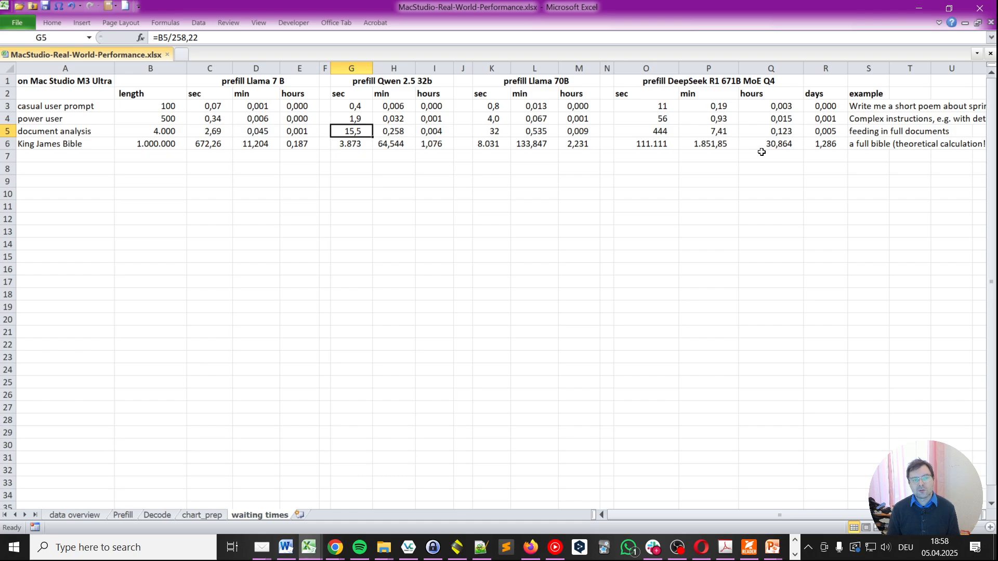
left_click(434, 131)
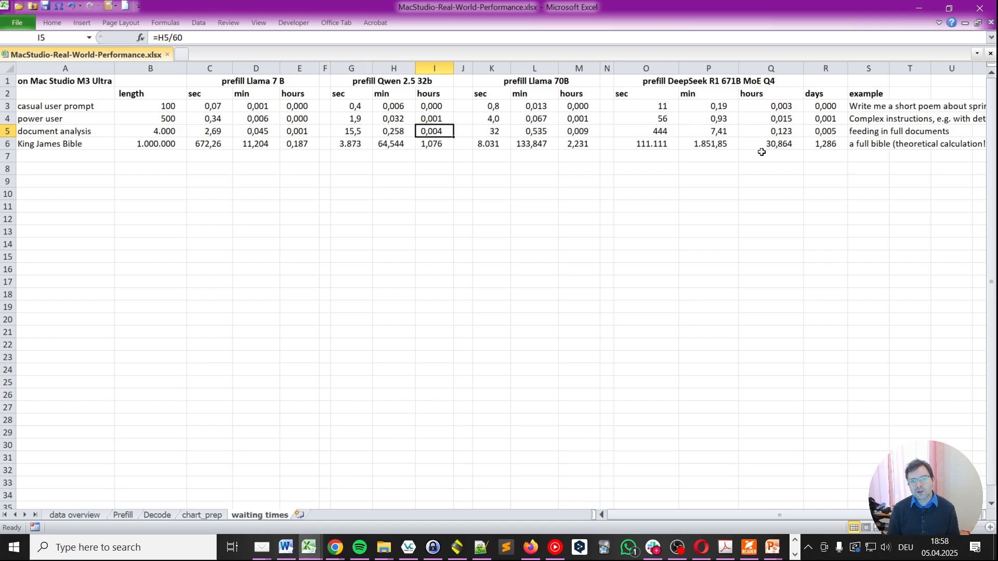
left_click(533, 130)
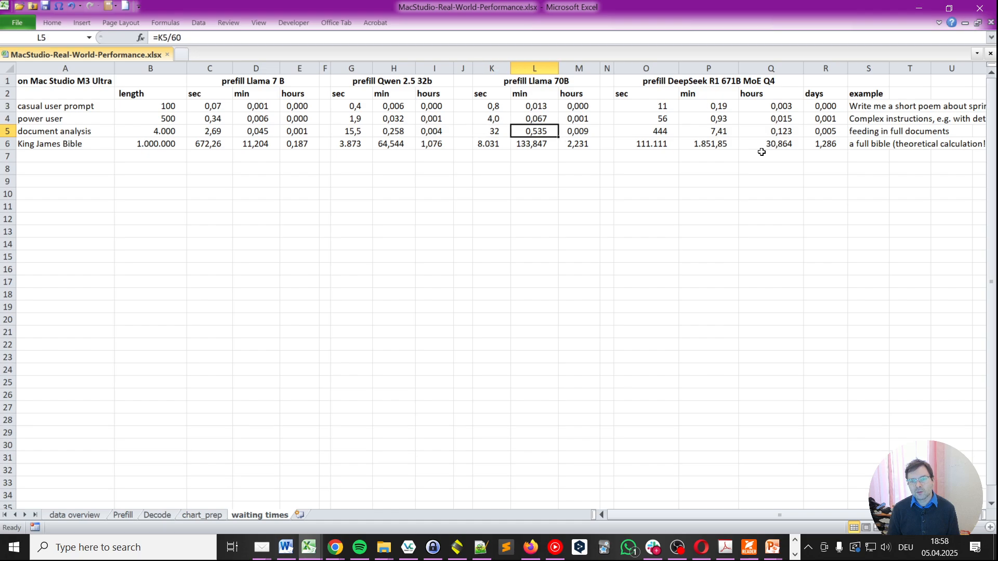
left_click(708, 131)
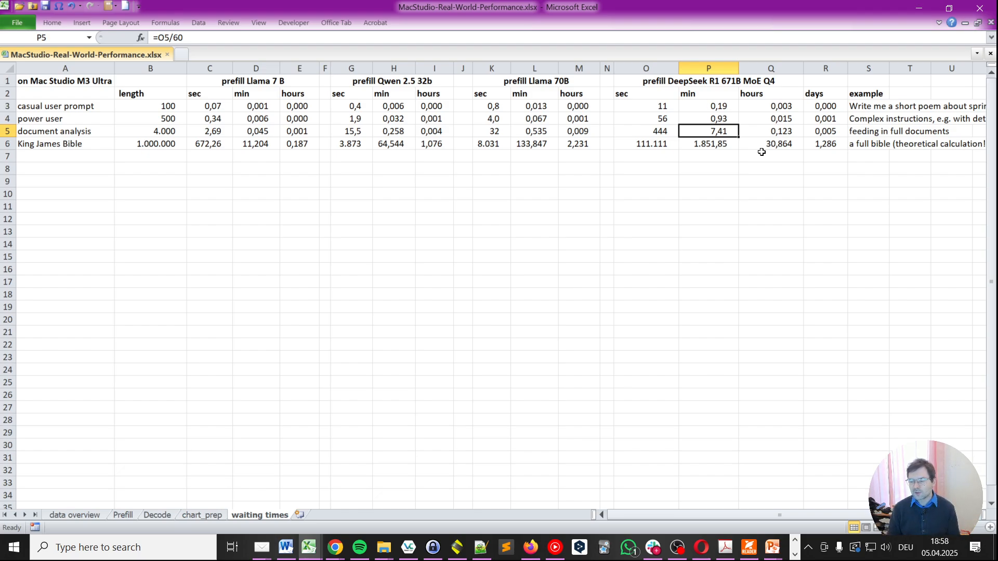
left_click(64, 144)
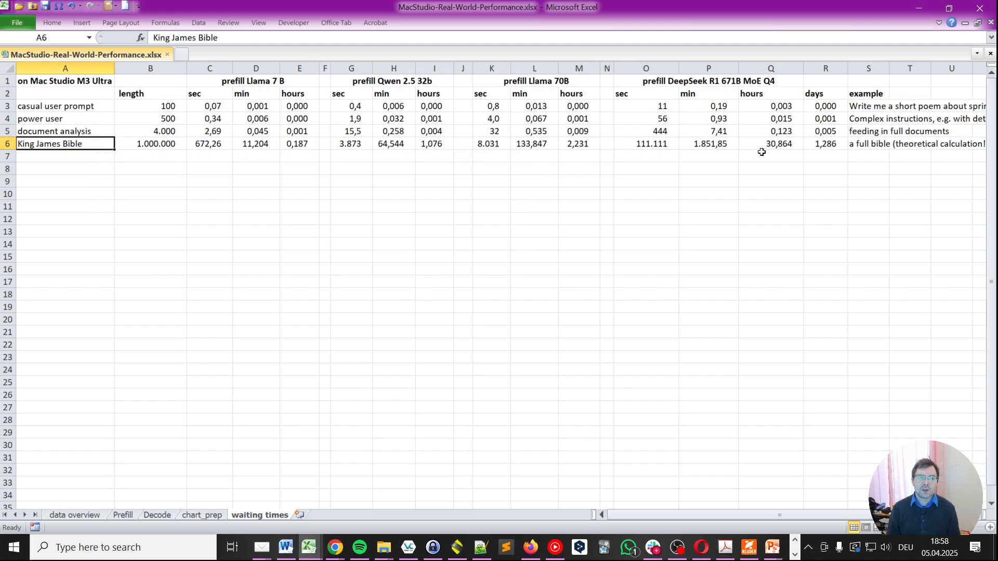
left_click(150, 144)
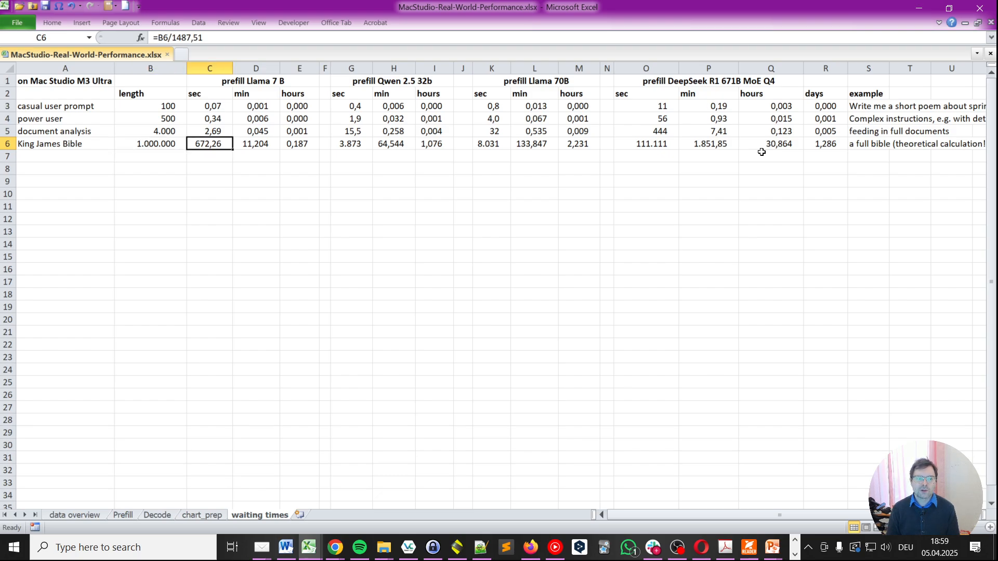
left_click(298, 143)
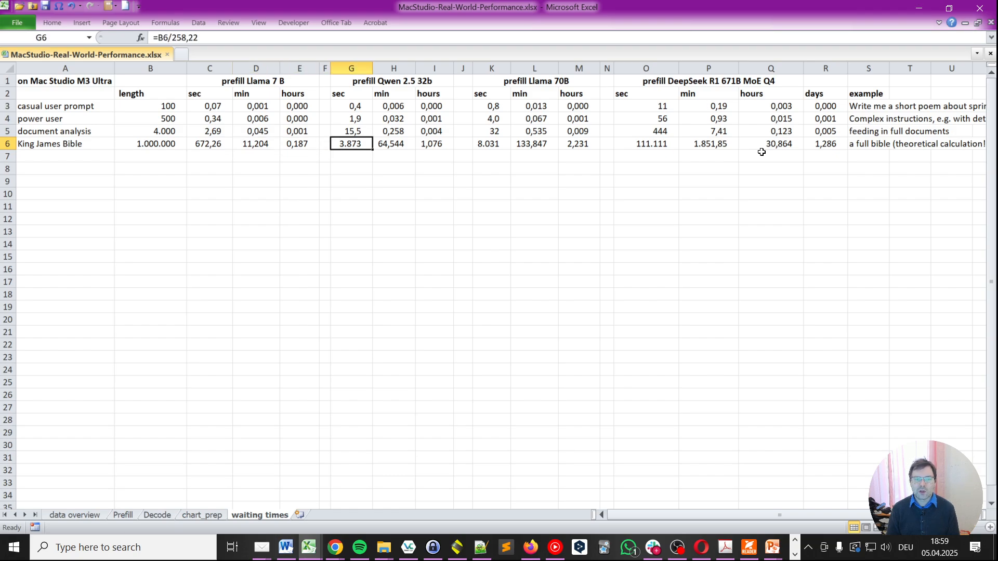
left_click(394, 143)
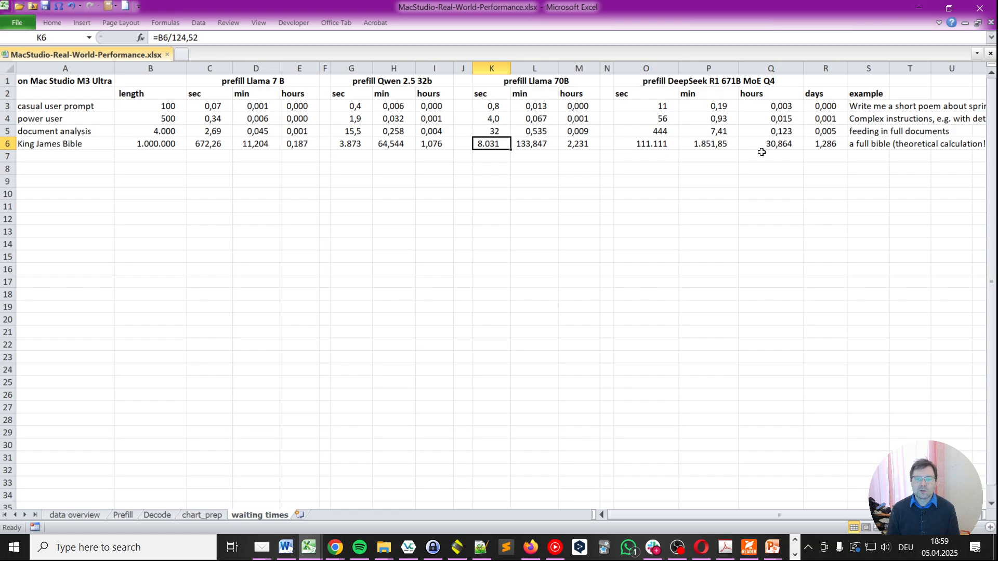
left_click(606, 143)
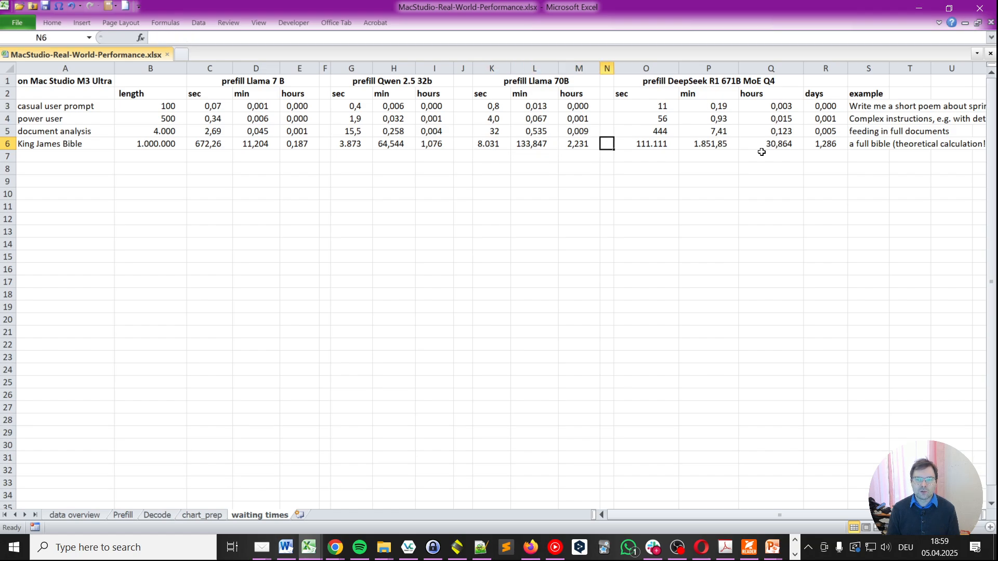
left_click(771, 143)
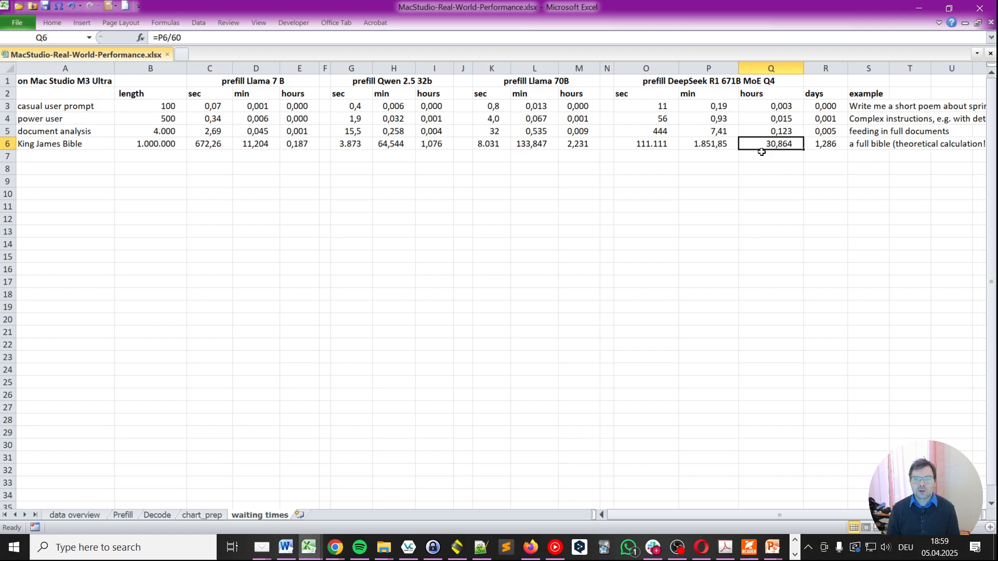
left_click(644, 144)
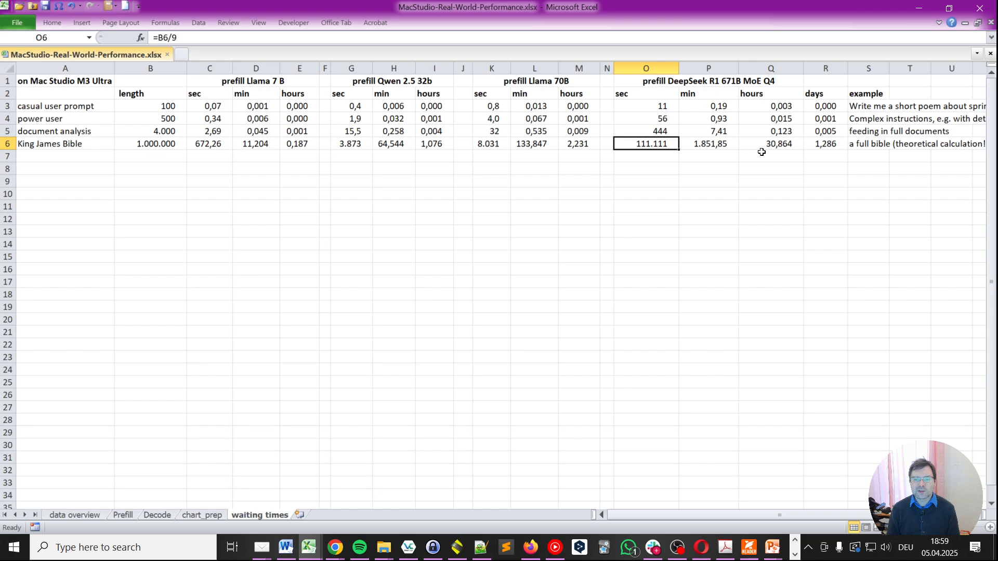
left_click(708, 144)
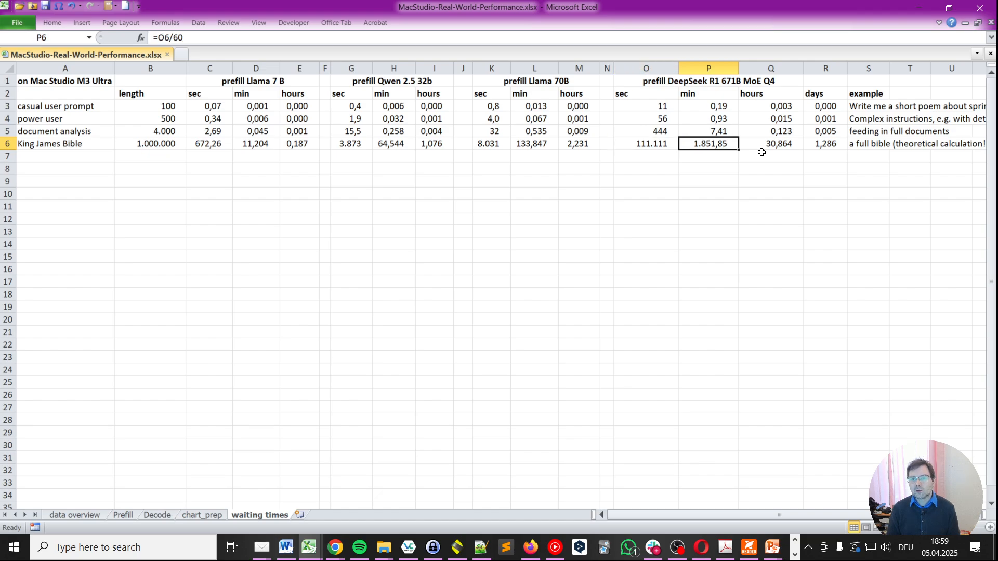
left_click(825, 143)
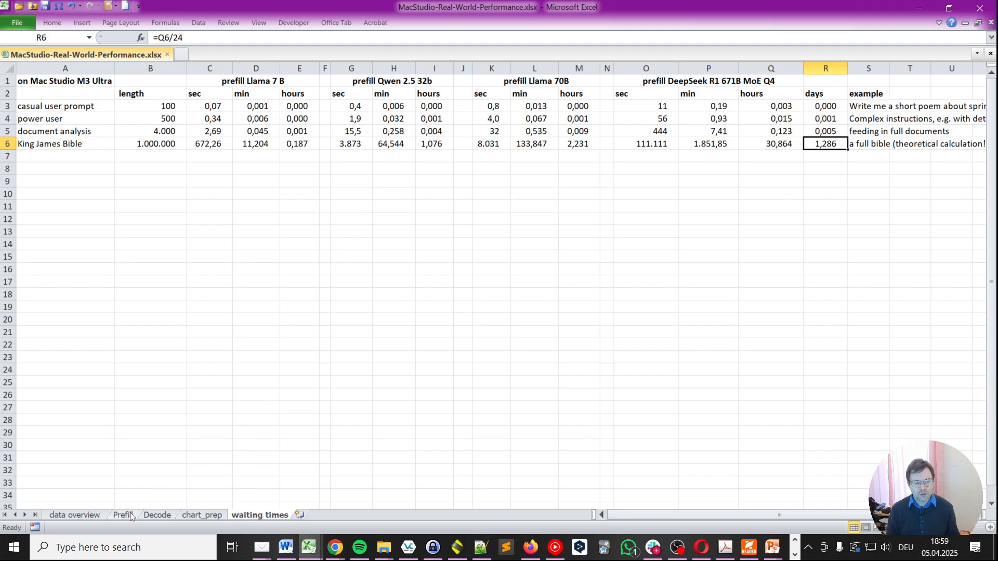
left_click(123, 515)
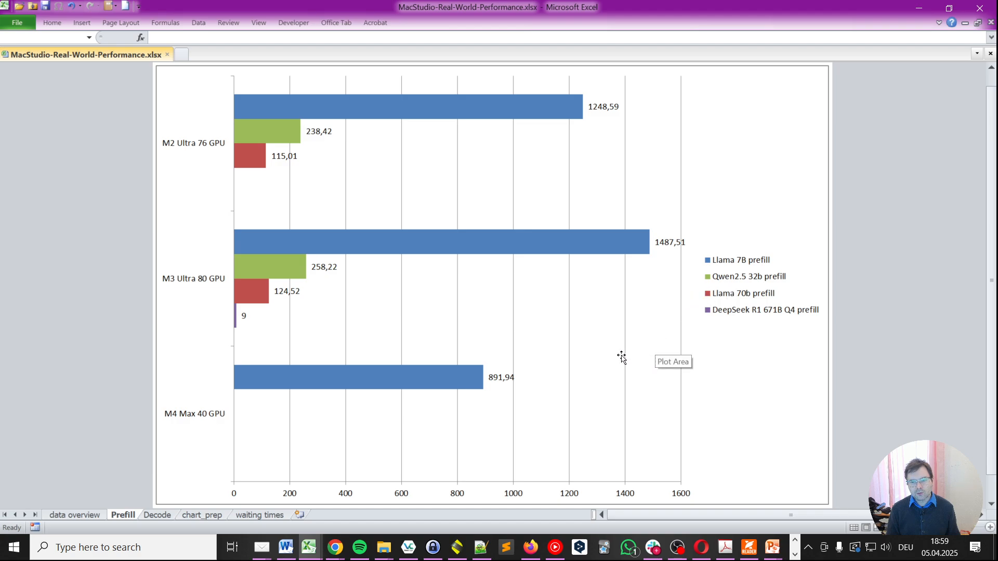
mouse_move(321, 372)
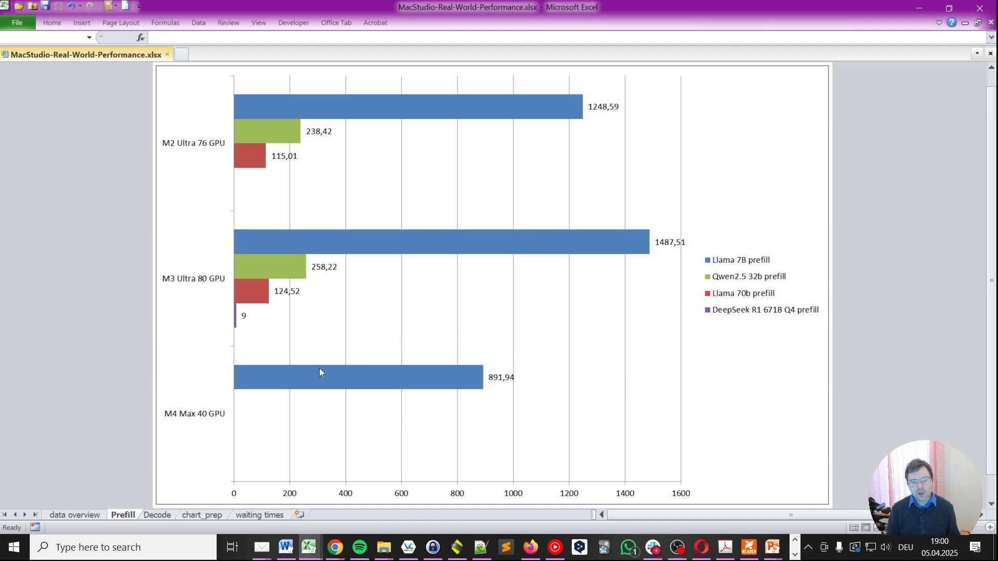
mouse_move(205, 285)
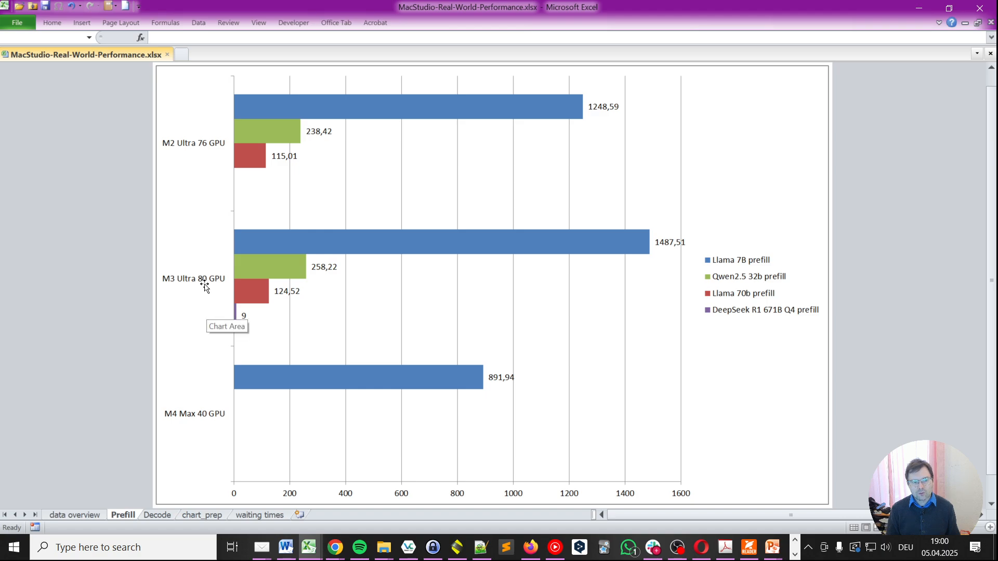
mouse_move(660, 236)
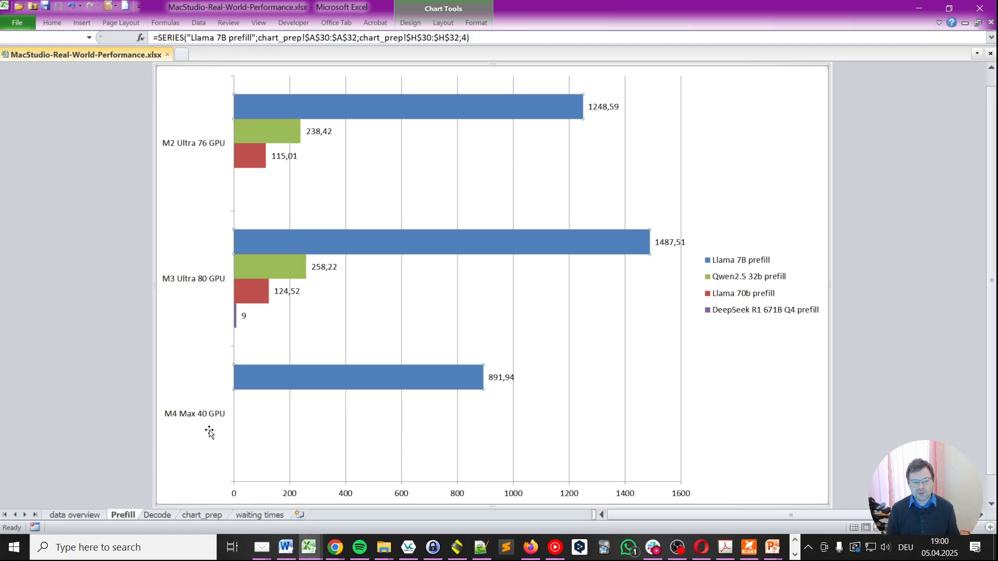
mouse_move(147, 406)
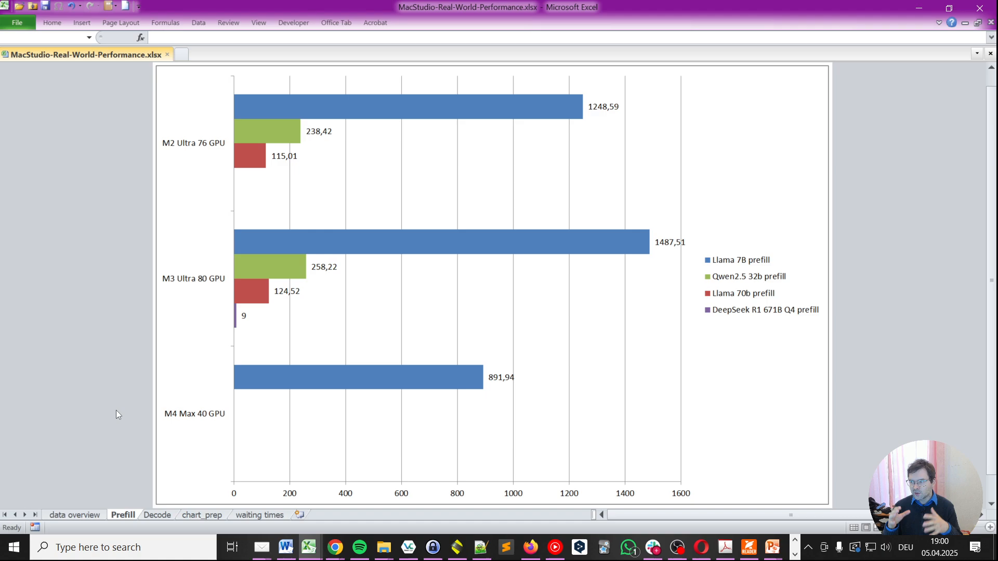
mouse_move(167, 395)
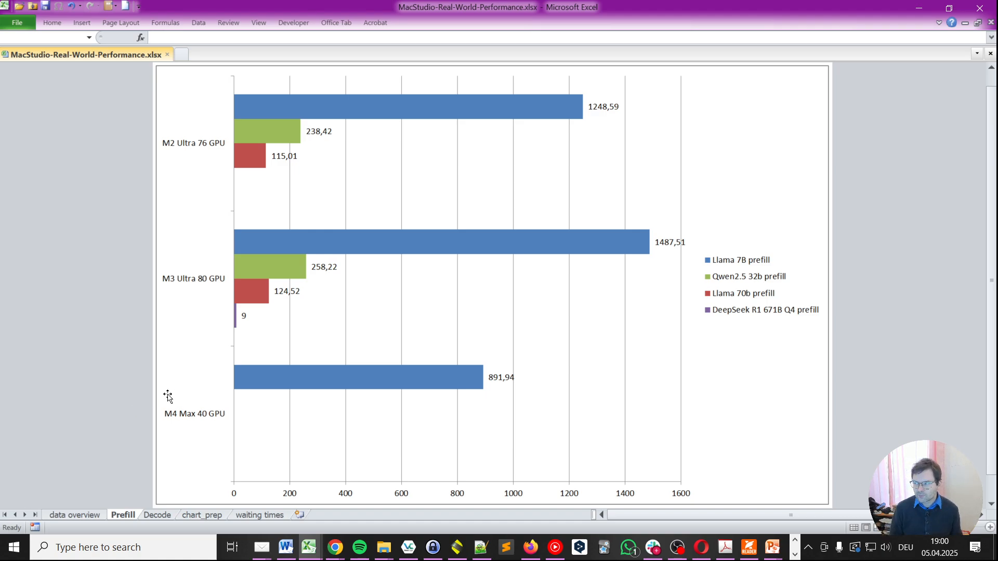
left_click(439, 241)
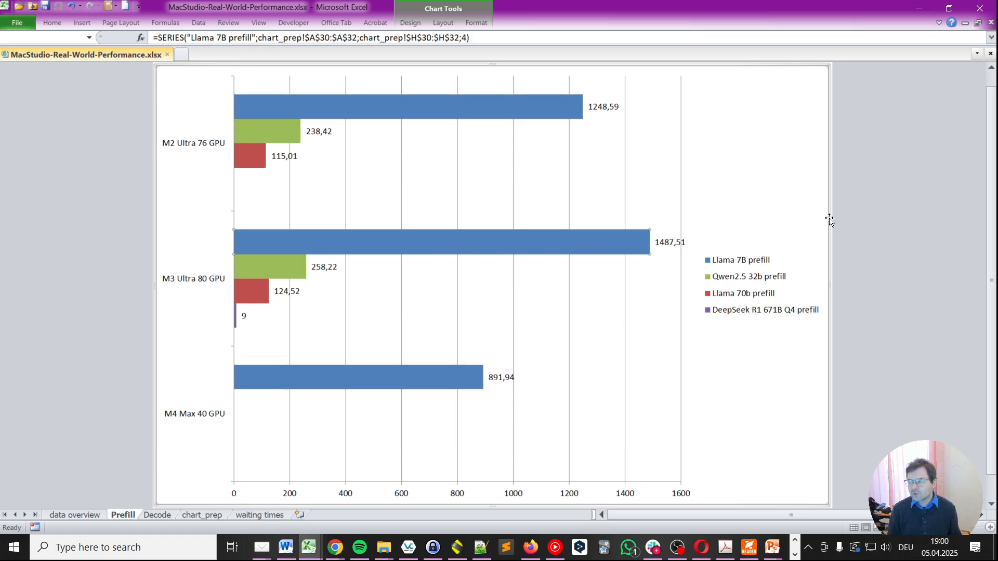
mouse_move(828, 219)
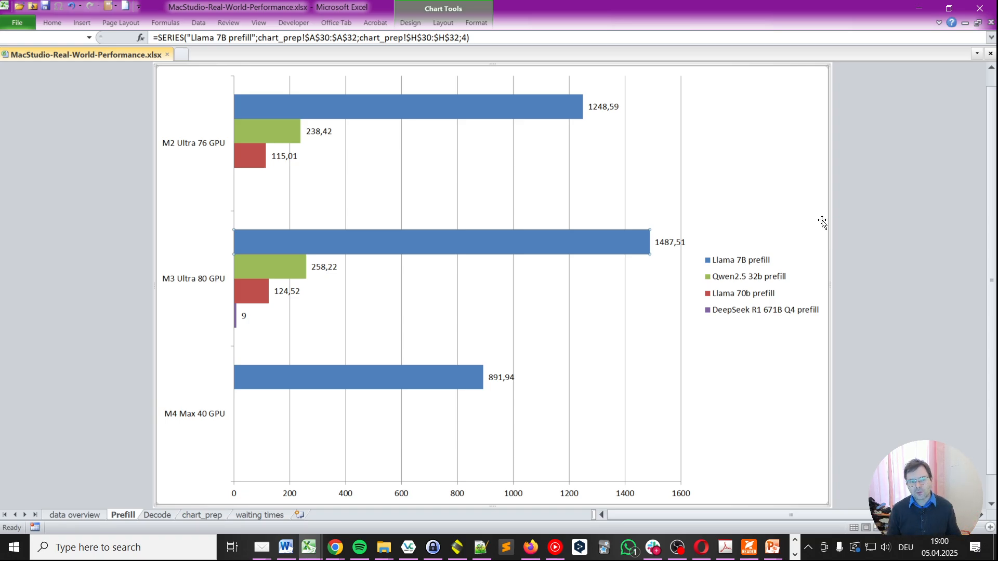
mouse_move(371, 305)
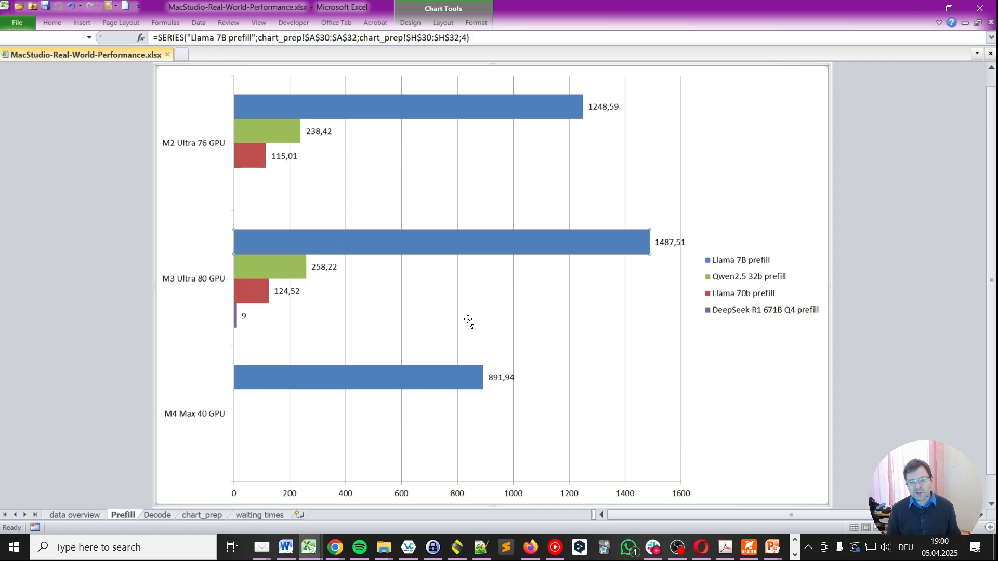
mouse_move(533, 122)
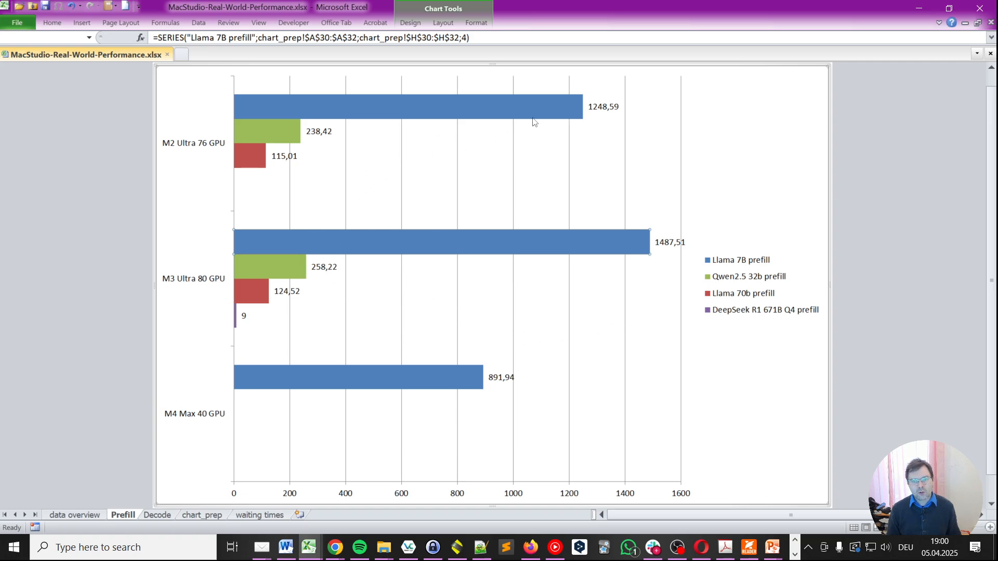
mouse_move(173, 431)
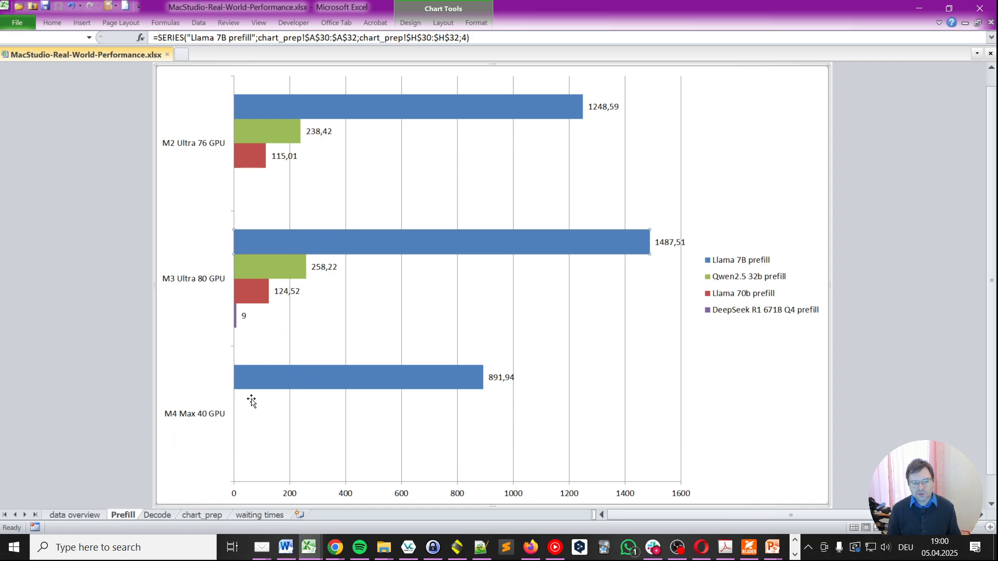
mouse_move(267, 283)
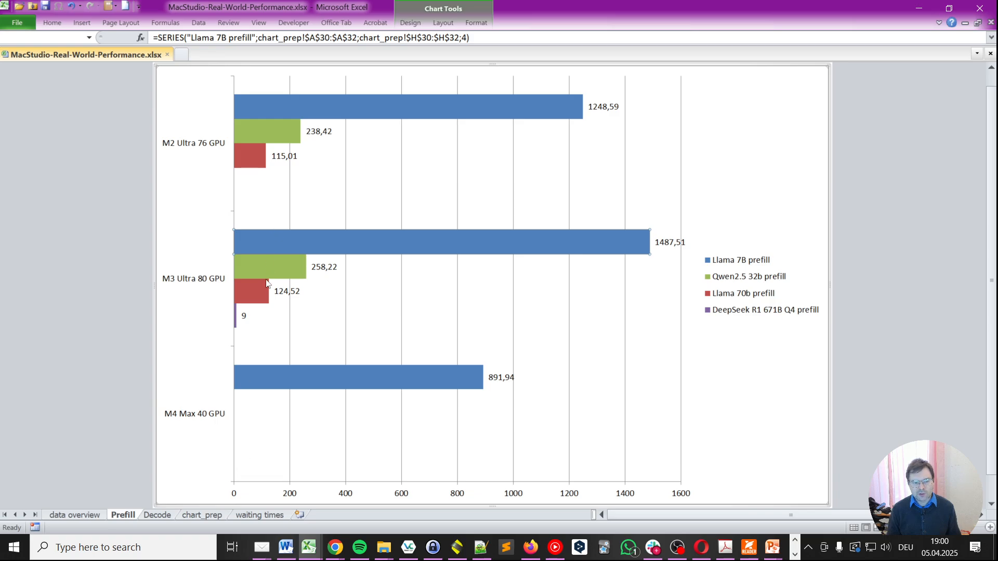
mouse_move(296, 162)
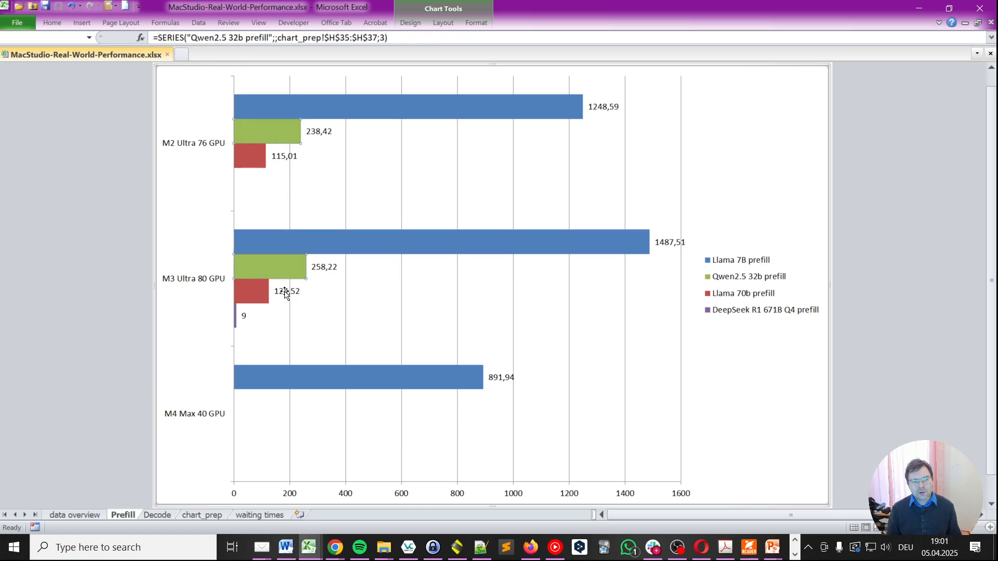
mouse_move(226, 270)
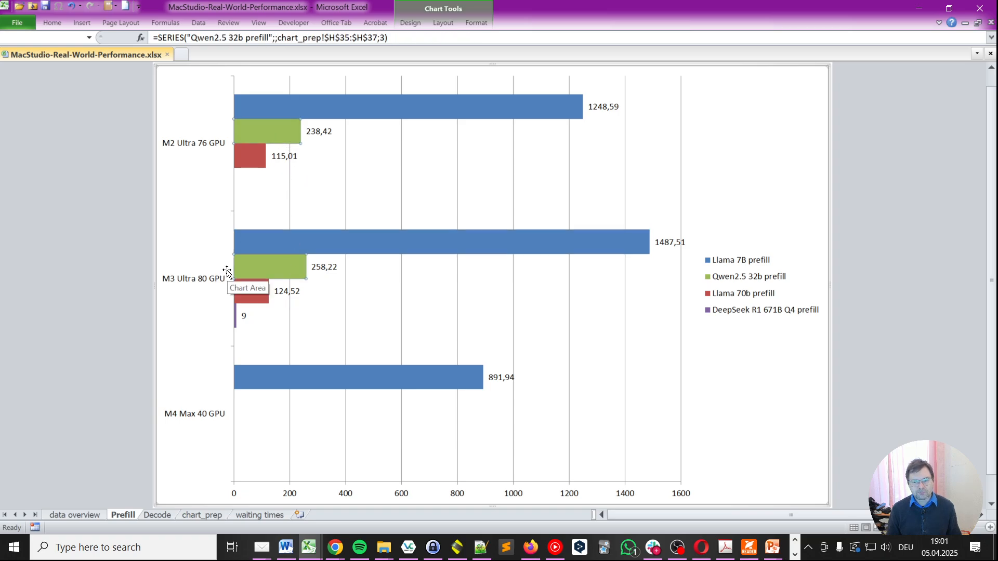
mouse_move(253, 303)
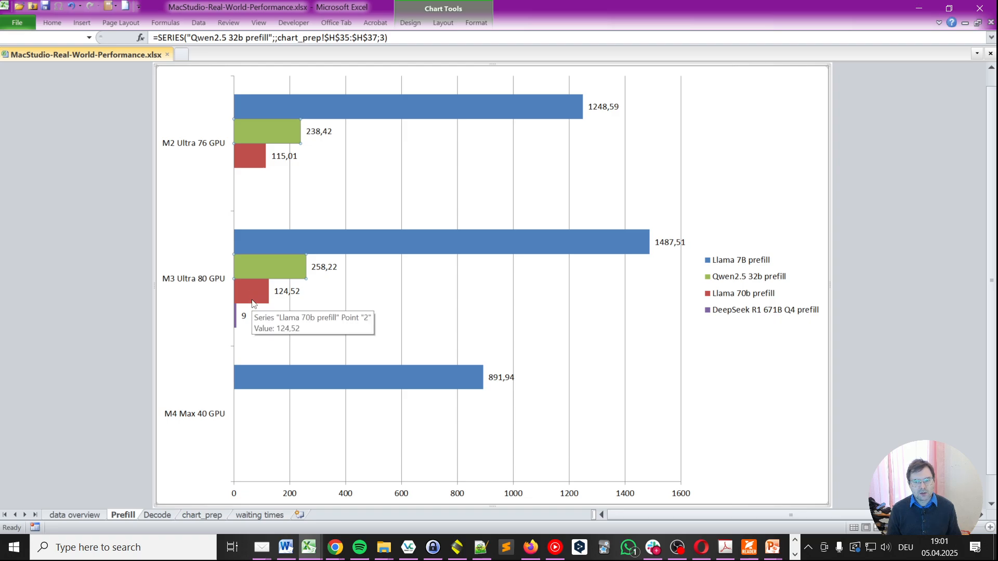
mouse_move(249, 307)
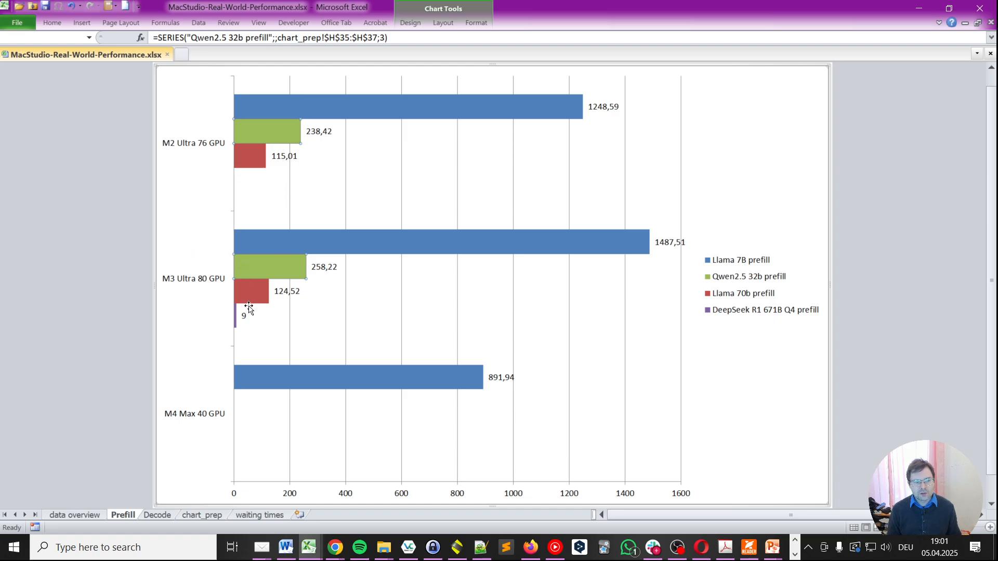
mouse_move(256, 274)
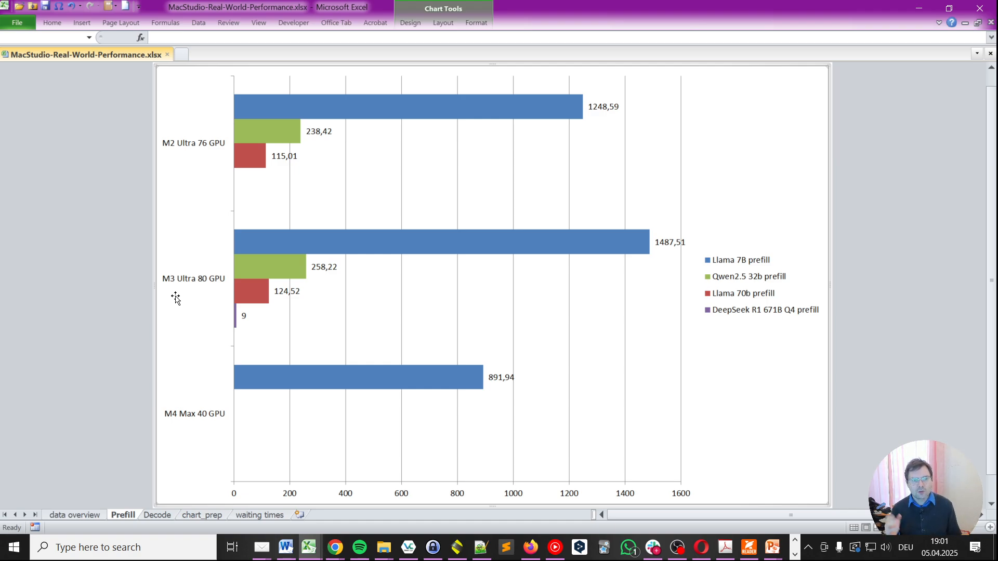
mouse_move(184, 294)
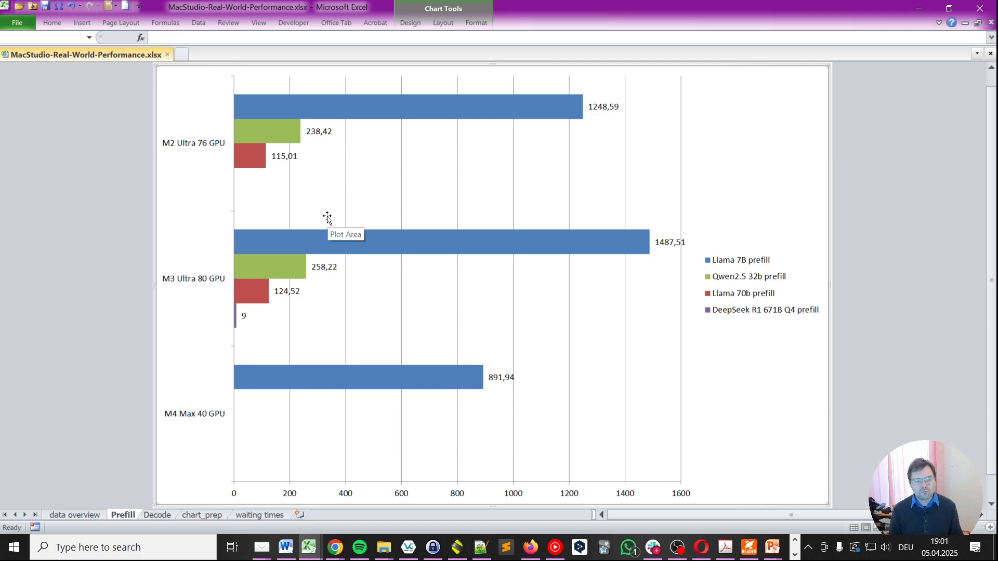
mouse_move(175, 312)
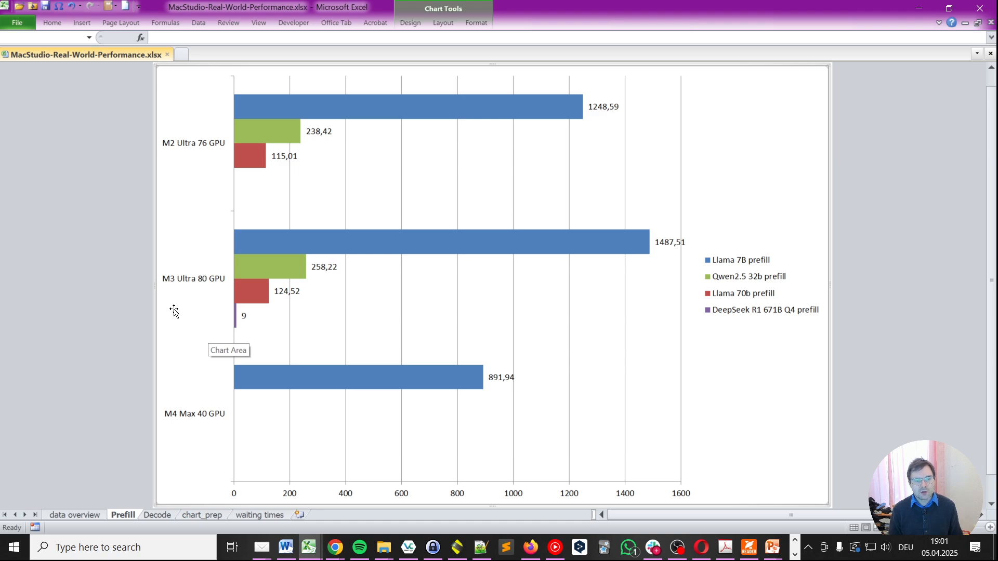
mouse_move(756, 338)
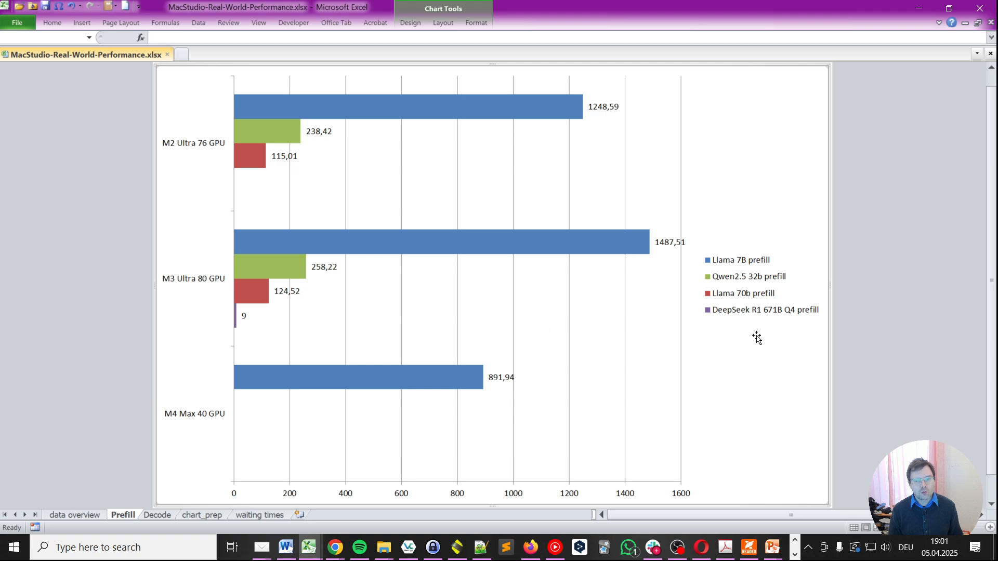
mouse_move(731, 386)
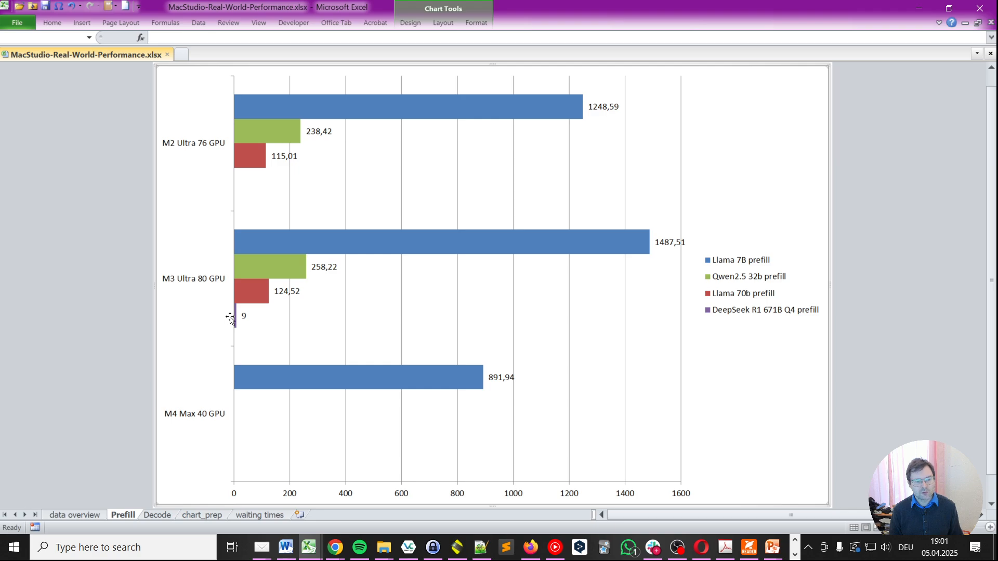
left_click(234, 315)
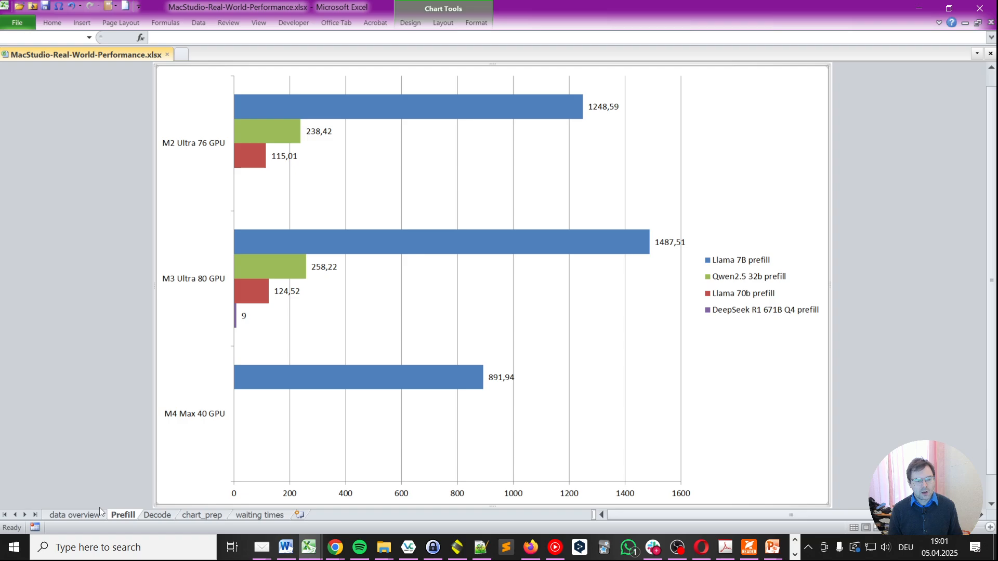
Recheck the Apple MLX DeepSeek R1 row: 404,43 GB model size and 59,56 prefill, plus the Llama 3.3 70b prefill
left_click(75, 515)
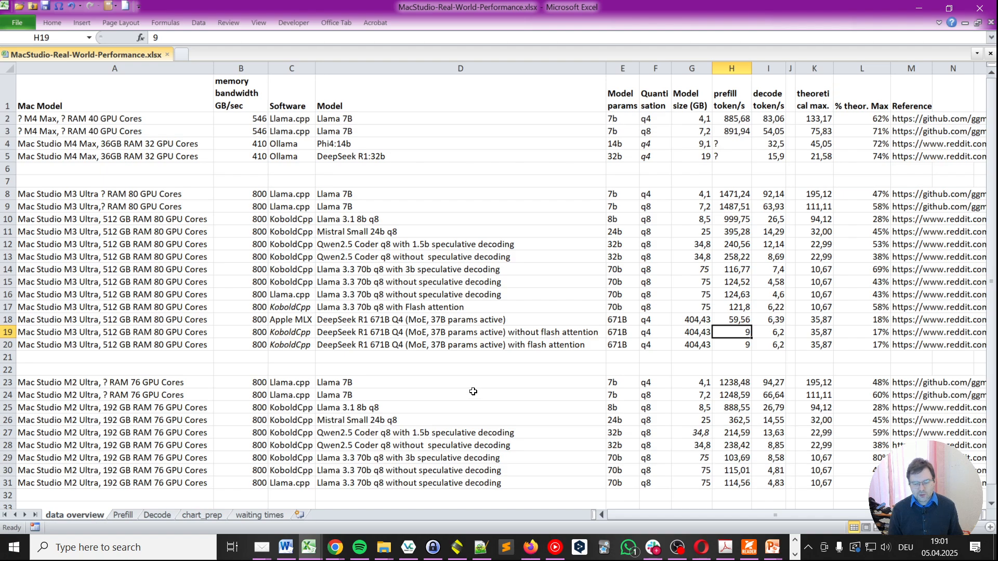
left_click(334, 547)
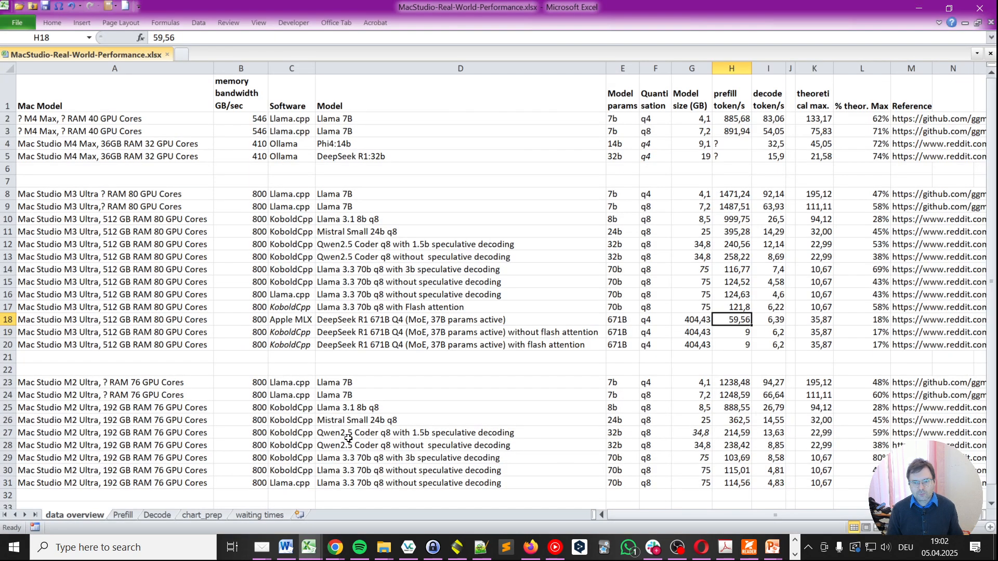
left_click(732, 306)
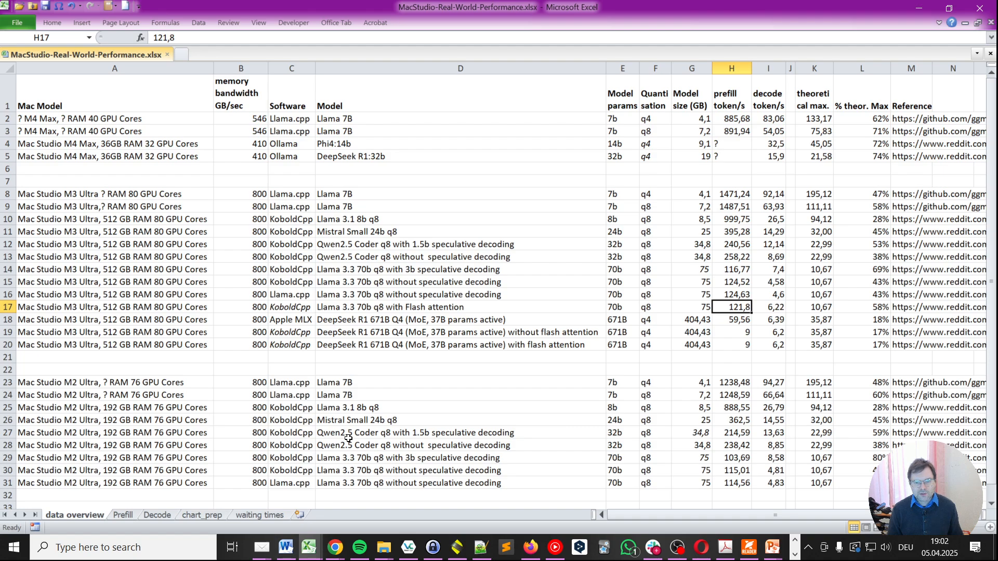
mouse_move(343, 438)
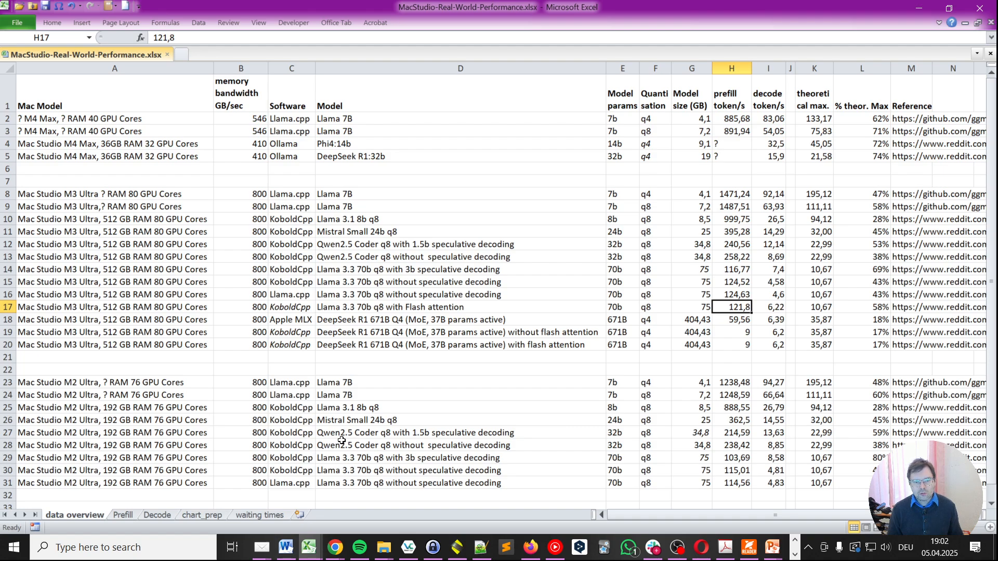
left_click(691, 320)
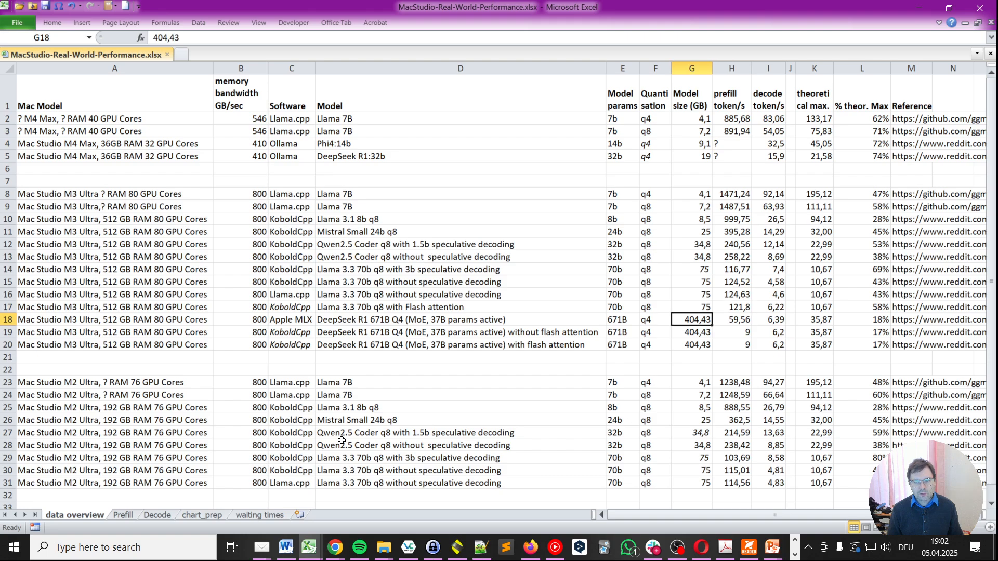
left_click(290, 318)
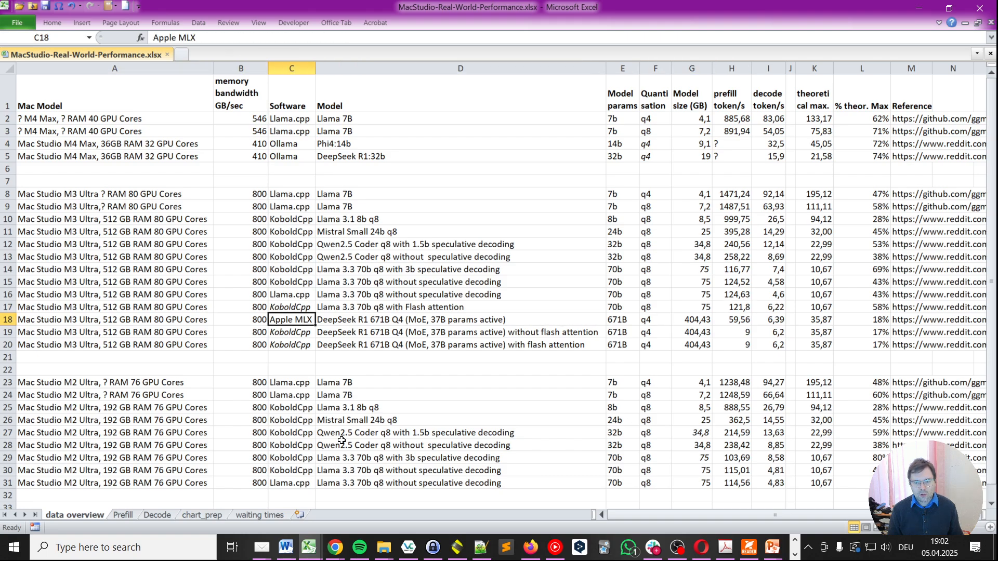
left_click(731, 319)
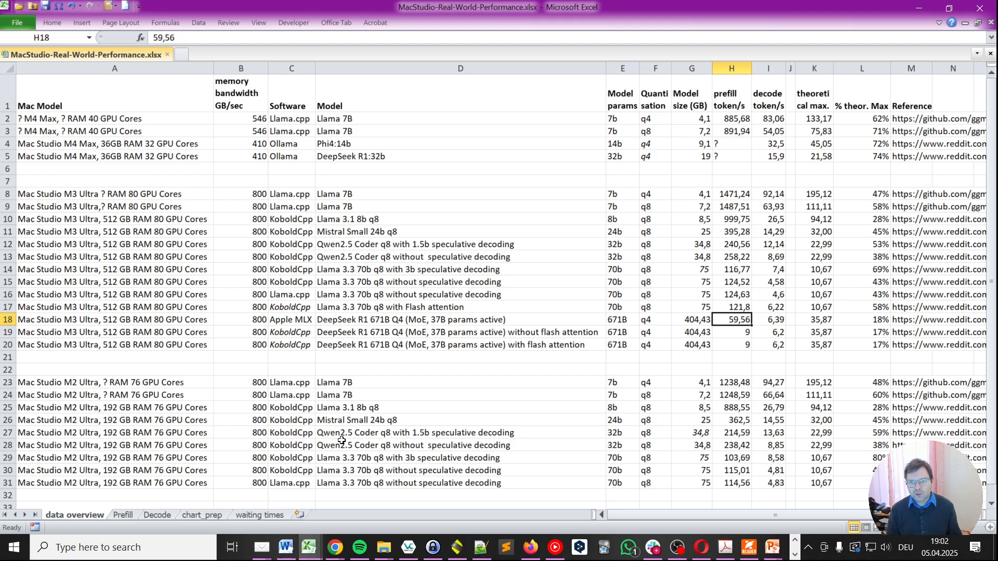
mouse_move(318, 439)
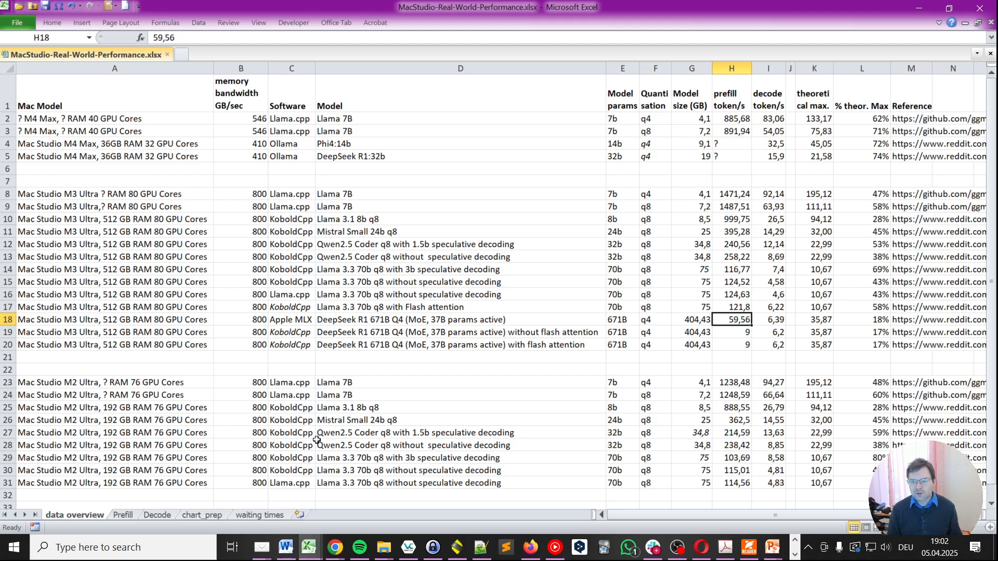
mouse_move(297, 476)
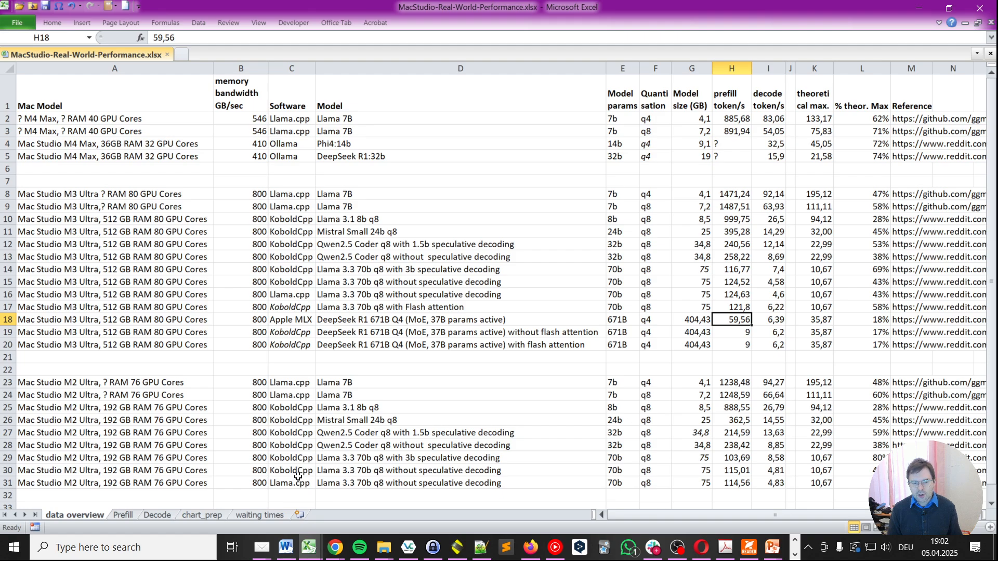
left_click(258, 515)
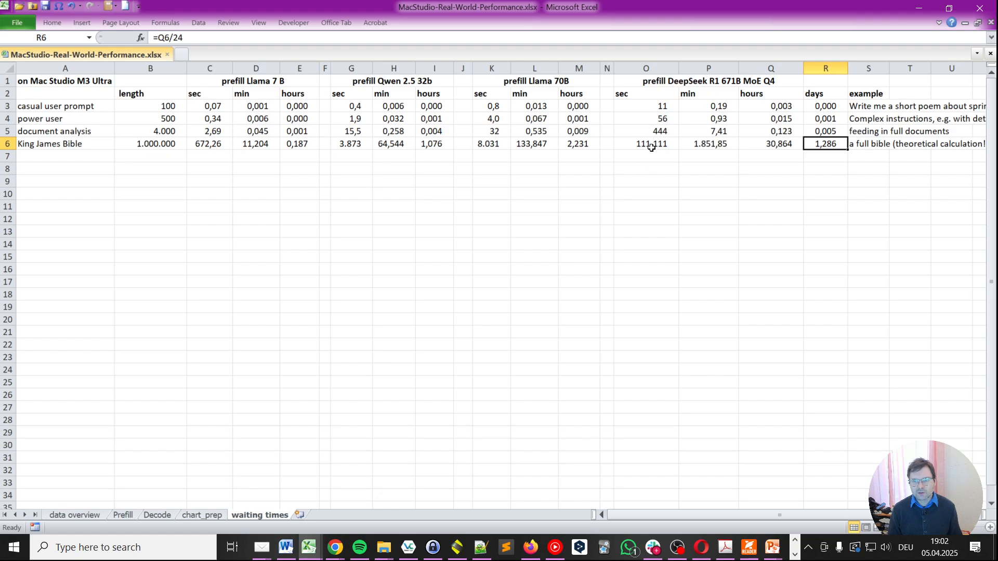
mouse_move(702, 166)
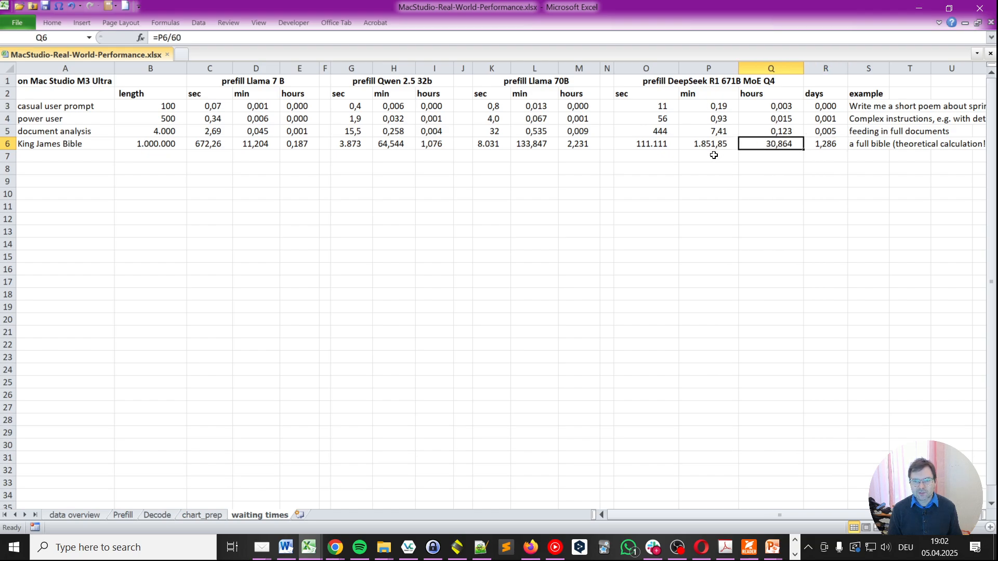
left_click(606, 143)
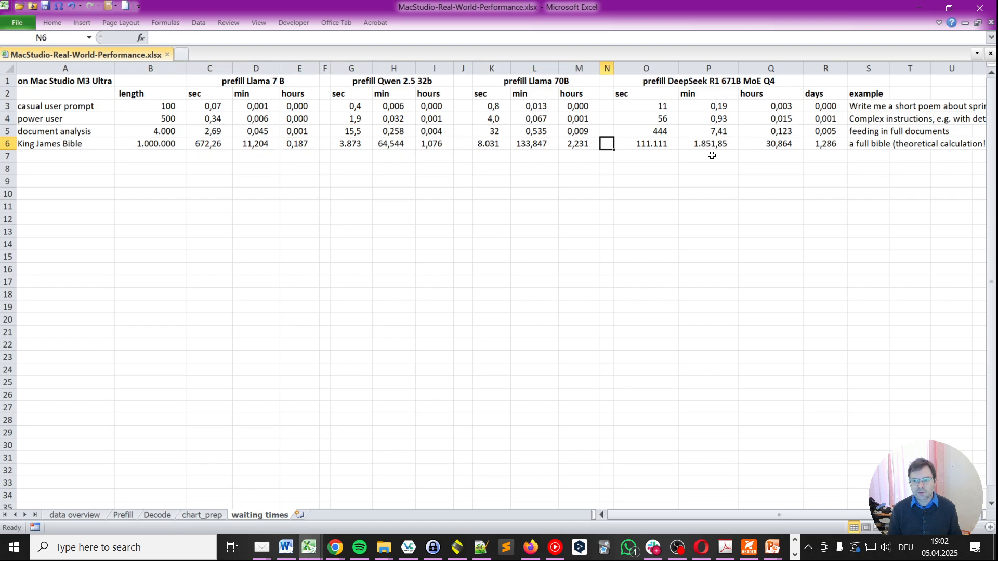
left_click(770, 131)
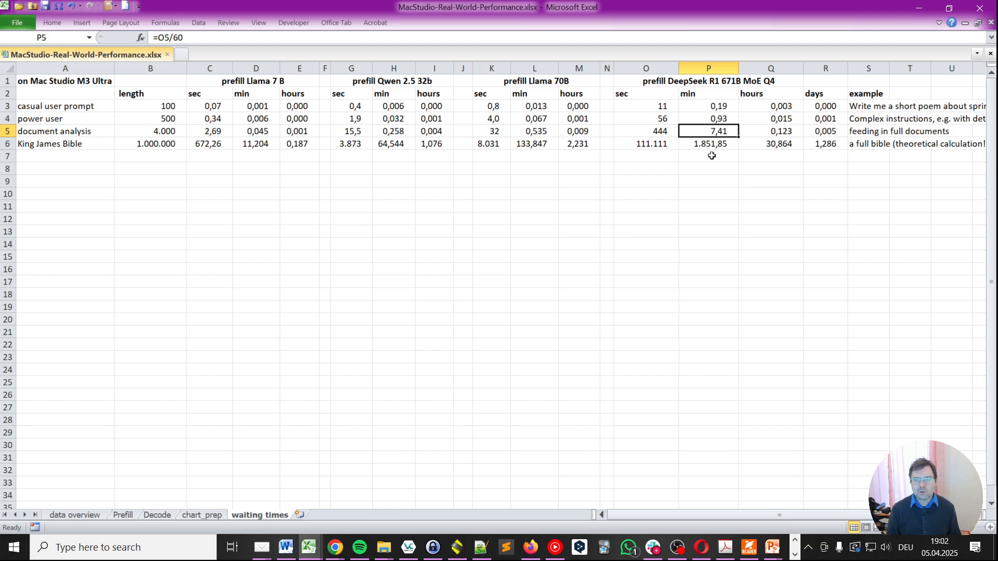
mouse_move(636, 368)
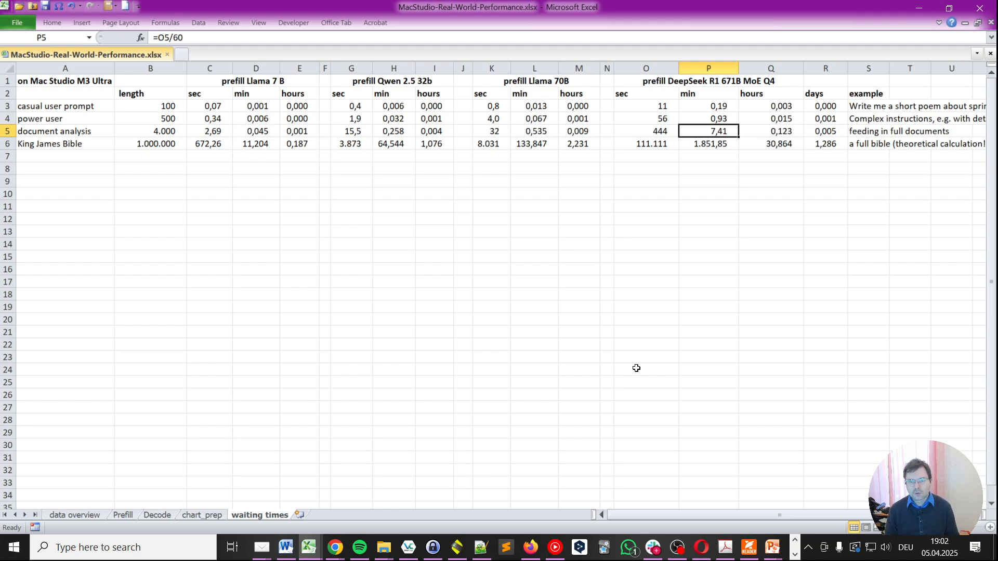
mouse_move(721, 293)
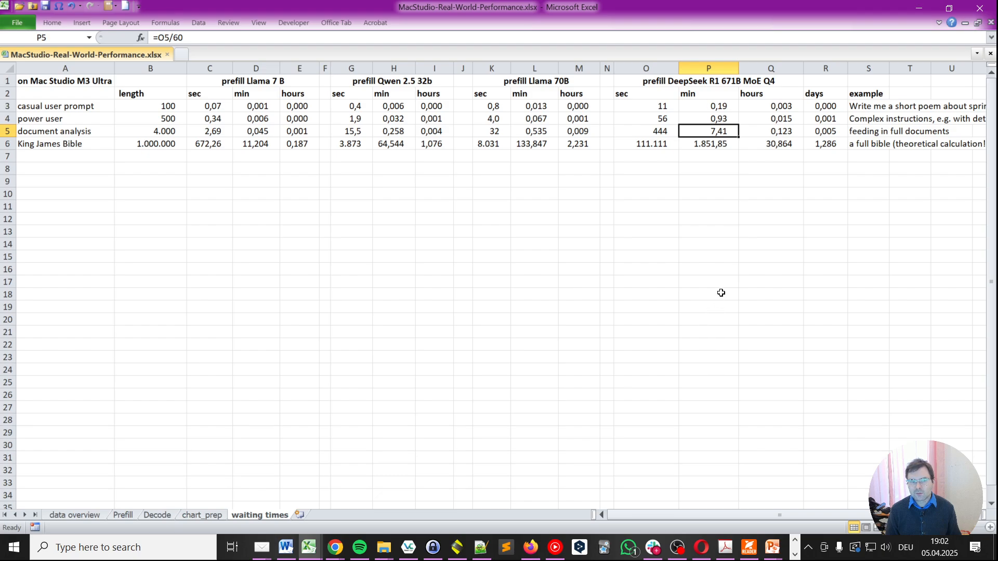
mouse_move(718, 292)
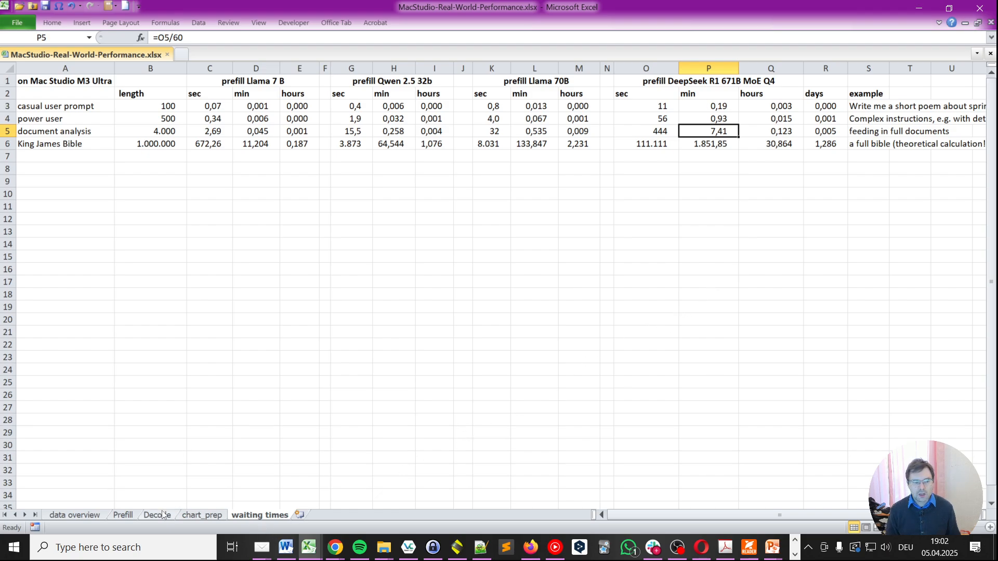
Review the DeepSeek R1 671B Apple MLX row's software, model name and 59,56 prefill value
left_click(74, 515)
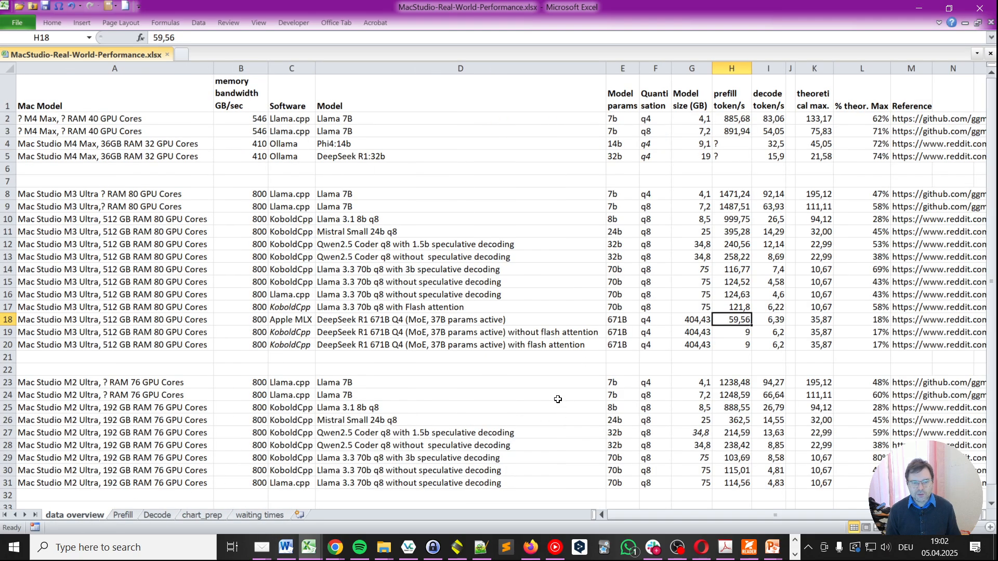
left_click(291, 319)
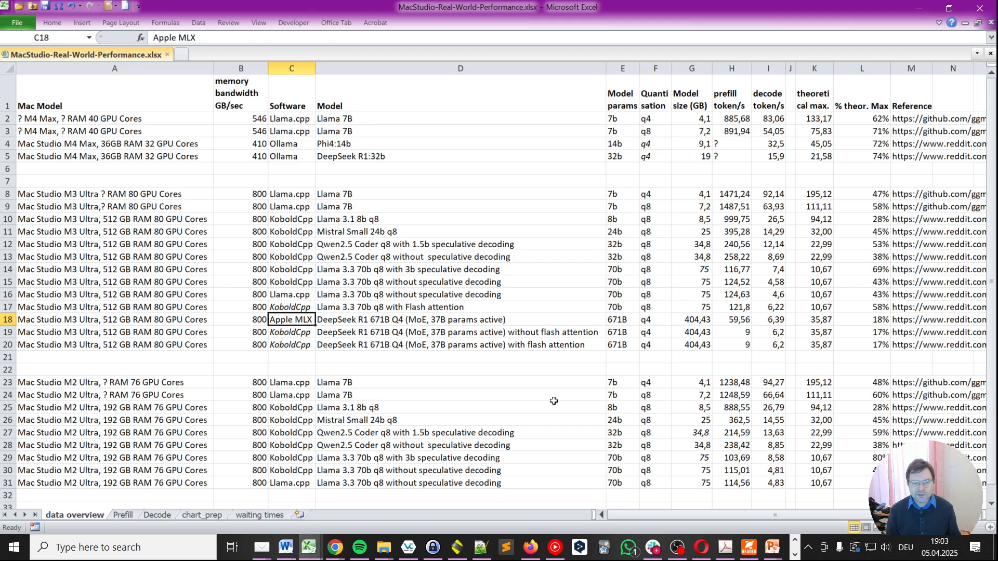
left_click(291, 332)
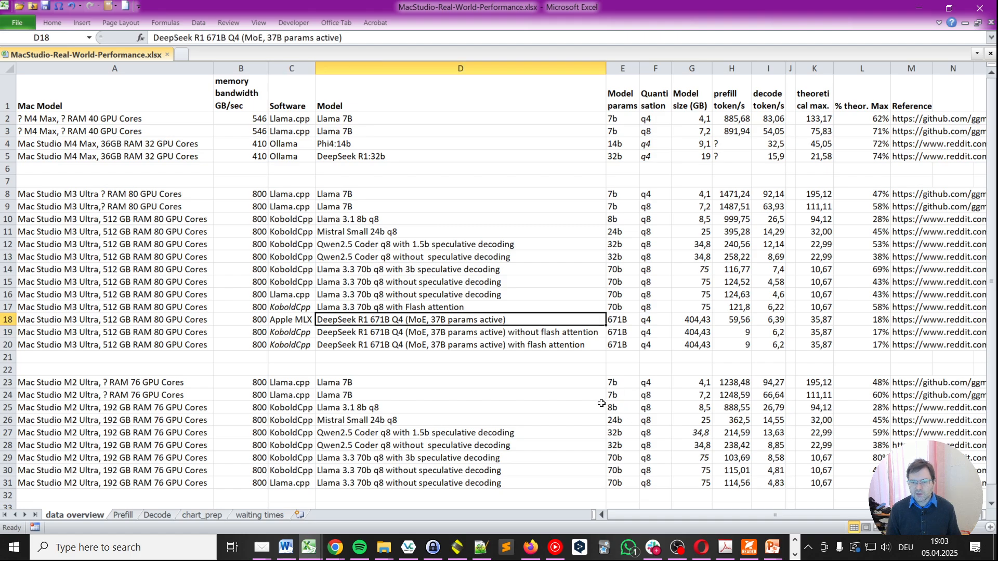
left_click(731, 319)
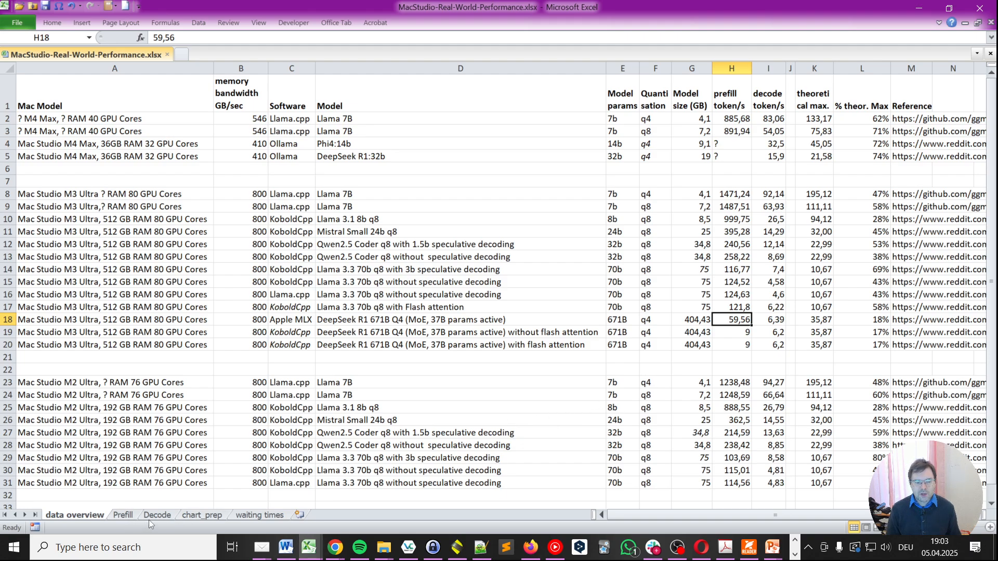
View the Decode chart and highlight the Llama 7B decode labels reading 63,93
left_click(156, 515)
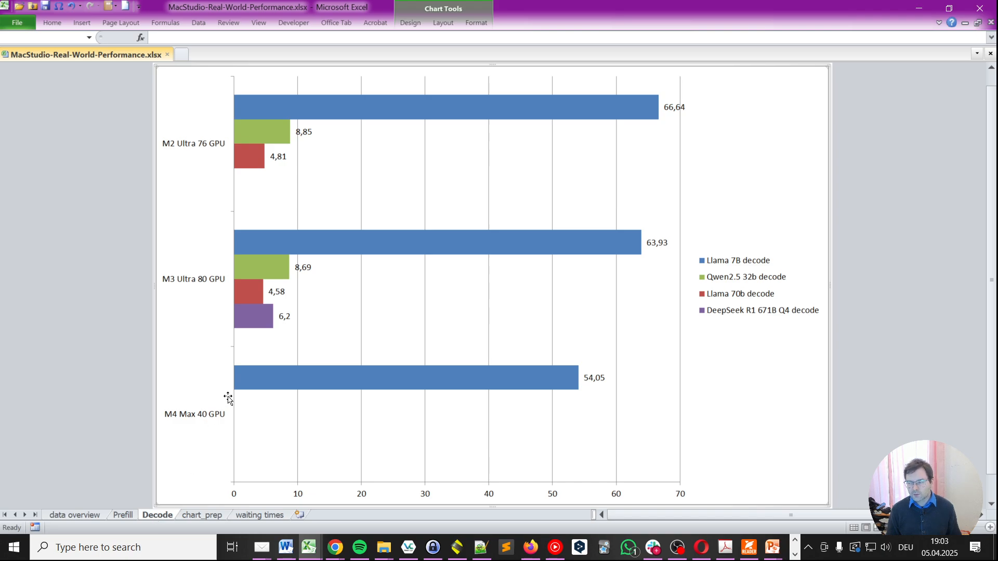
mouse_move(205, 150)
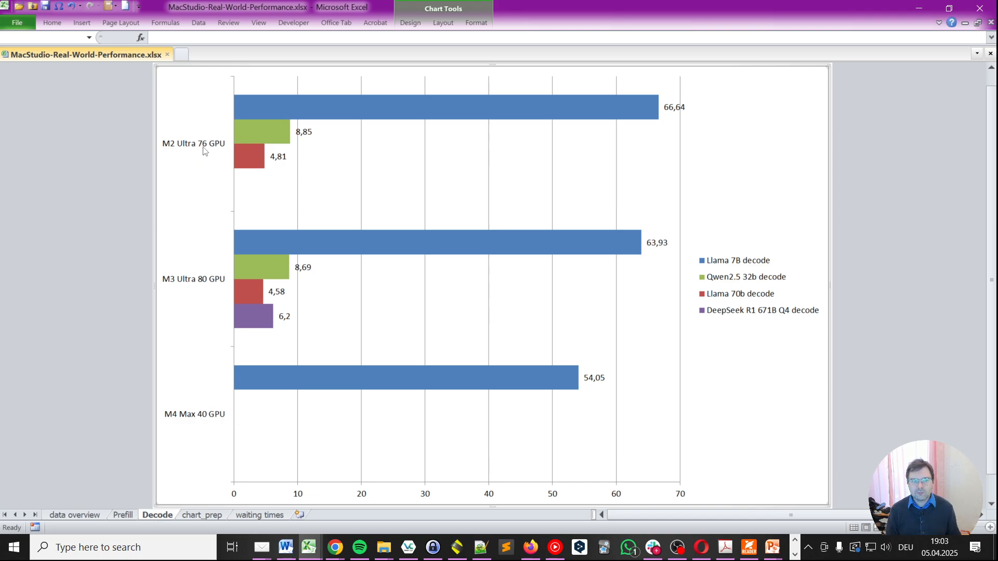
mouse_move(359, 235)
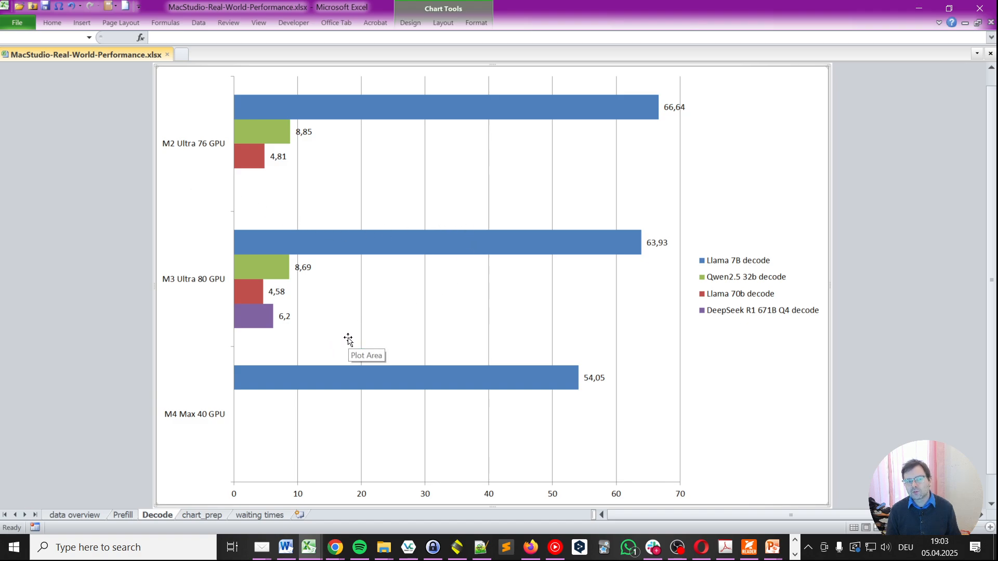
mouse_move(147, 269)
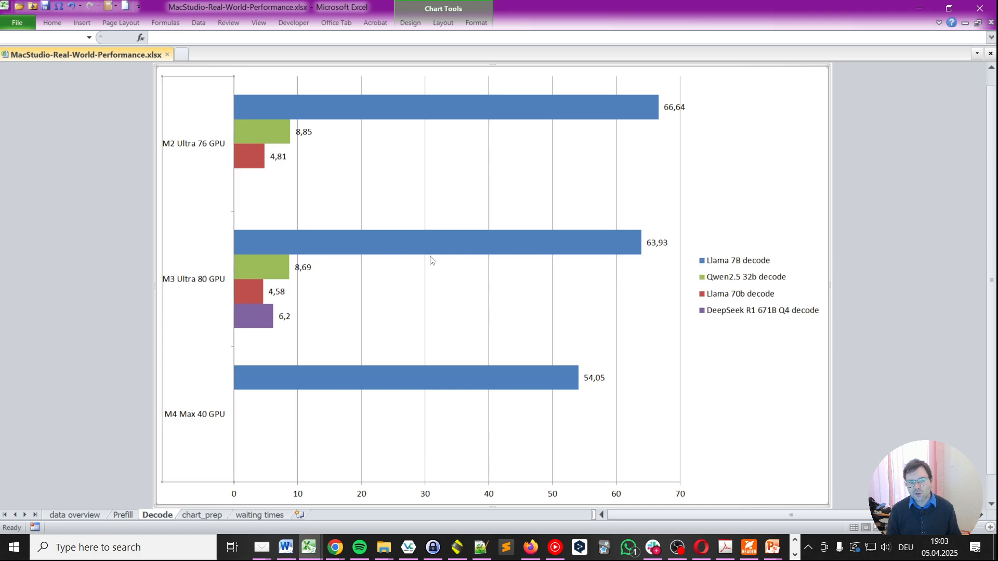
mouse_move(258, 309)
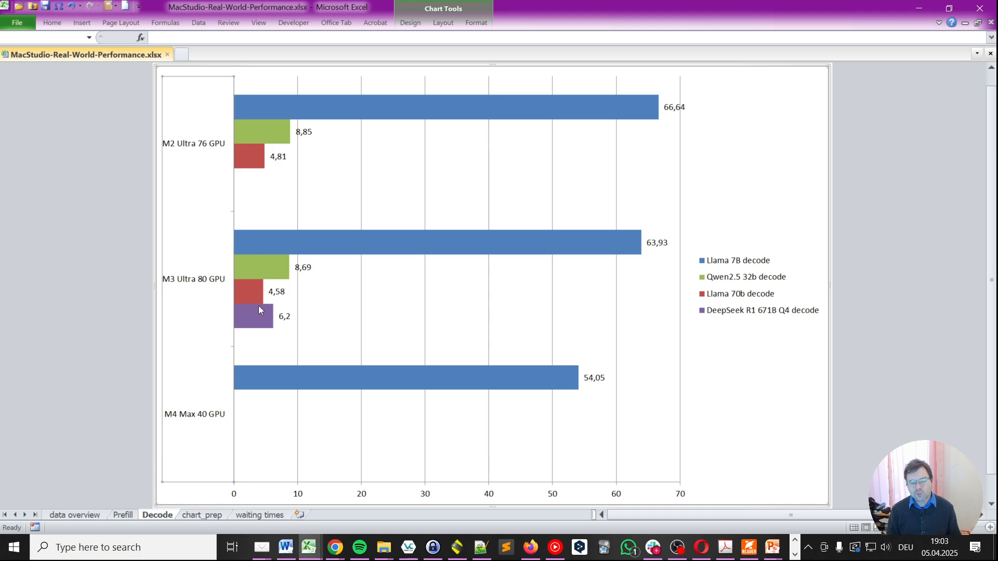
mouse_move(645, 244)
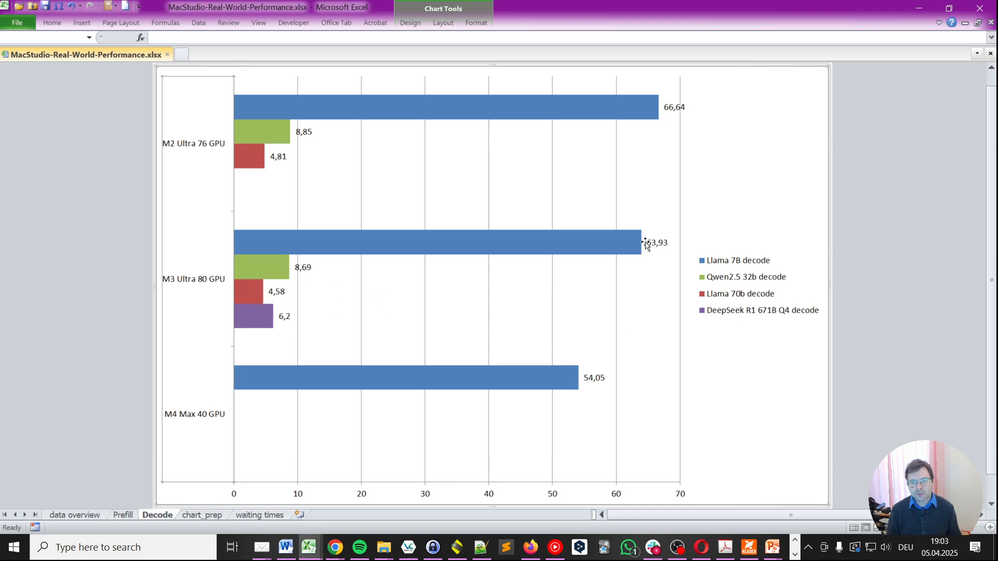
left_click(656, 243)
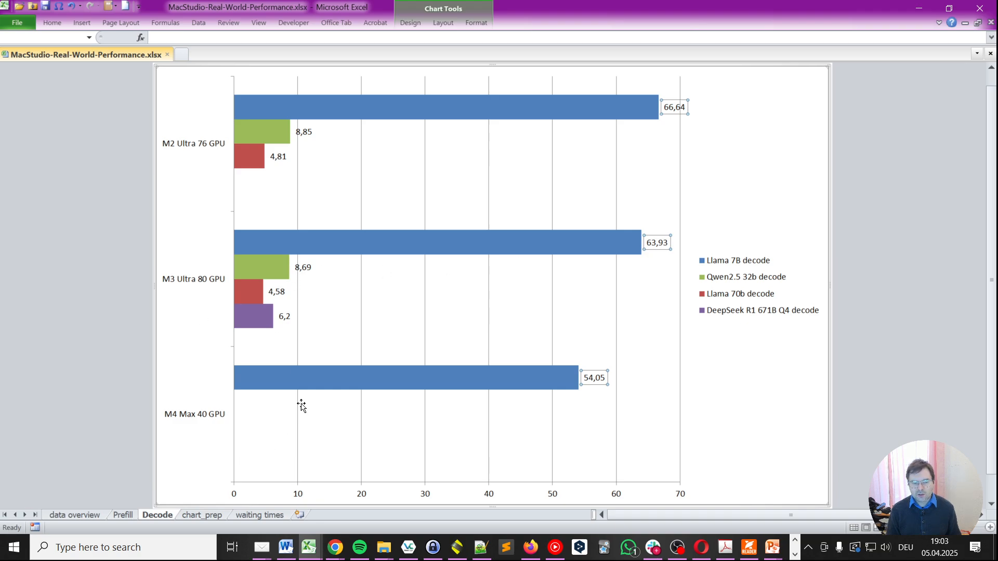
left_click(446, 445)
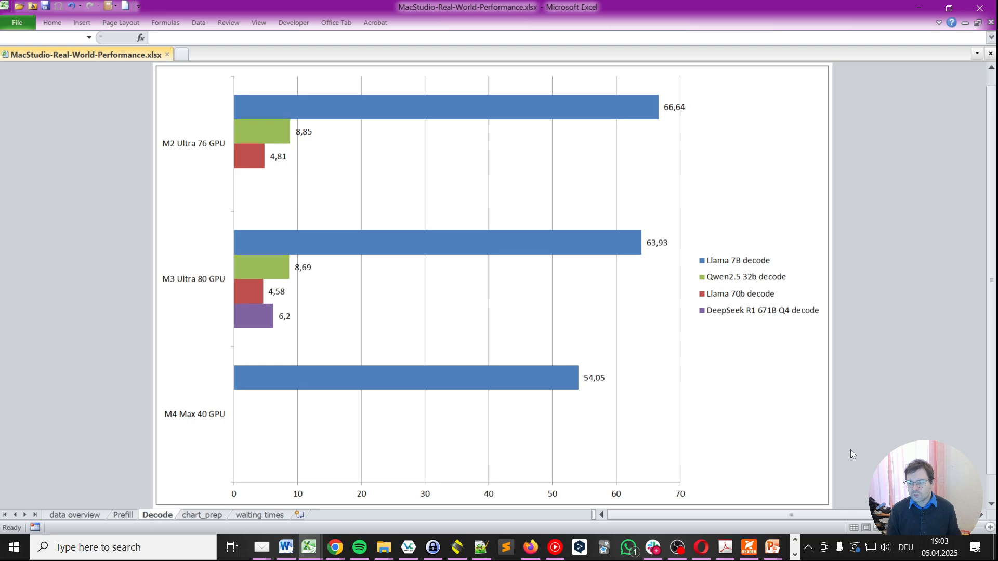
Bring up the llama.cpp Apple Silicon results table showing M3 Ultra 63,93 and M4 Max 54,05
left_click(334, 547)
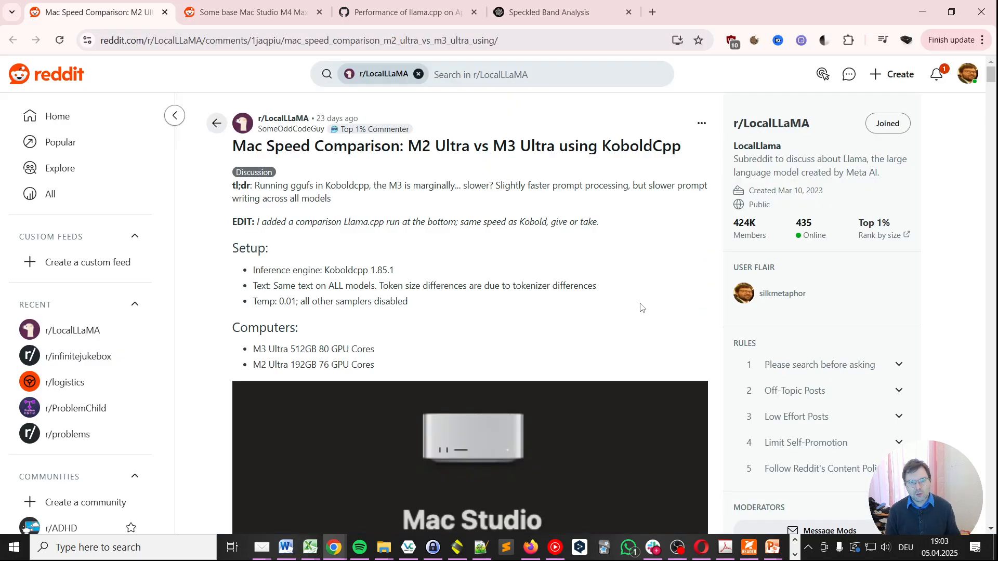
left_click(404, 12)
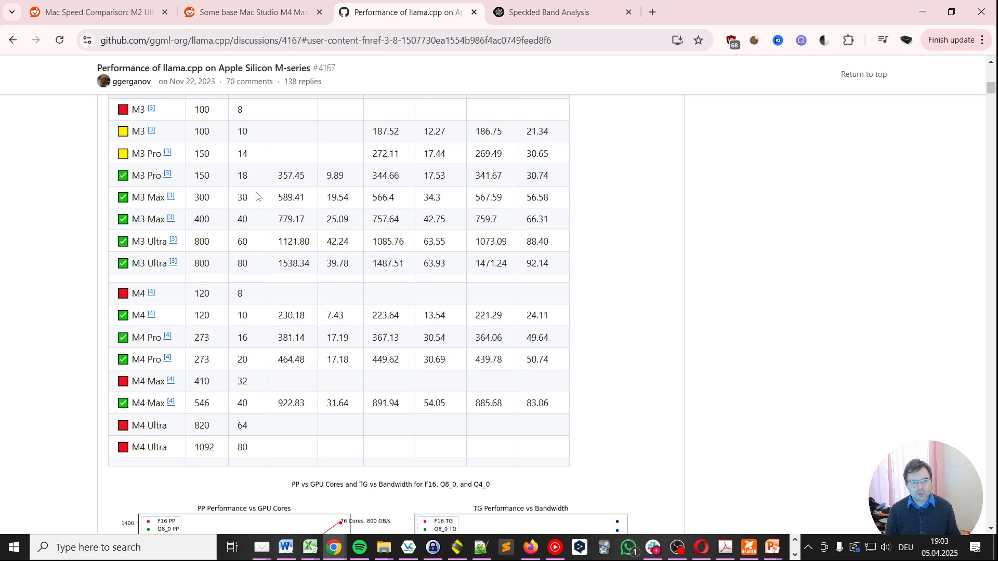
mouse_move(388, 440)
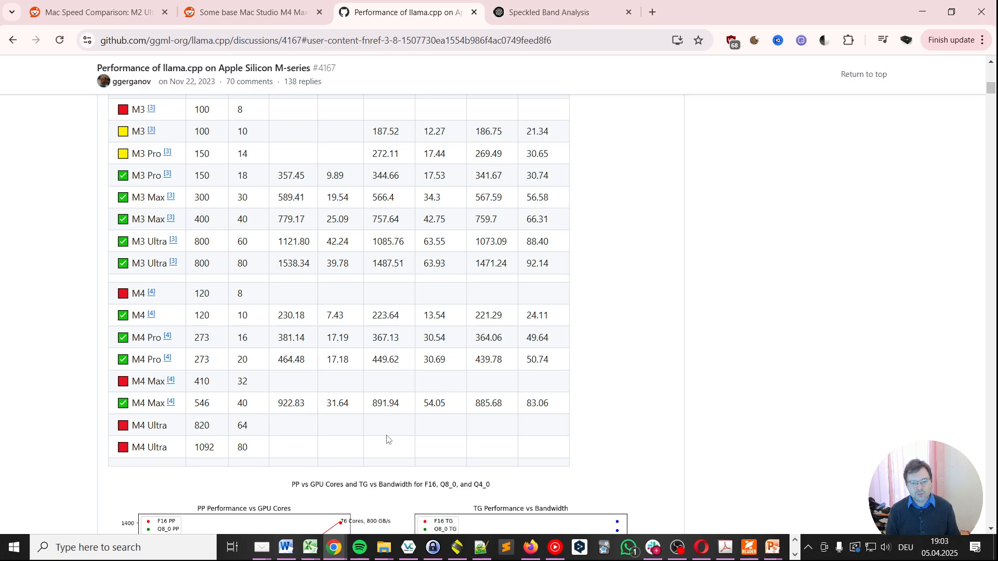
mouse_move(427, 371)
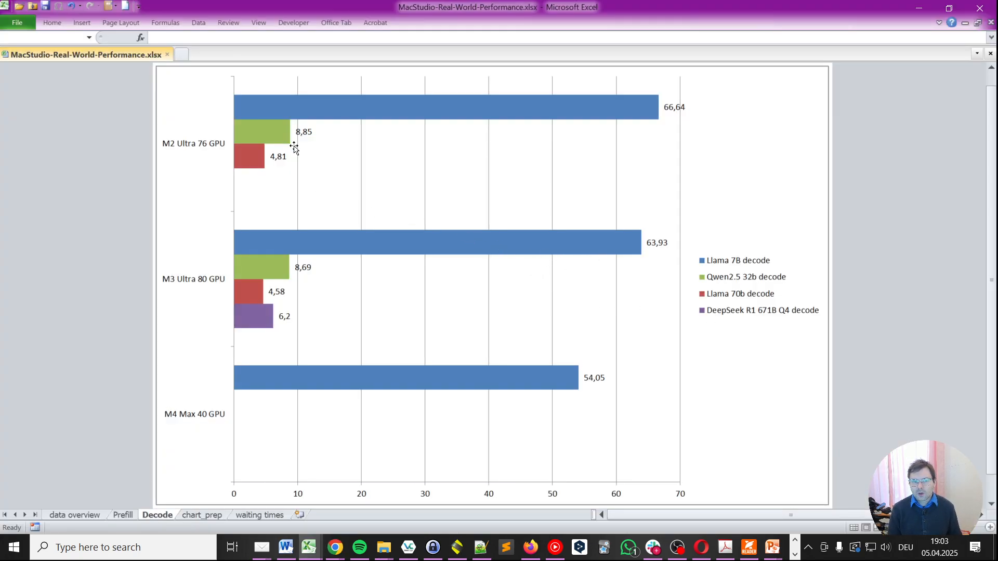
mouse_move(650, 204)
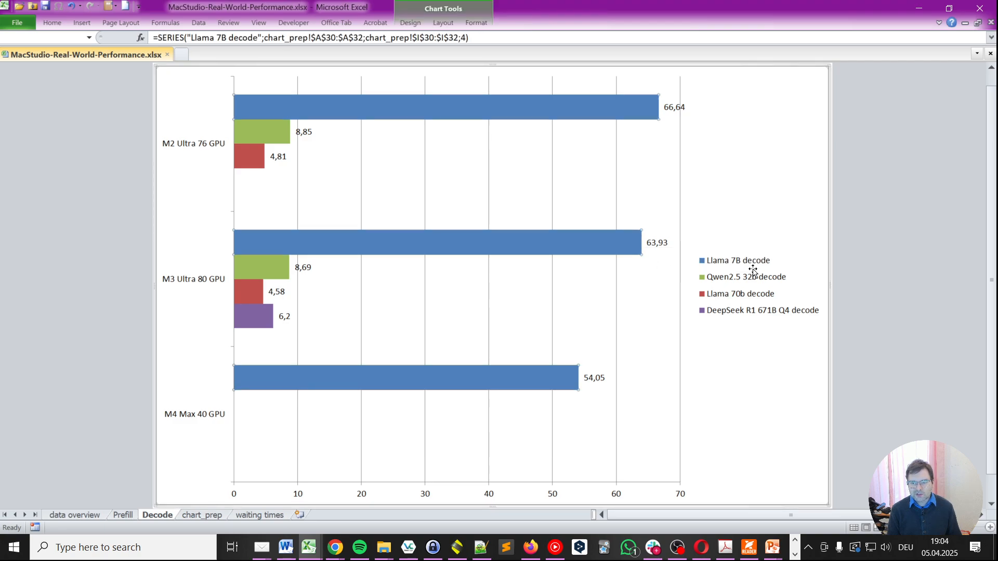
mouse_move(567, 259)
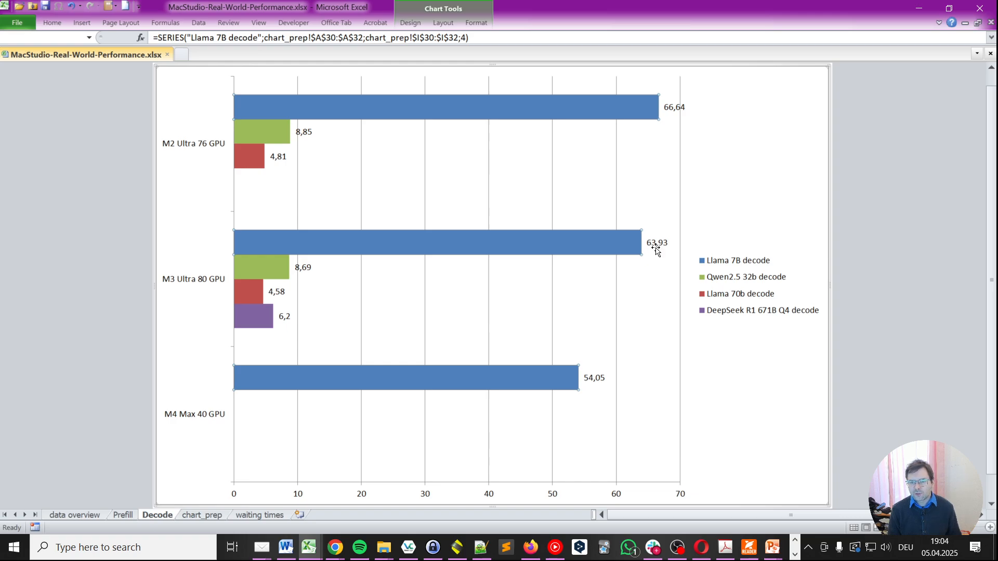
mouse_move(652, 247)
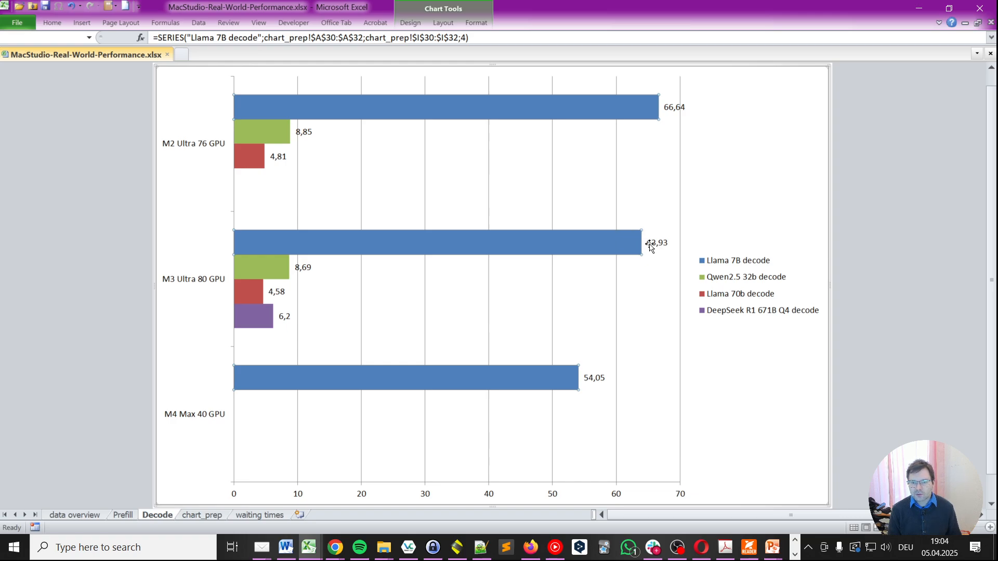
mouse_move(347, 282)
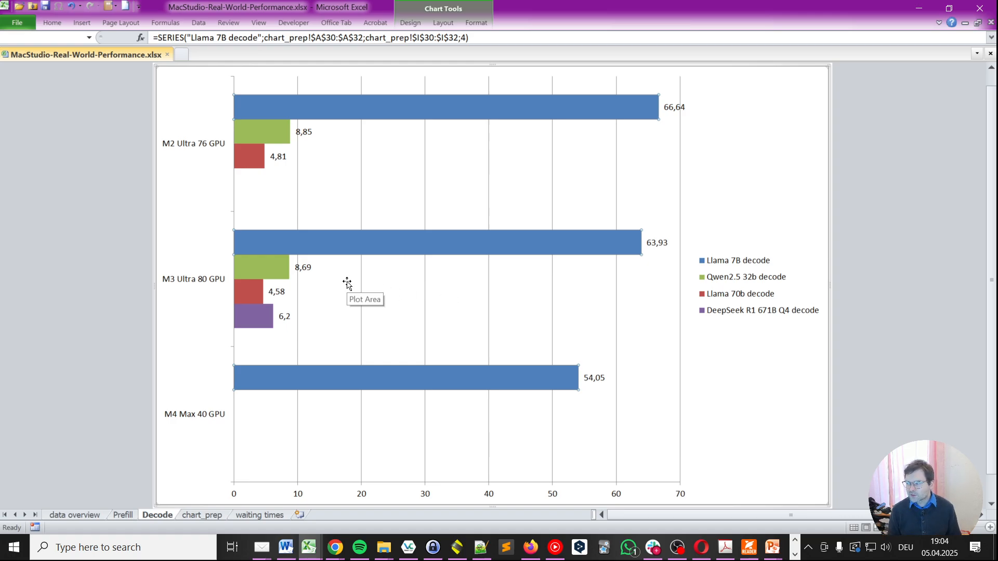
mouse_move(250, 278)
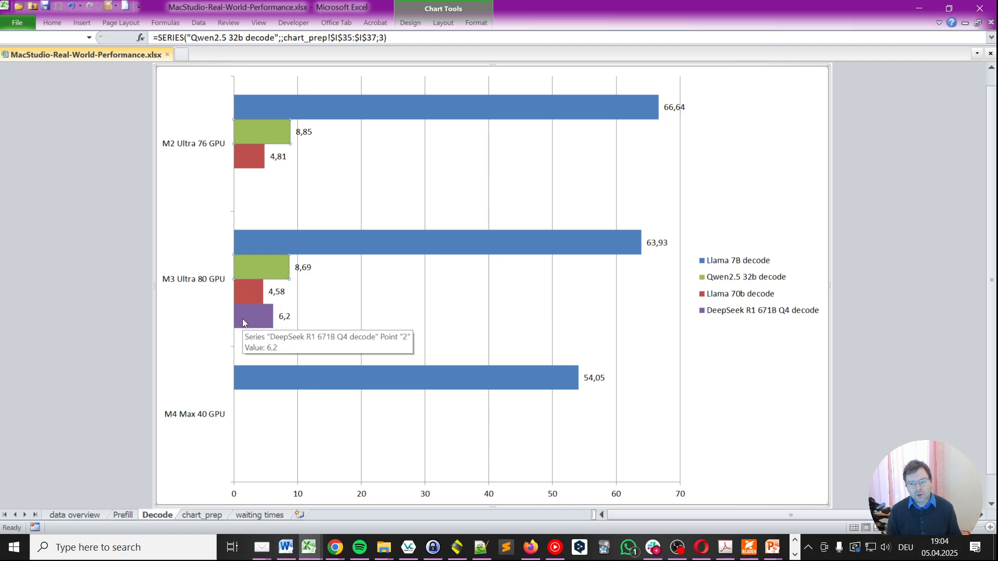
mouse_move(246, 303)
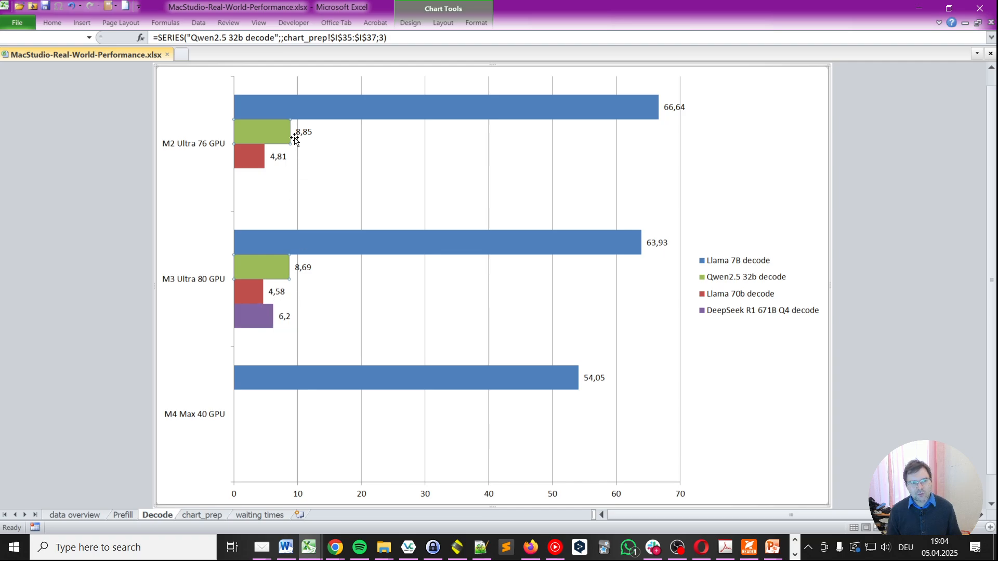
mouse_move(272, 145)
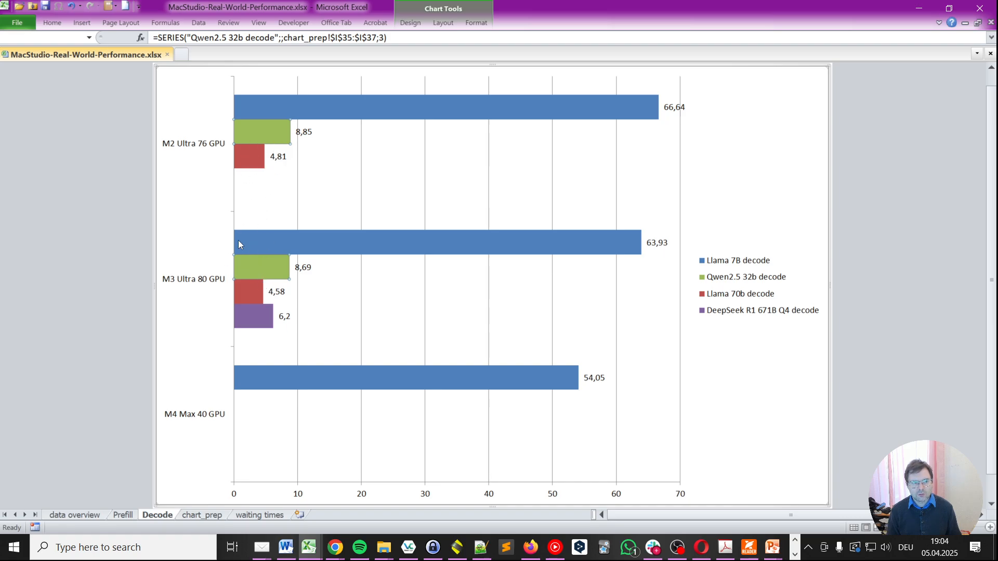
mouse_move(243, 293)
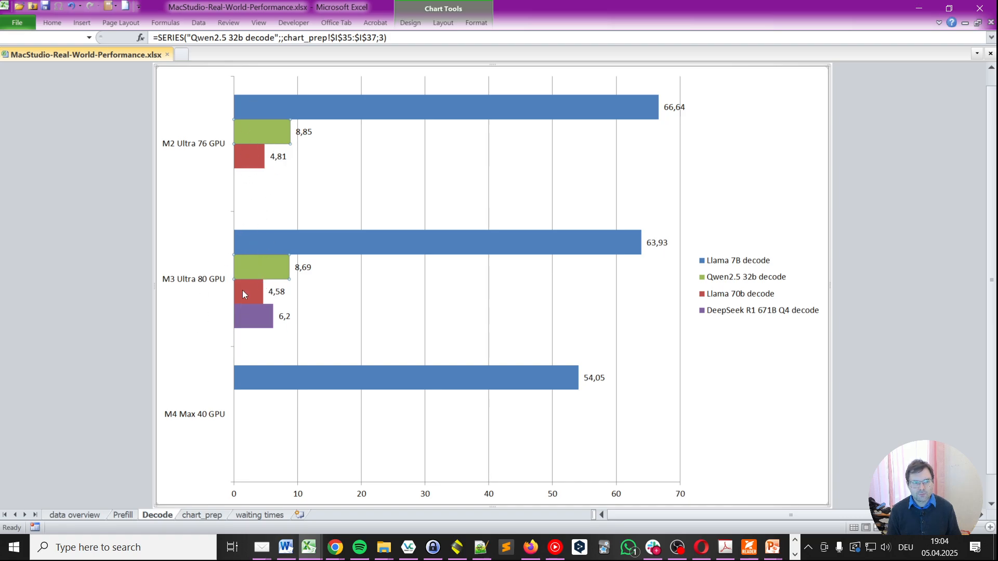
Select the Llama 70b decode series to read its chart_prep SERIES formula, then clear the selection
left_click(249, 156)
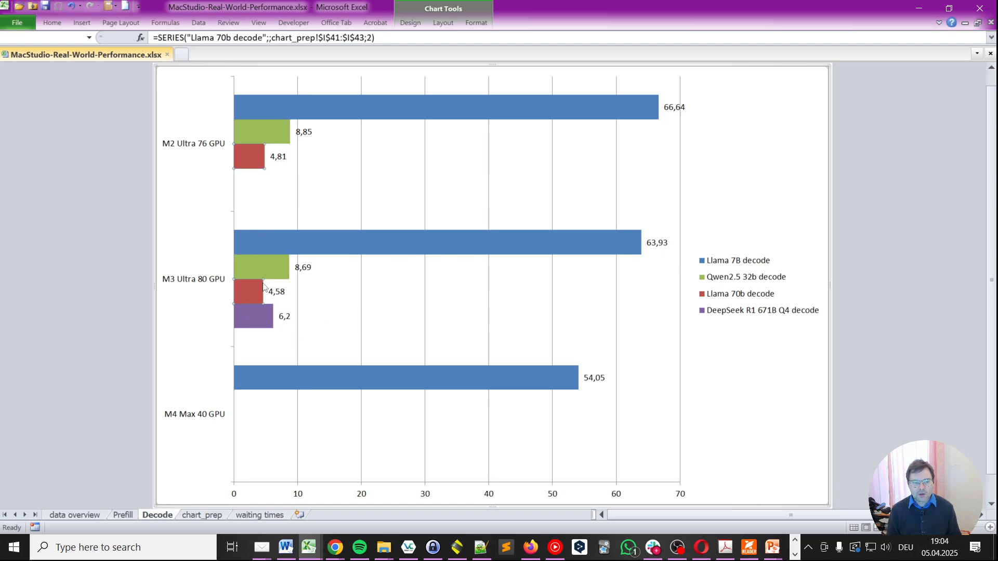
mouse_move(210, 339)
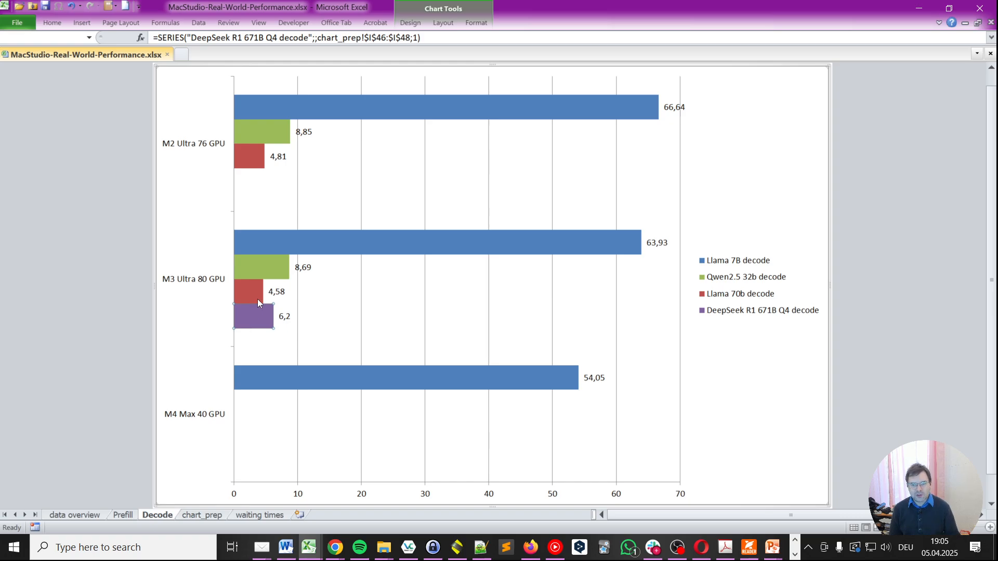
left_click(189, 337)
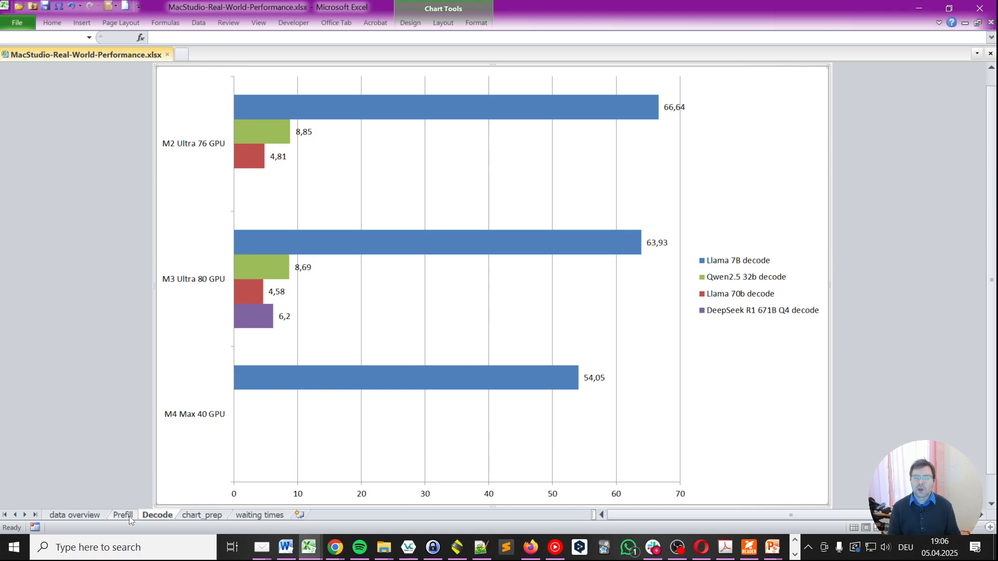
mouse_move(204, 419)
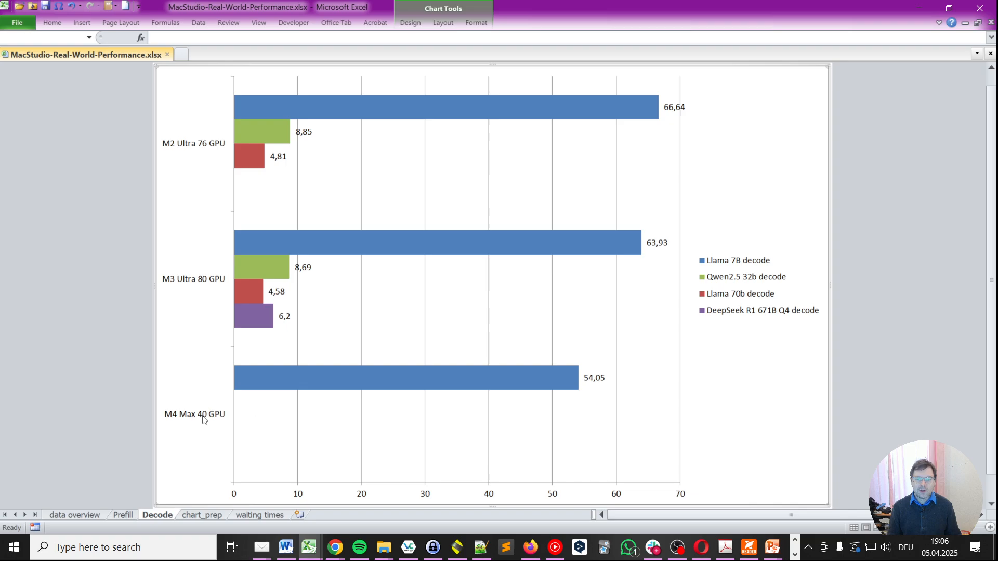
left_click(123, 515)
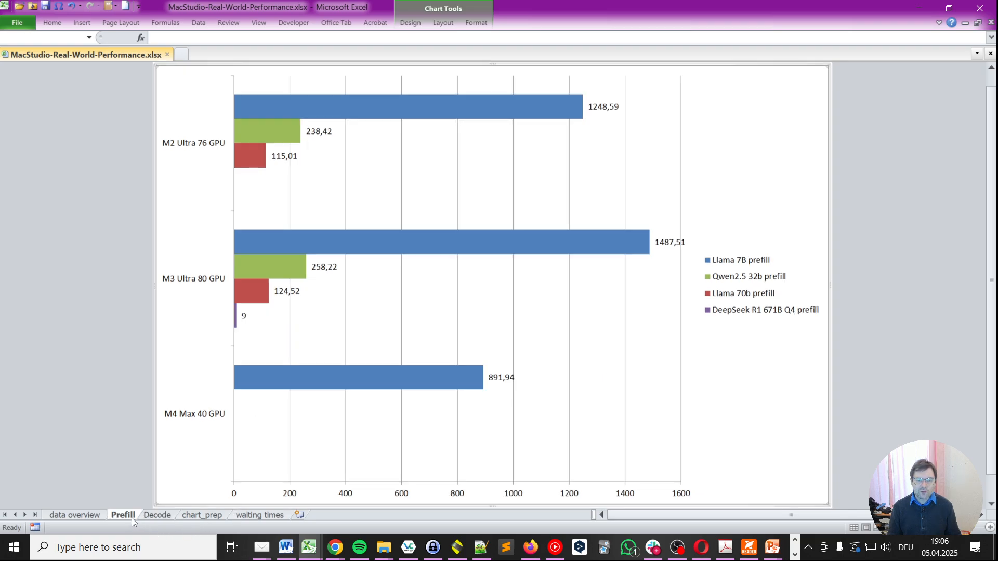
mouse_move(283, 194)
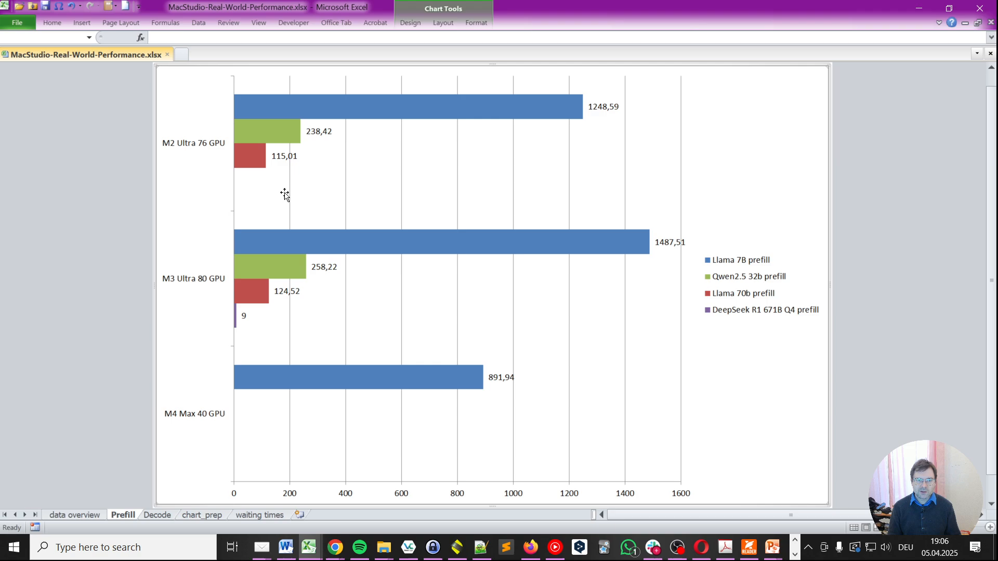
mouse_move(253, 292)
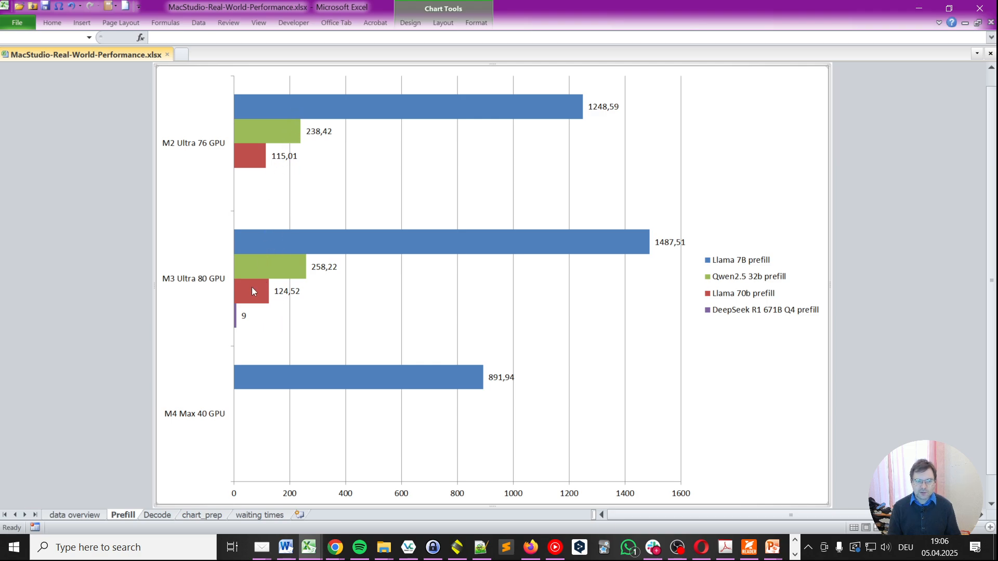
mouse_move(247, 300)
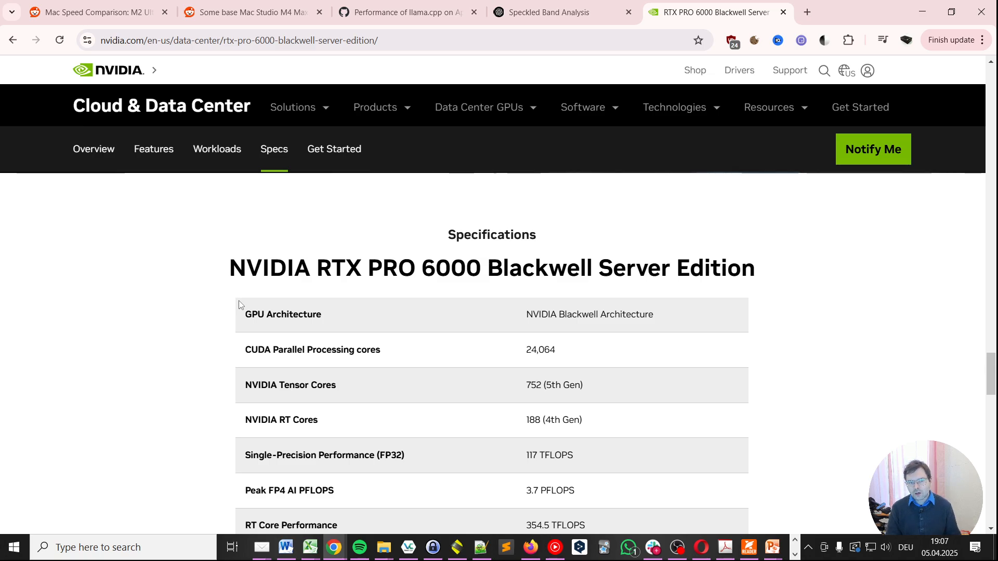
mouse_move(852, 363)
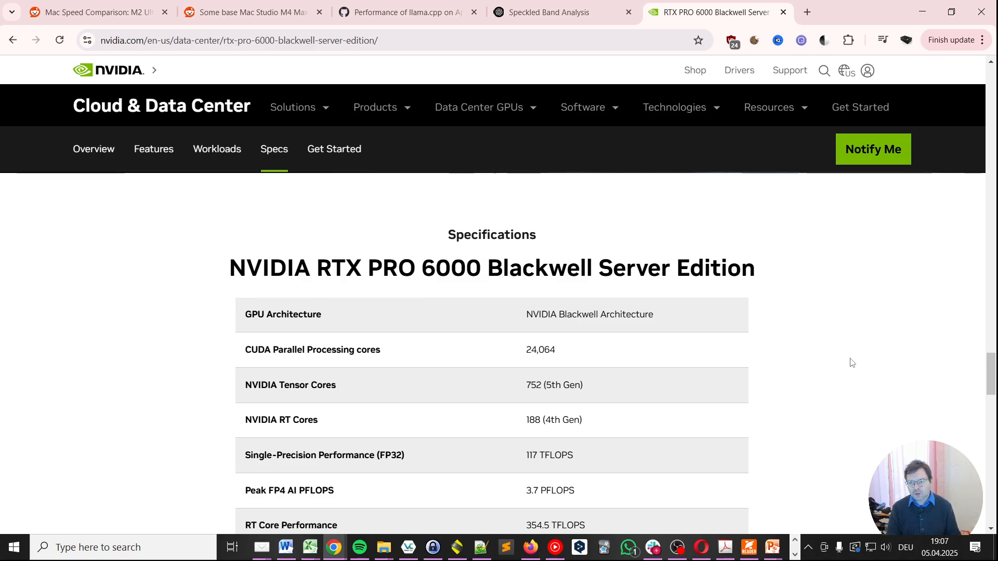
Scroll the RTX PRO 6000 Blackwell specs and highlight the 96 GB memory and 1.6 TB/s bandwidth entries
scroll("down", 3)
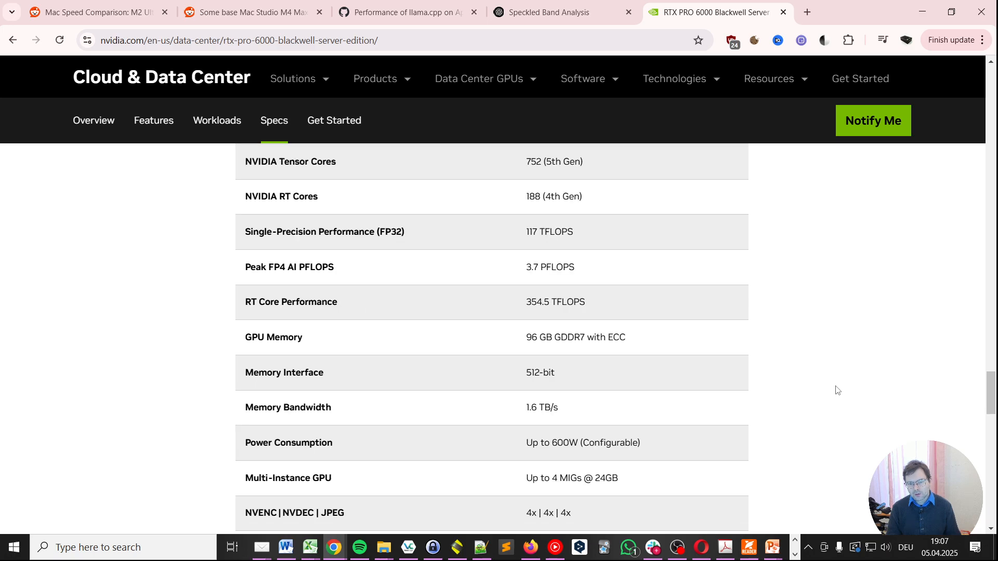
scroll("down", 3)
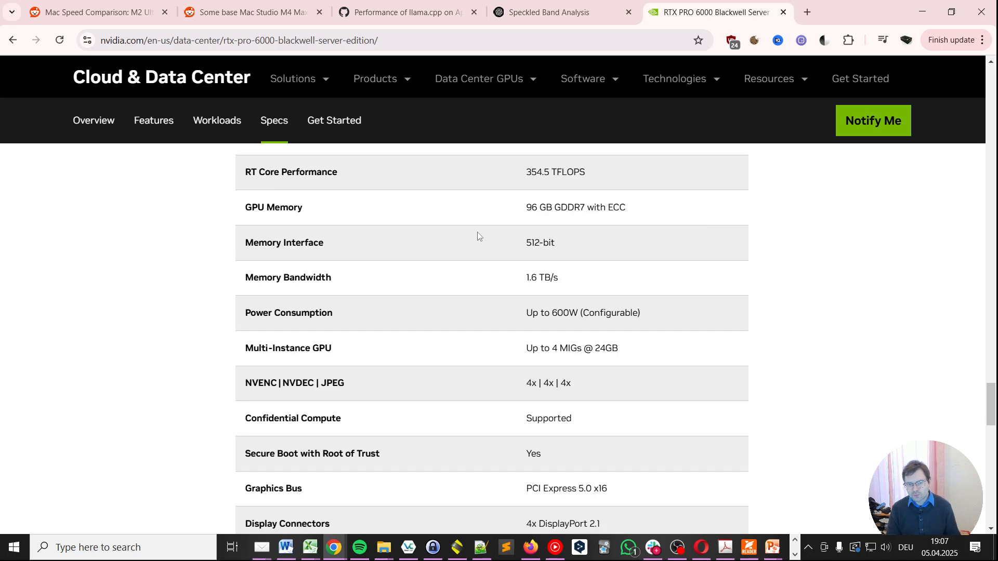
double_click(542, 278)
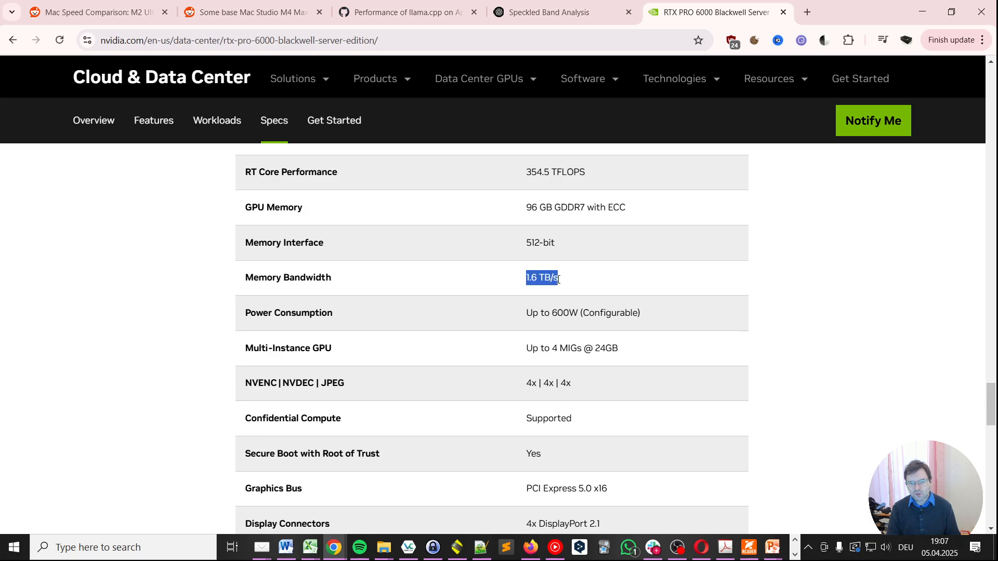
left_click(538, 230)
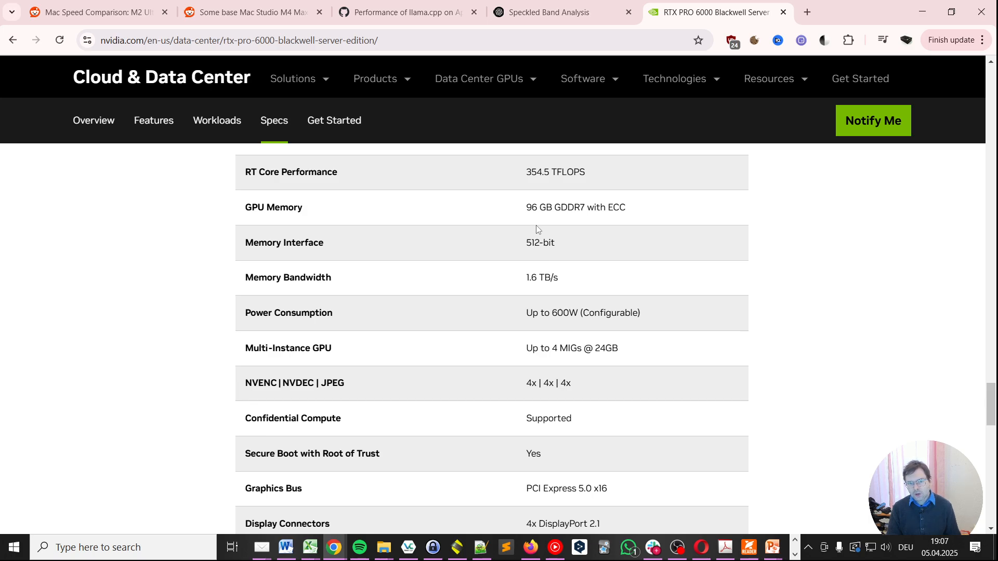
mouse_move(528, 218)
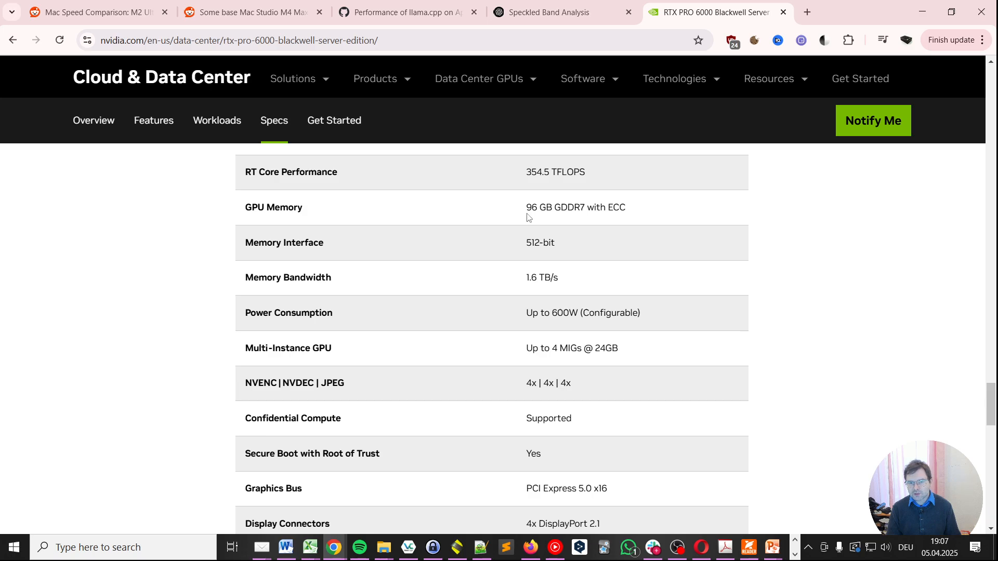
left_click_drag(526, 207, 584, 207)
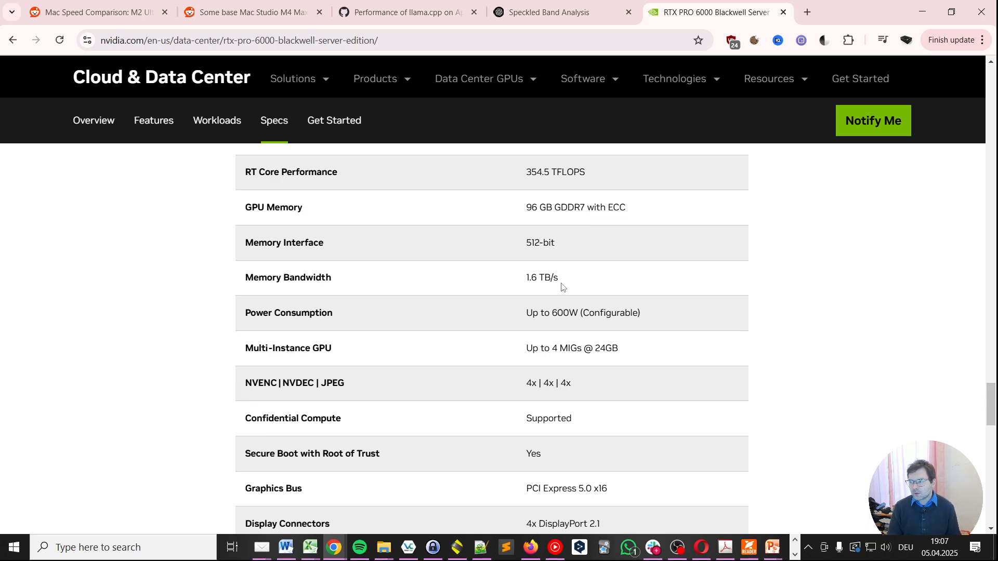
double_click(541, 277)
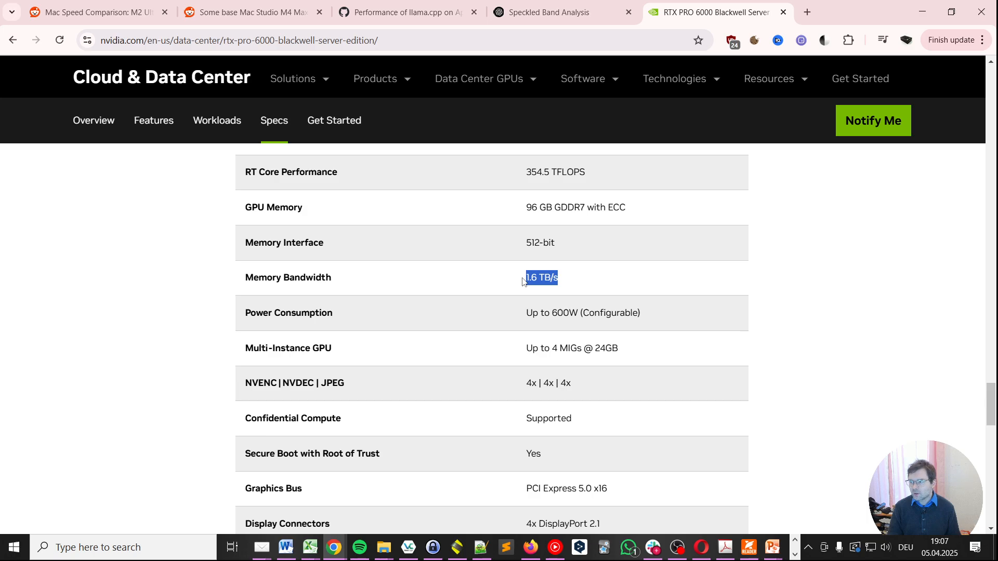
left_click(541, 278)
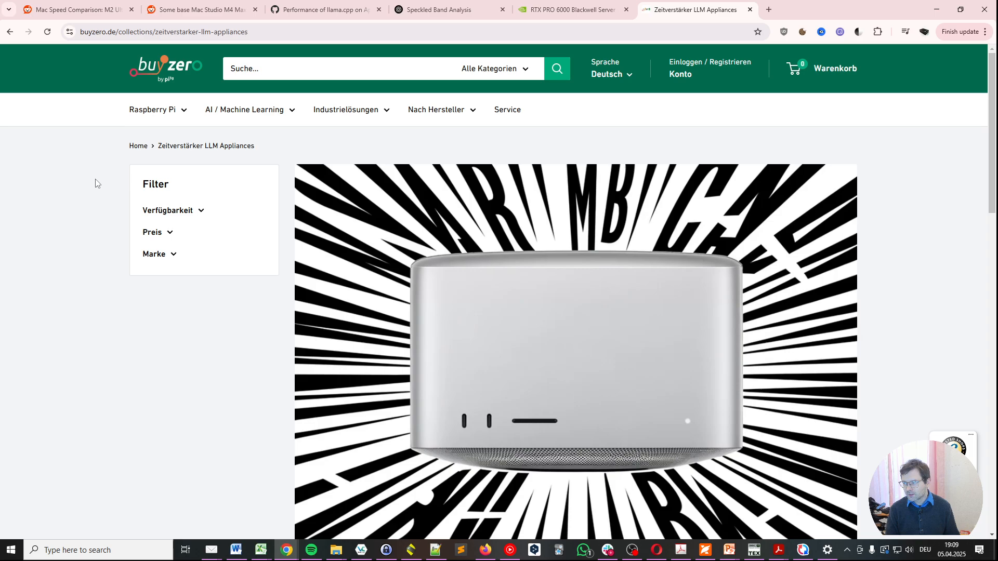
Scroll the Zeitverstärker collection and open the Mac Studio M3 Ultra 512 GB LLM Appliance product
scroll("down", 3)
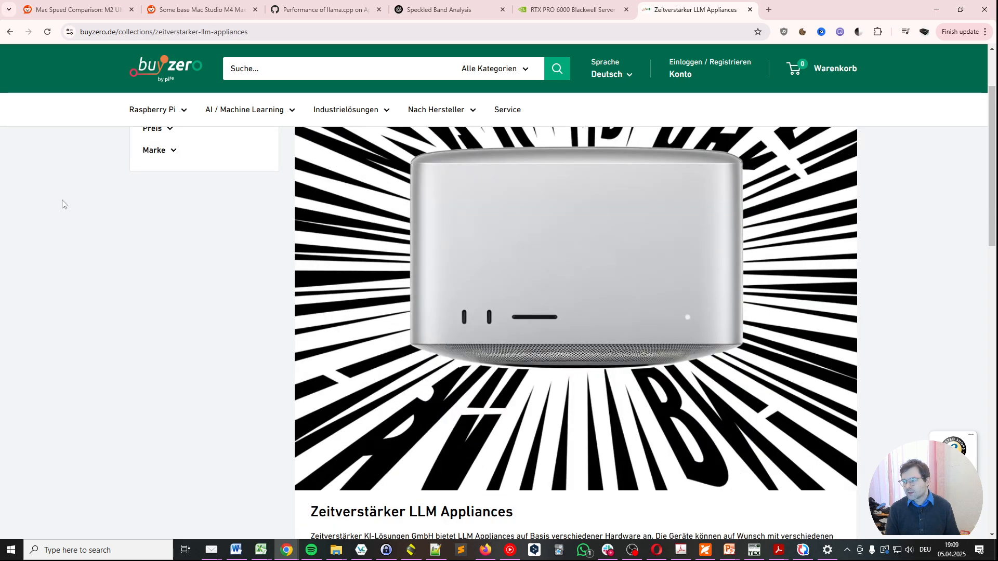
scroll("down", 3)
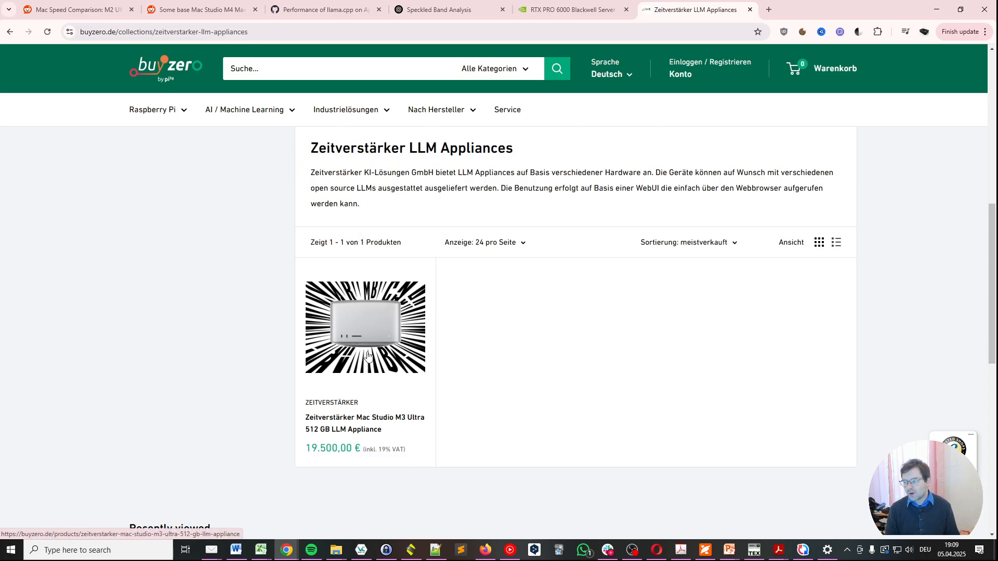
left_click(365, 327)
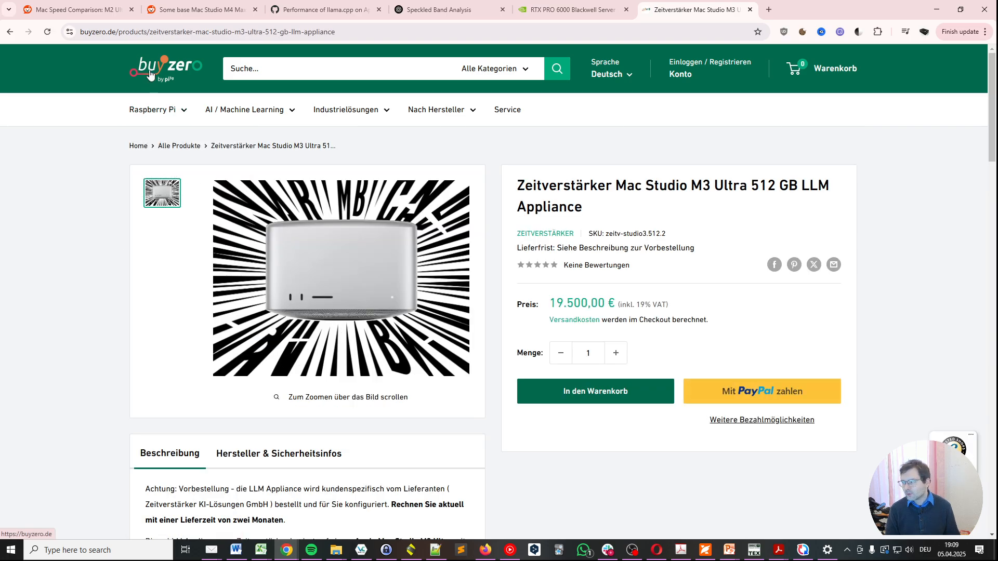
mouse_move(318, 421)
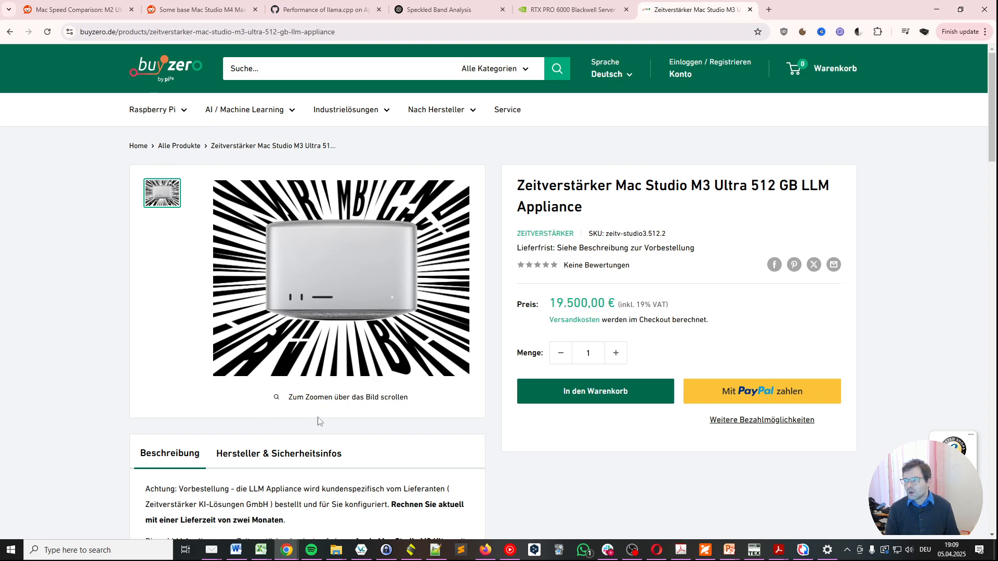
mouse_move(417, 219)
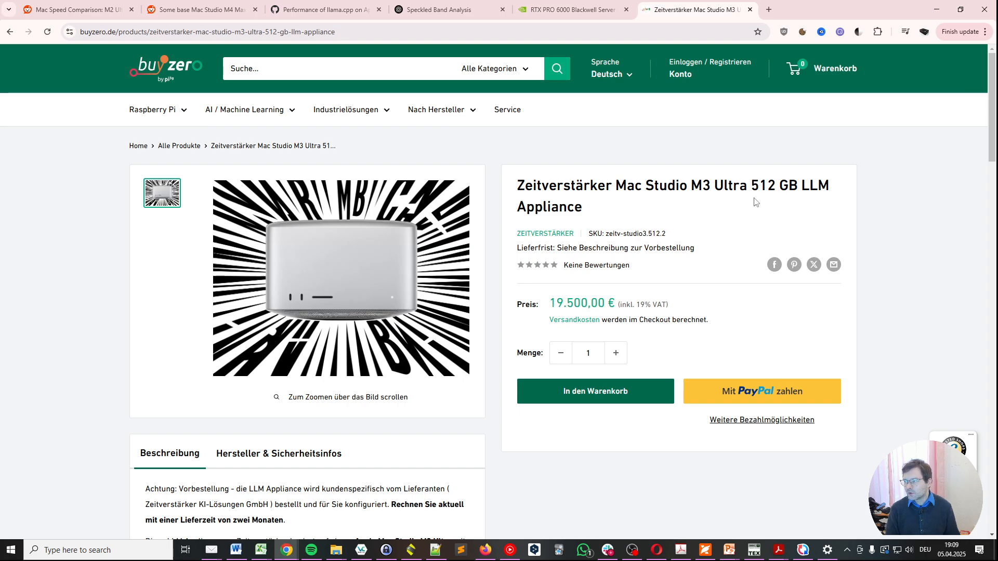
mouse_move(541, 257)
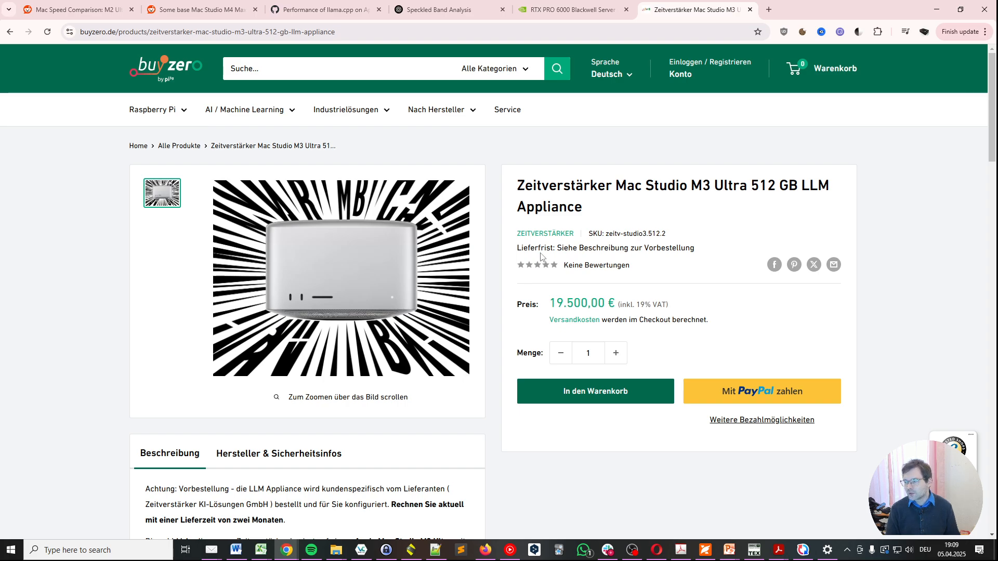
scroll("down", 3)
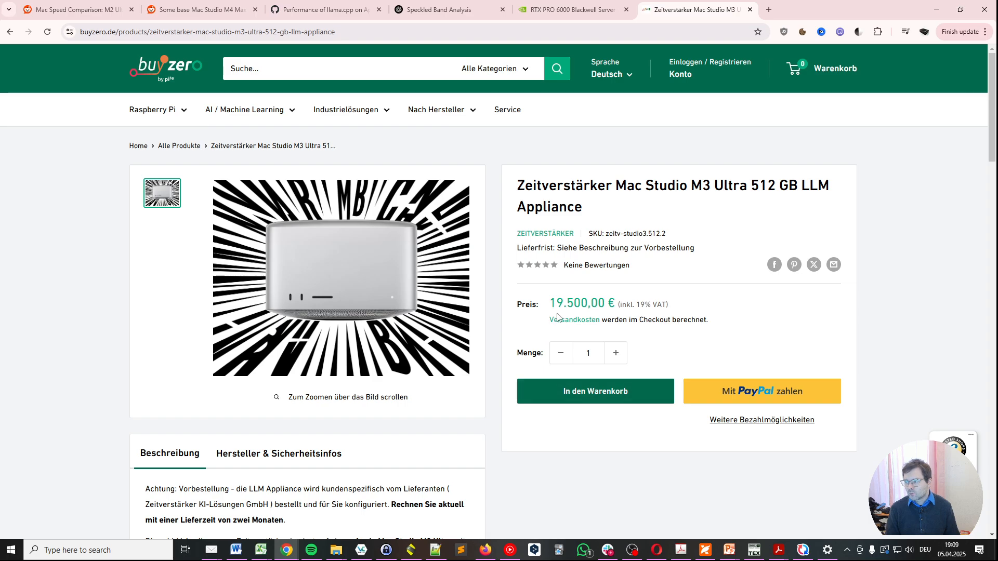
mouse_move(694, 311)
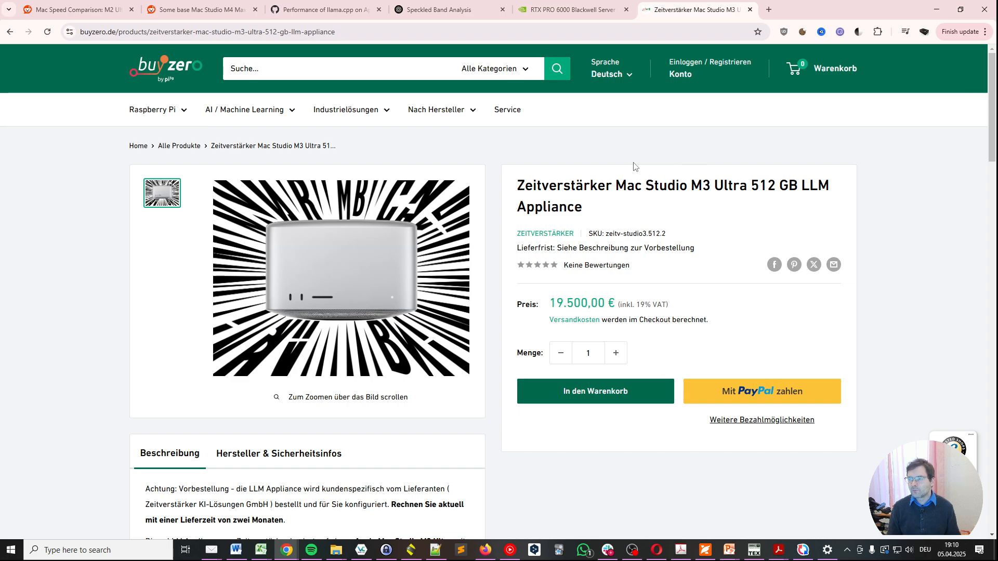
mouse_move(603, 123)
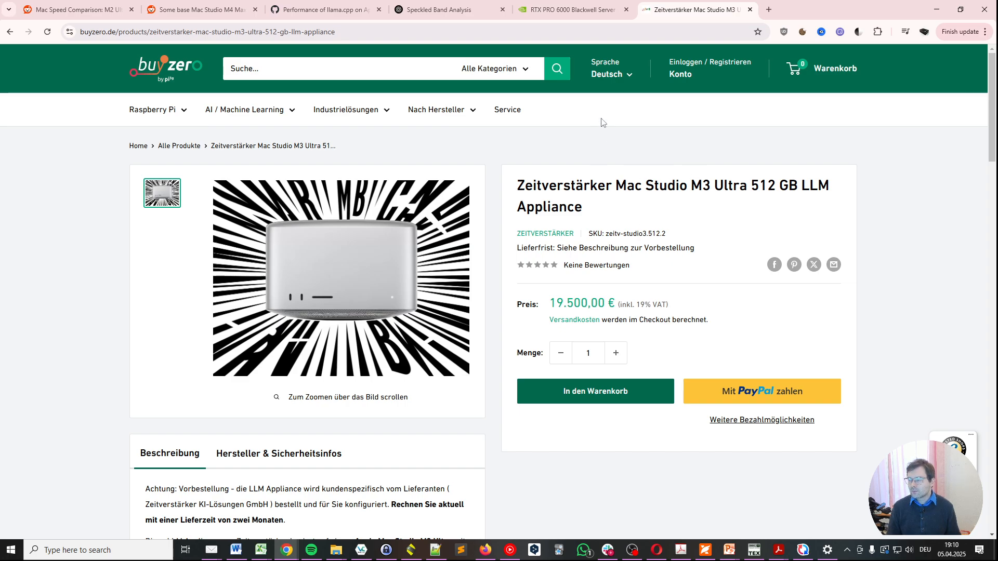
mouse_move(610, 151)
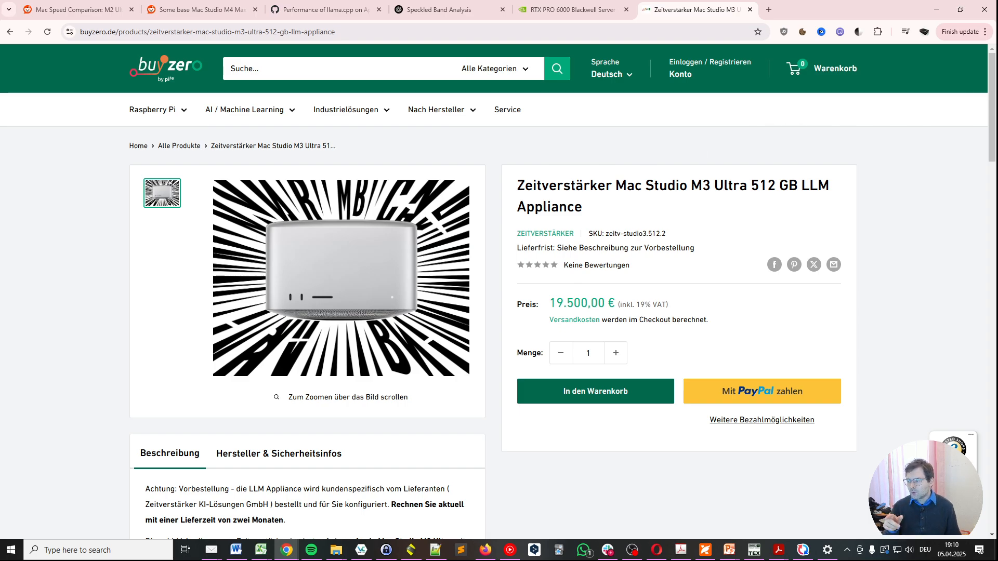
mouse_move(933, 391)
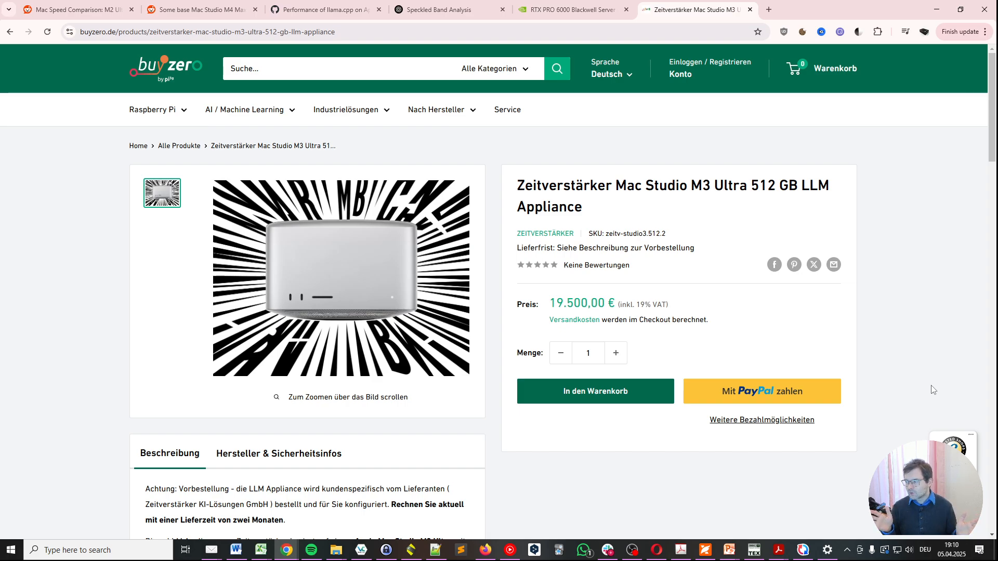
mouse_move(896, 401)
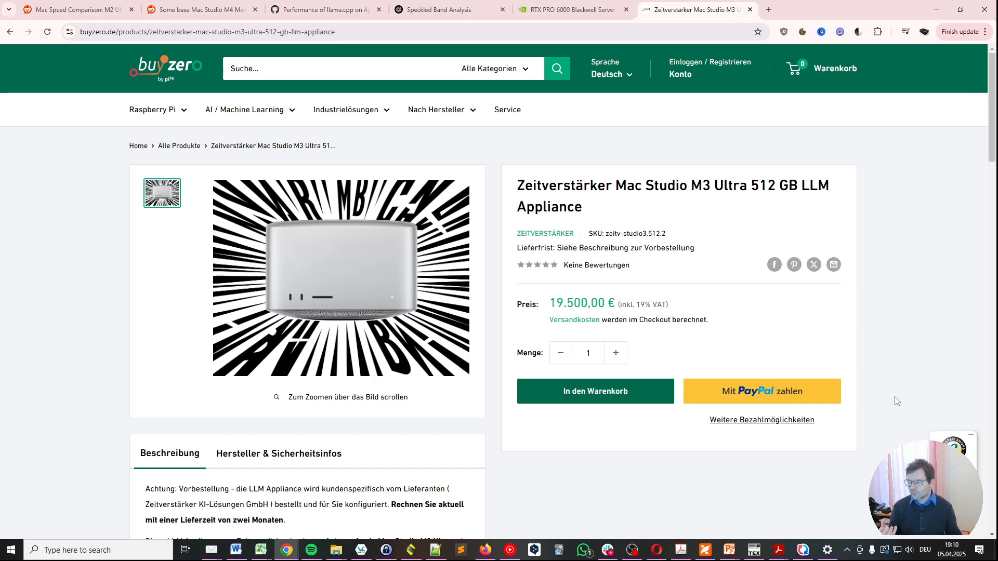
mouse_move(892, 402)
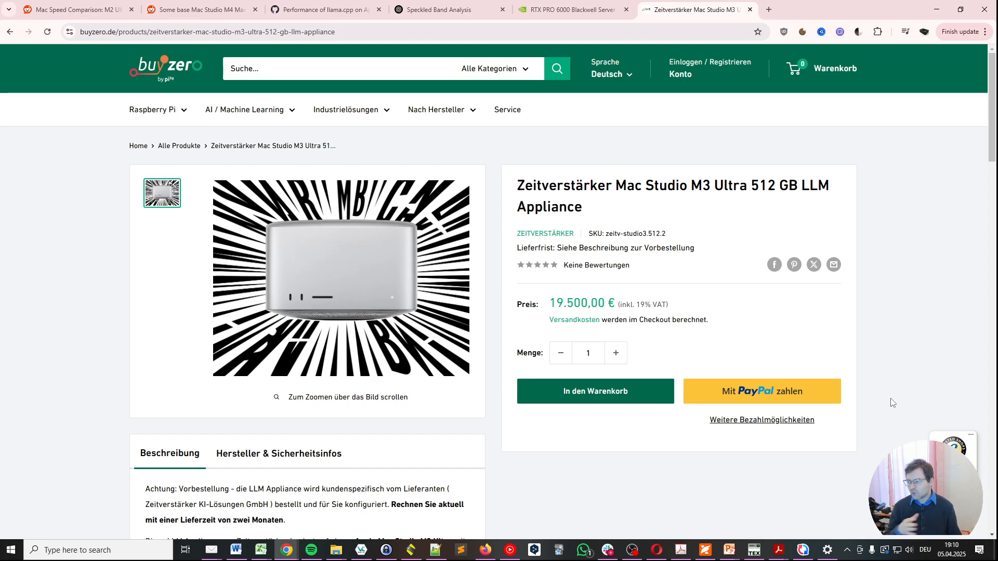